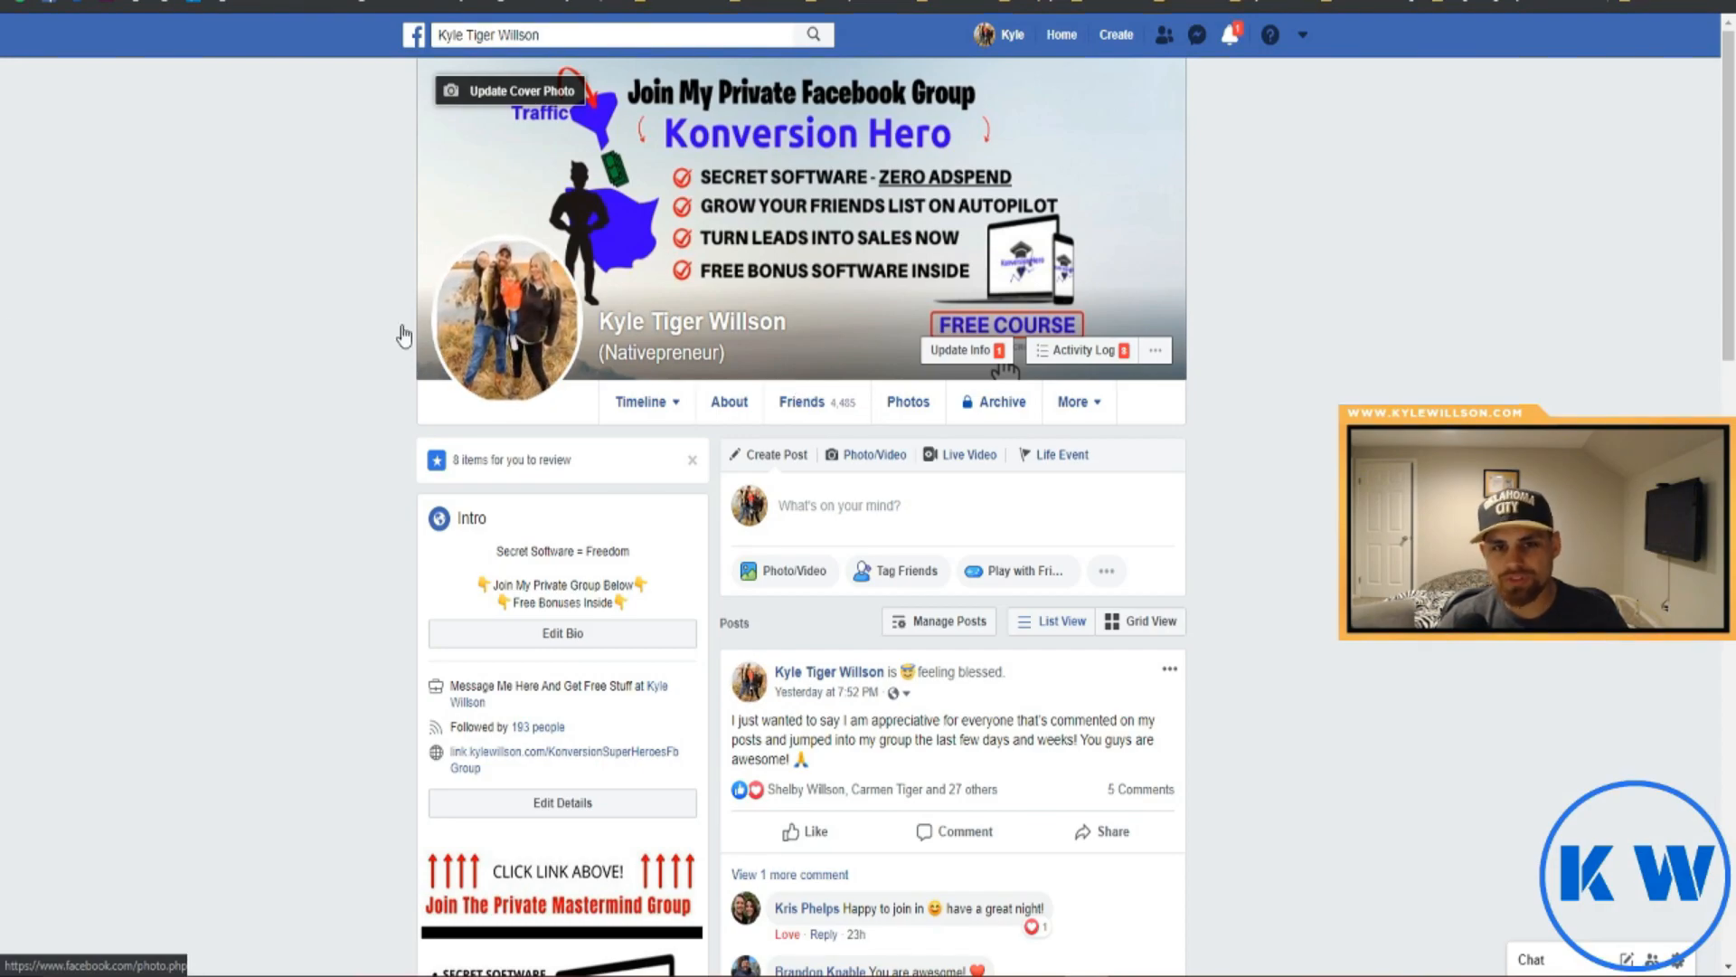
{"action": "mouse_move", "coordinate": [9, 120]}
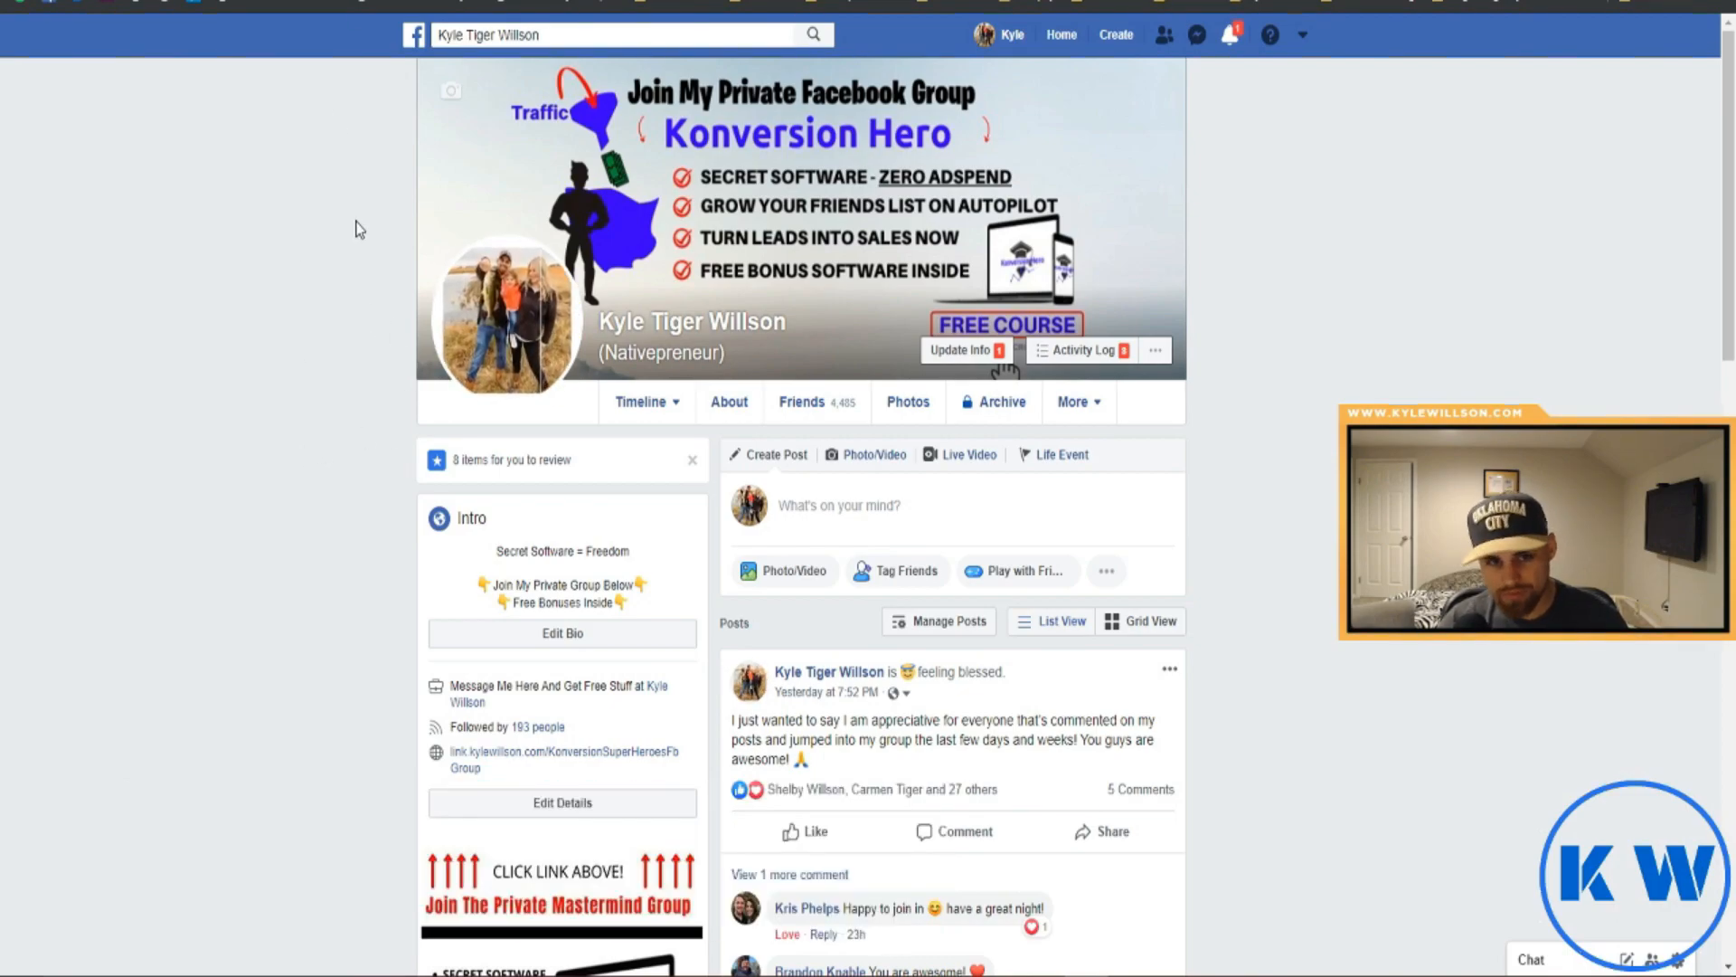
Scroll down through the posts on the Facebook profile
{"action": "scroll", "scroll_direction": "down", "scroll_amount": 3}
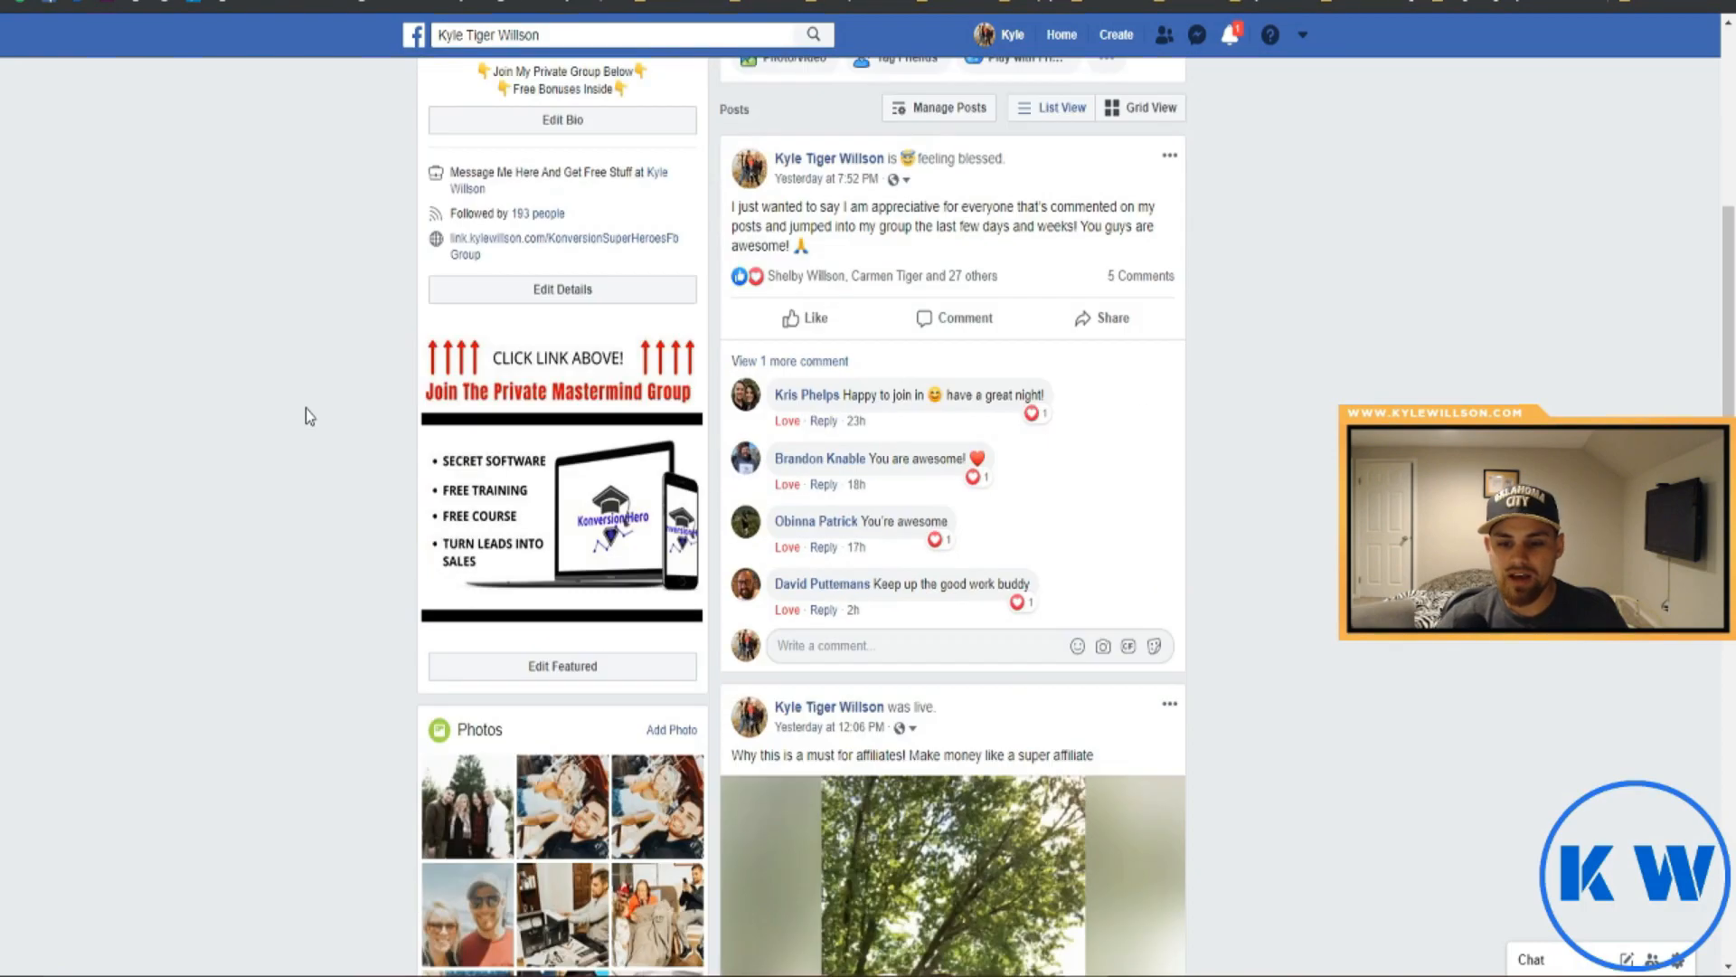
{"action": "scroll", "scroll_direction": "down", "scroll_amount": 3}
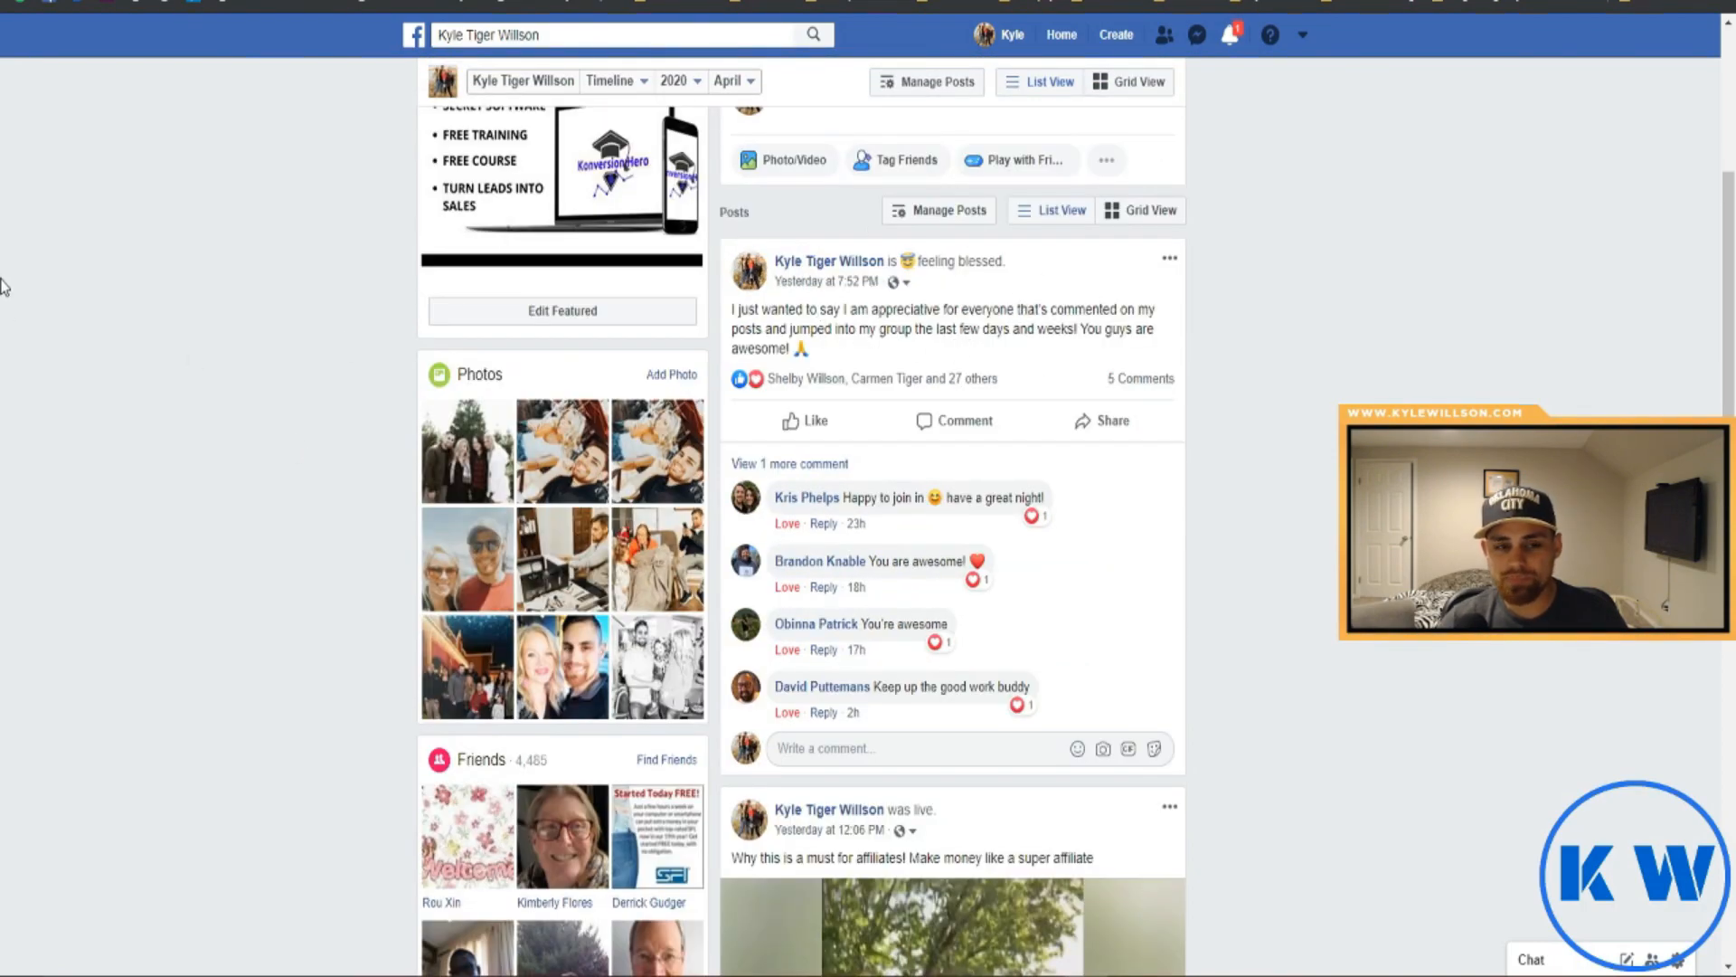
{"action": "scroll", "scroll_direction": "up", "scroll_amount": 3}
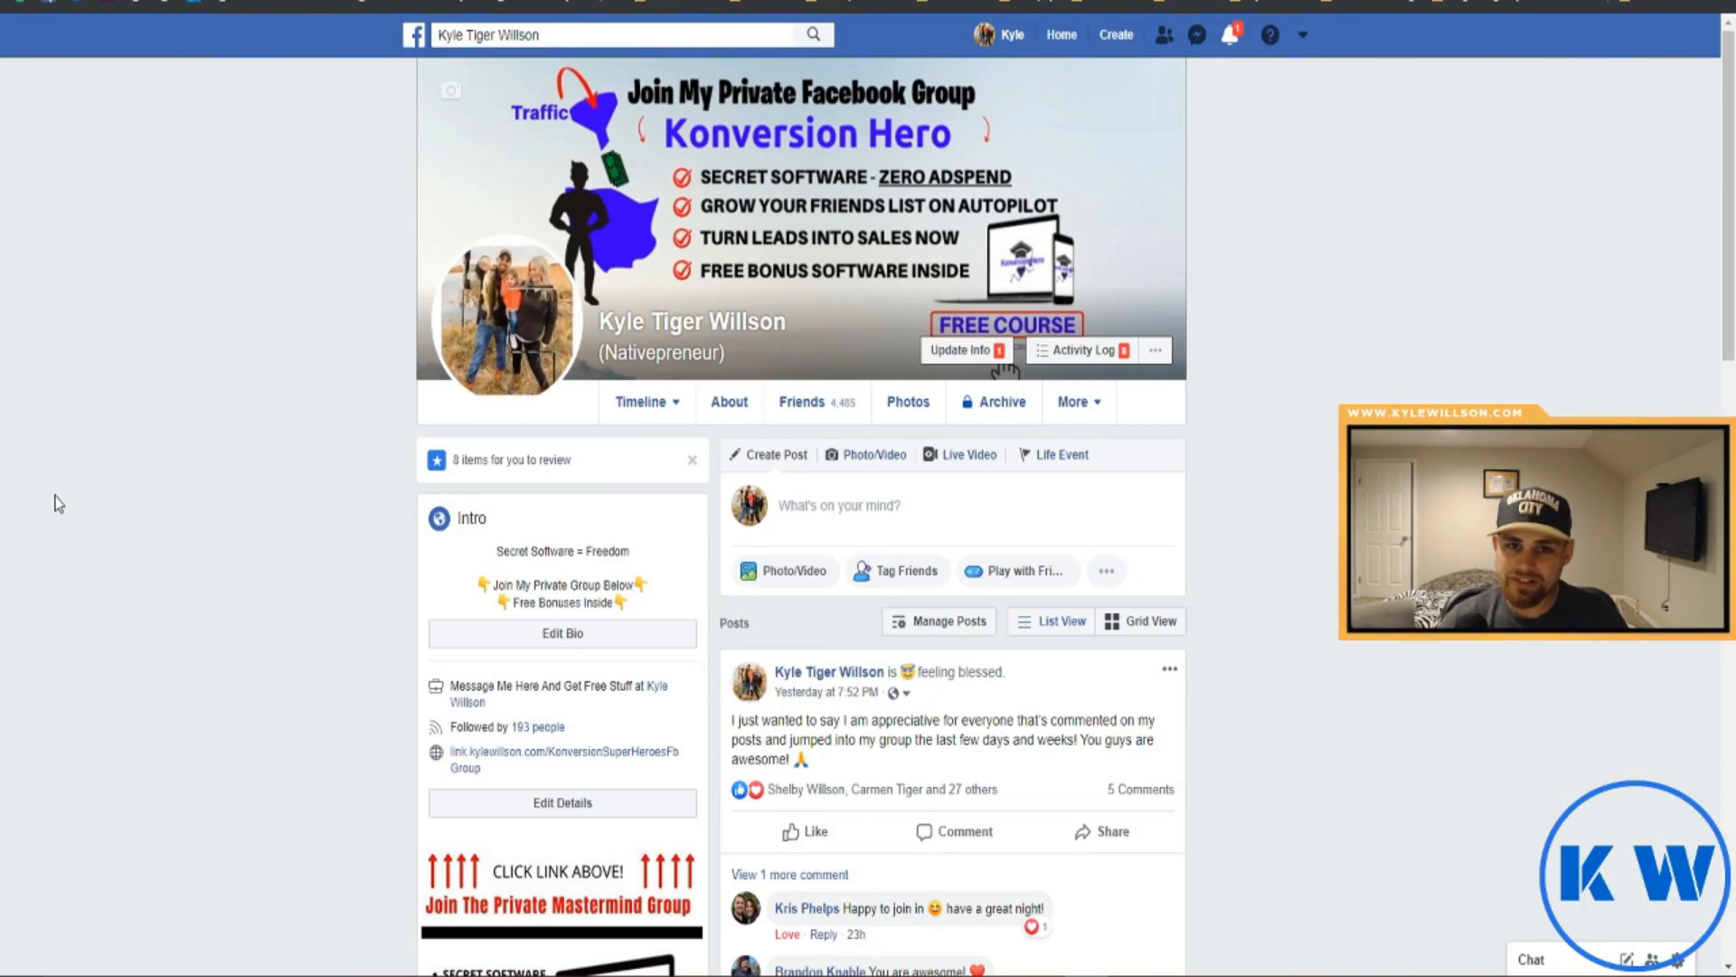
{"action": "mouse_move", "coordinate": [157, 307]}
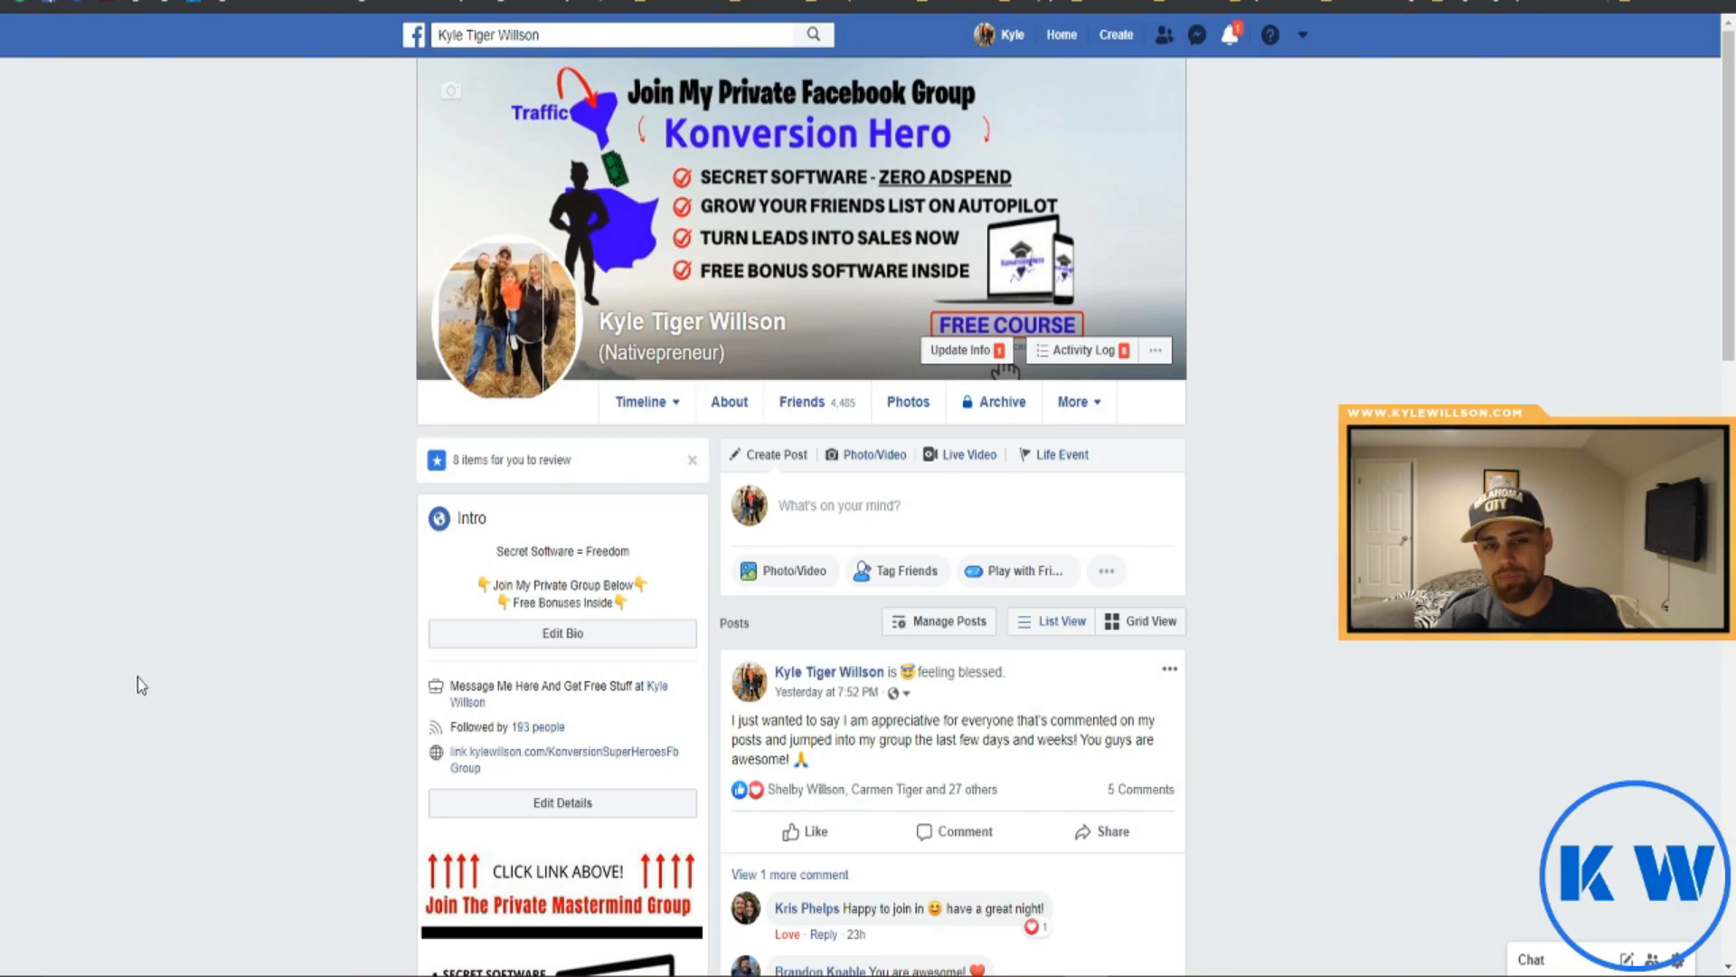
{"action": "mouse_move", "coordinate": [147, 674]}
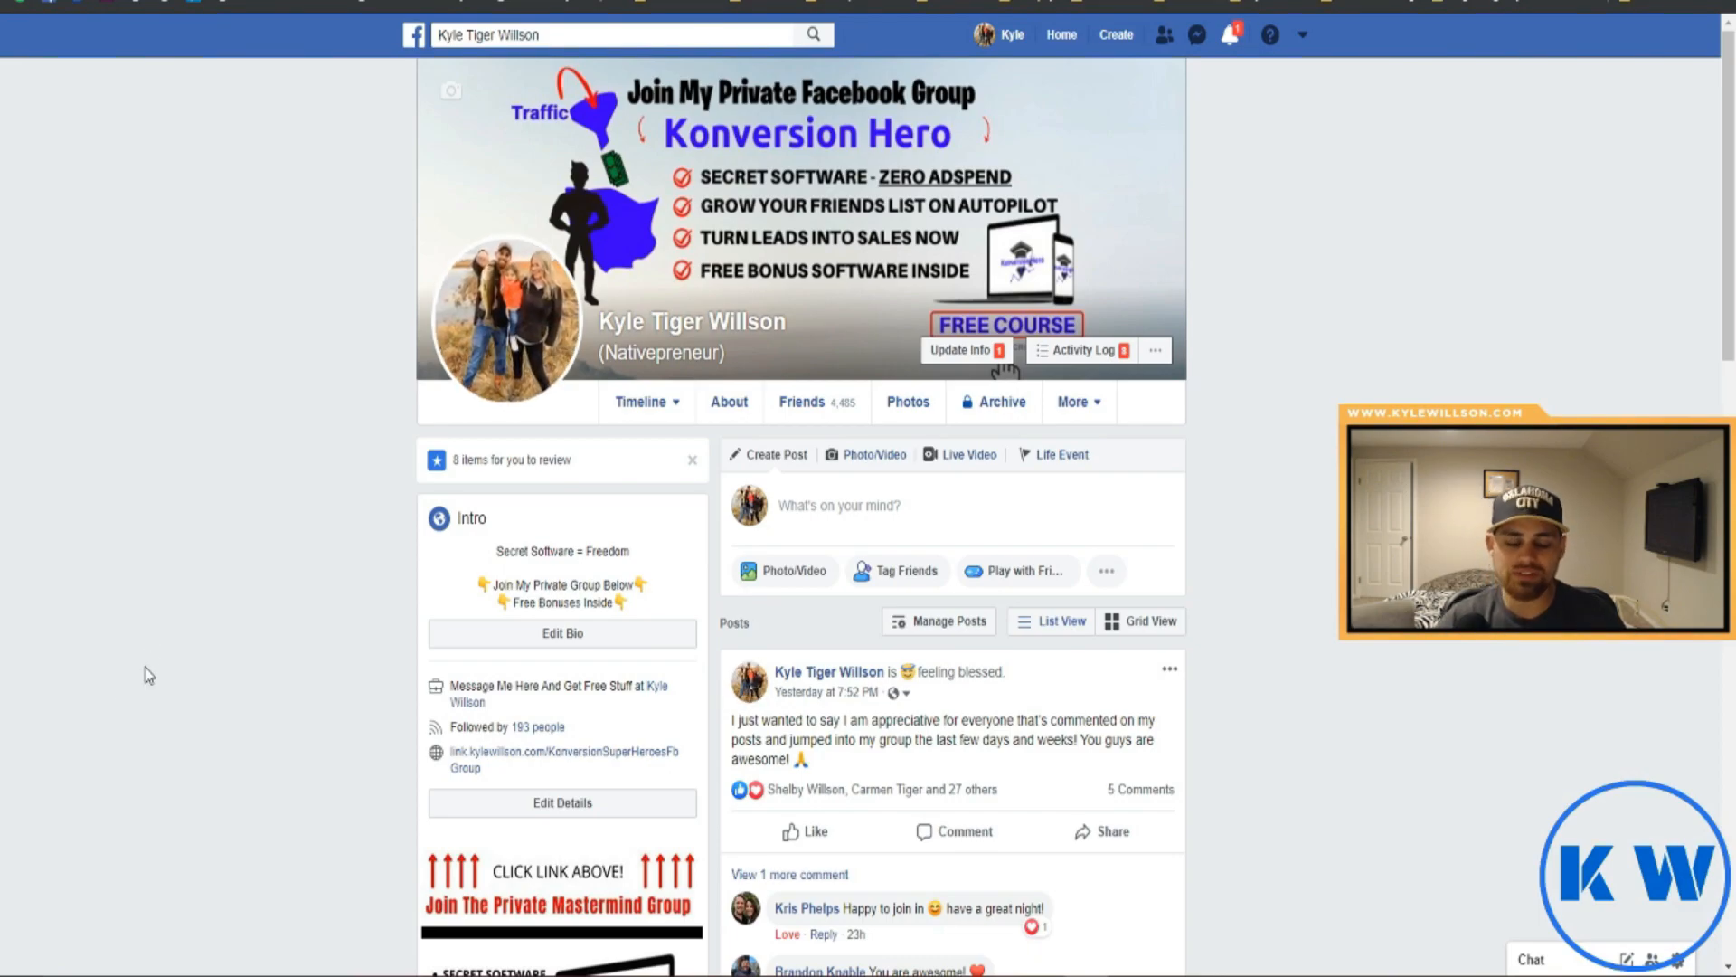
{"action": "mouse_move", "coordinate": [131, 686]}
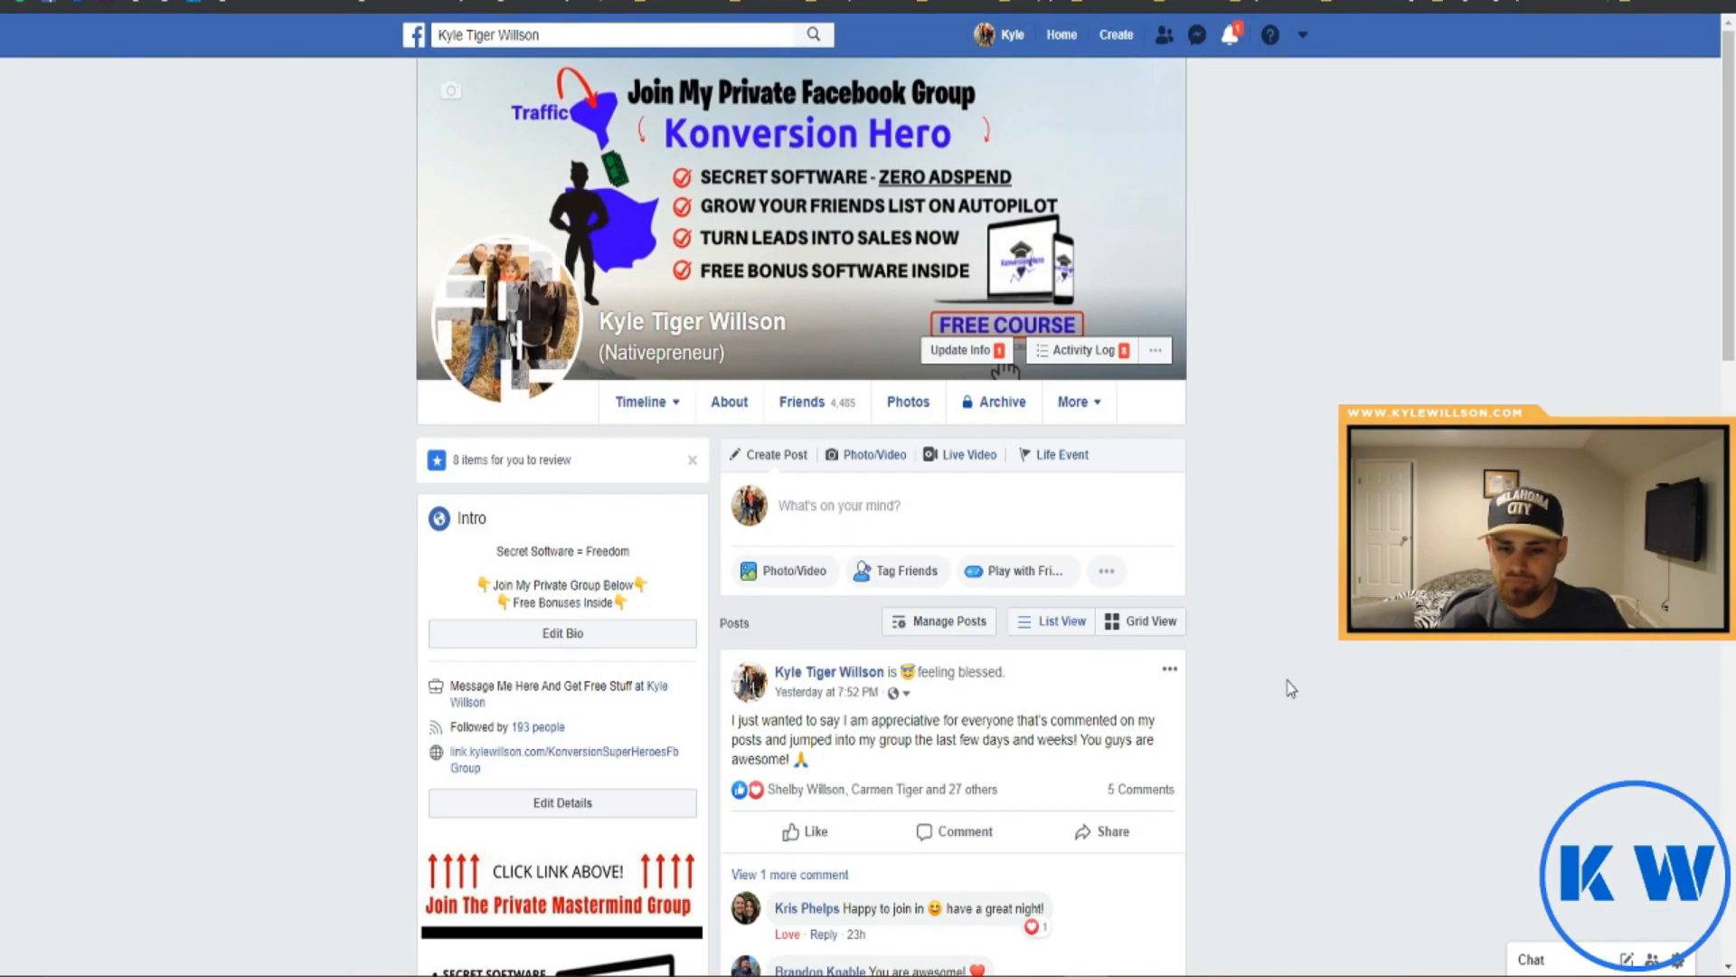
{"action": "scroll", "scroll_direction": "down", "scroll_amount": 3}
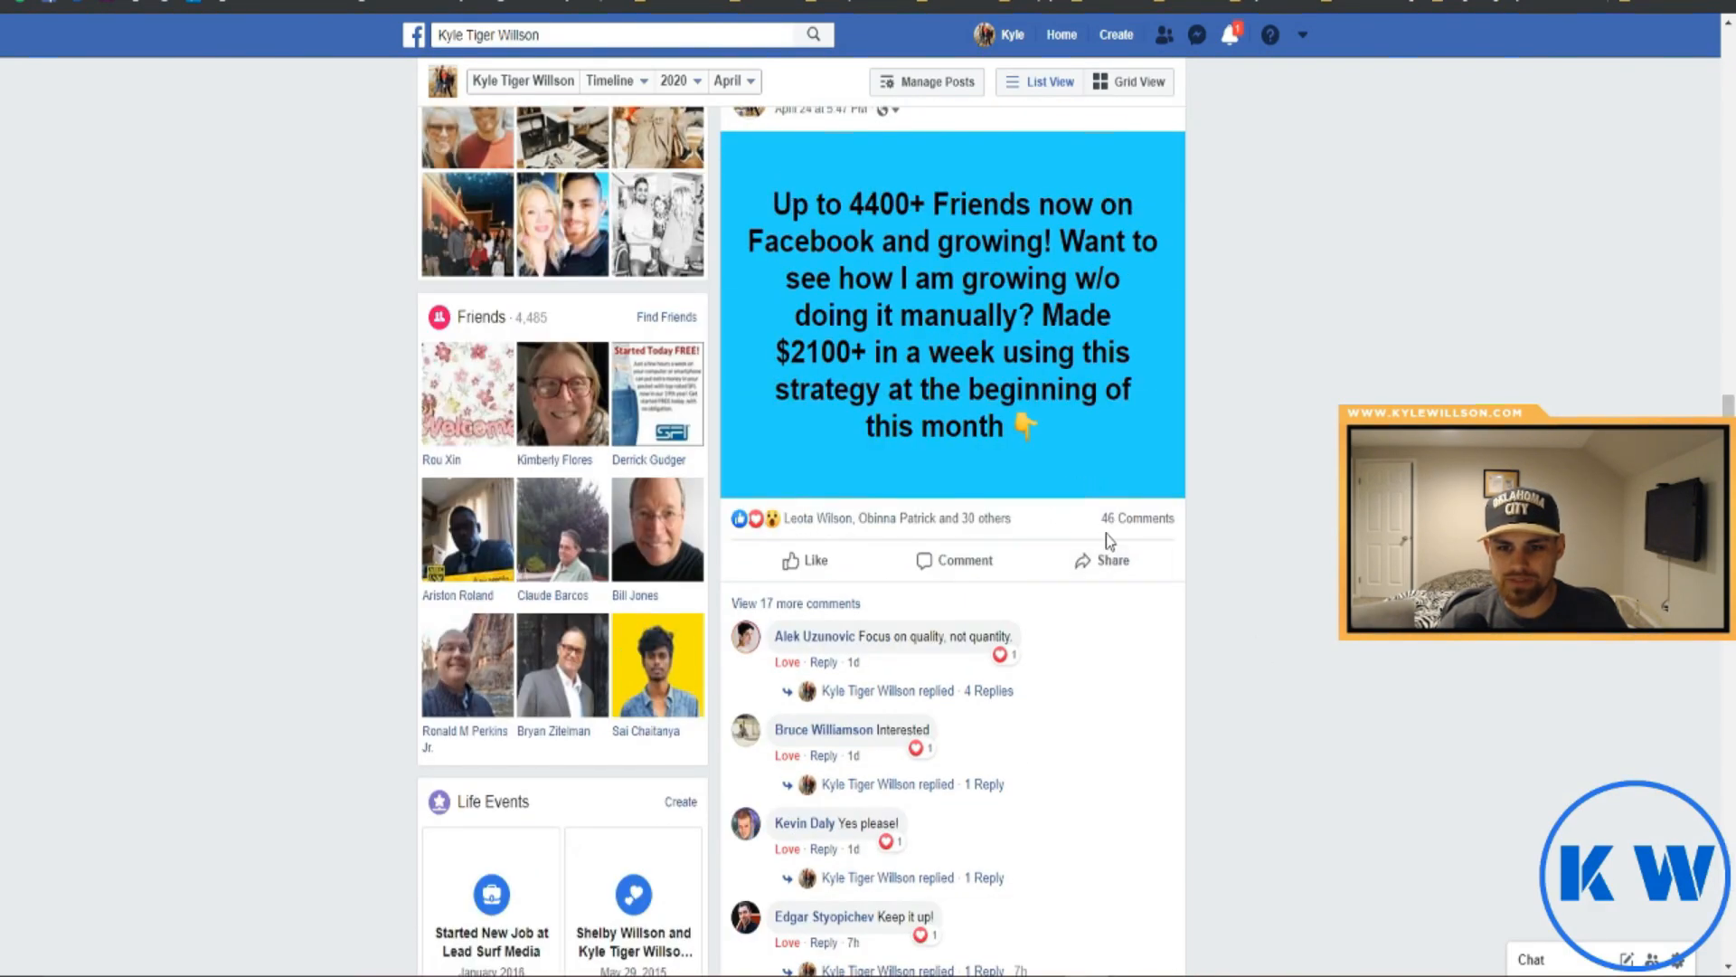
{"action": "scroll", "scroll_direction": "down", "scroll_amount": 3}
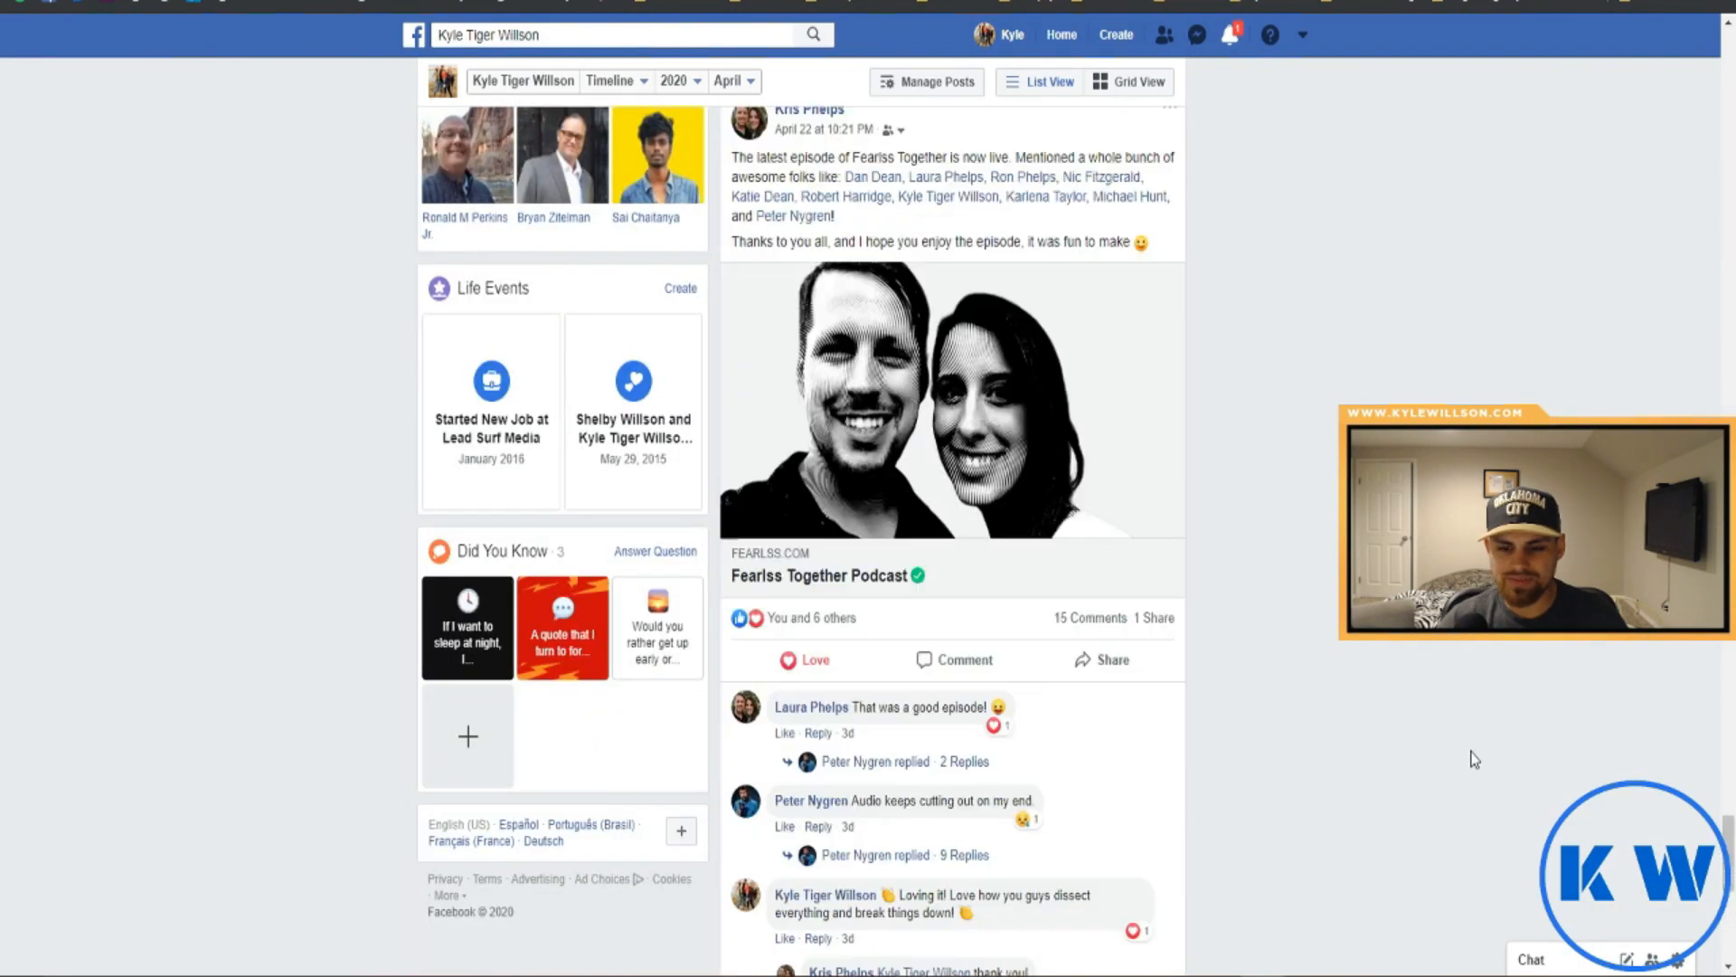
{"action": "scroll", "scroll_direction": "down", "scroll_amount": 3}
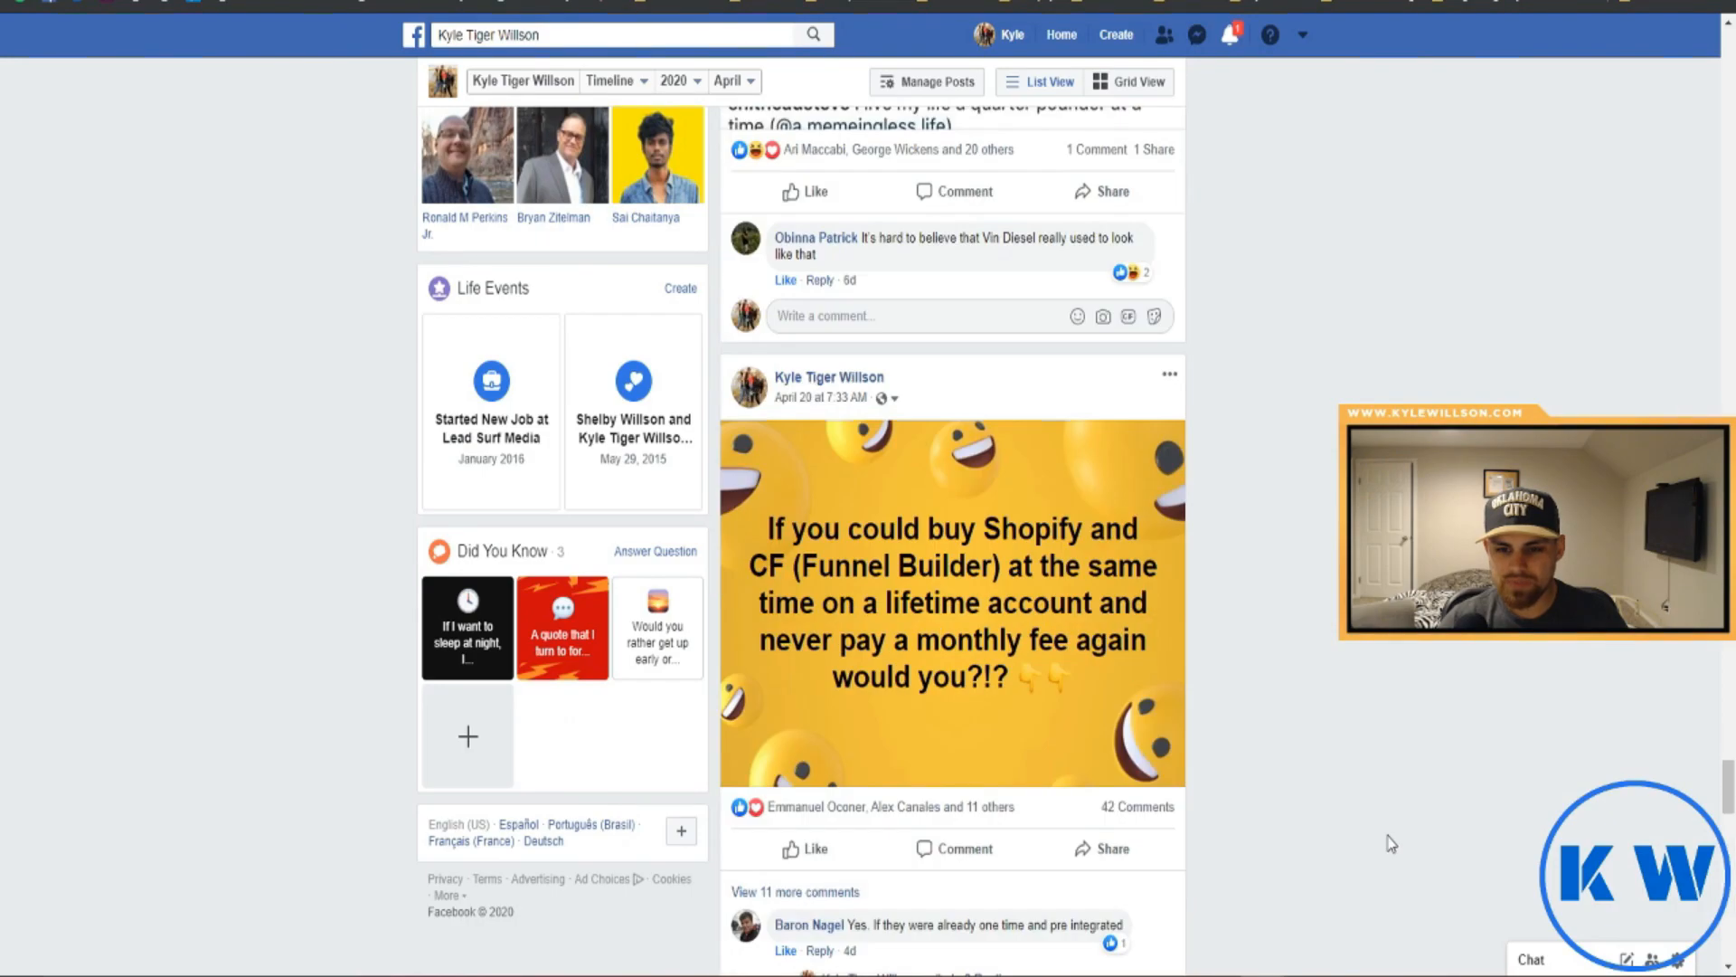
{"action": "scroll", "scroll_direction": "down", "scroll_amount": 3}
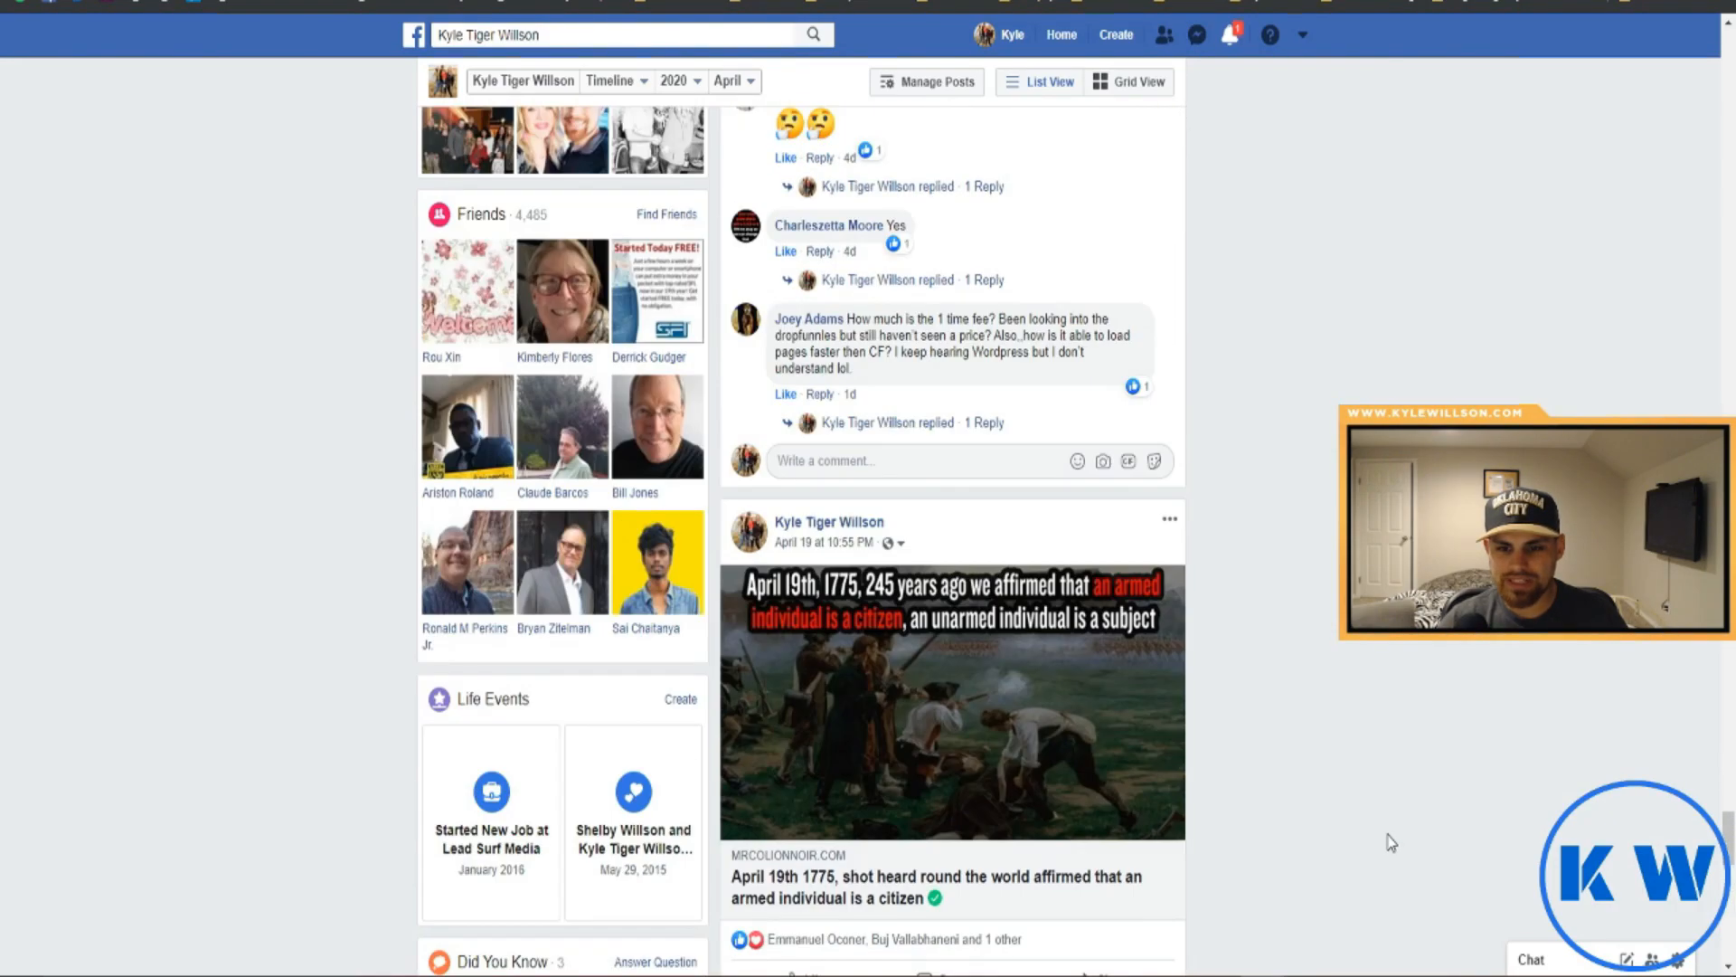
{"action": "scroll", "scroll_direction": "down", "scroll_amount": 3}
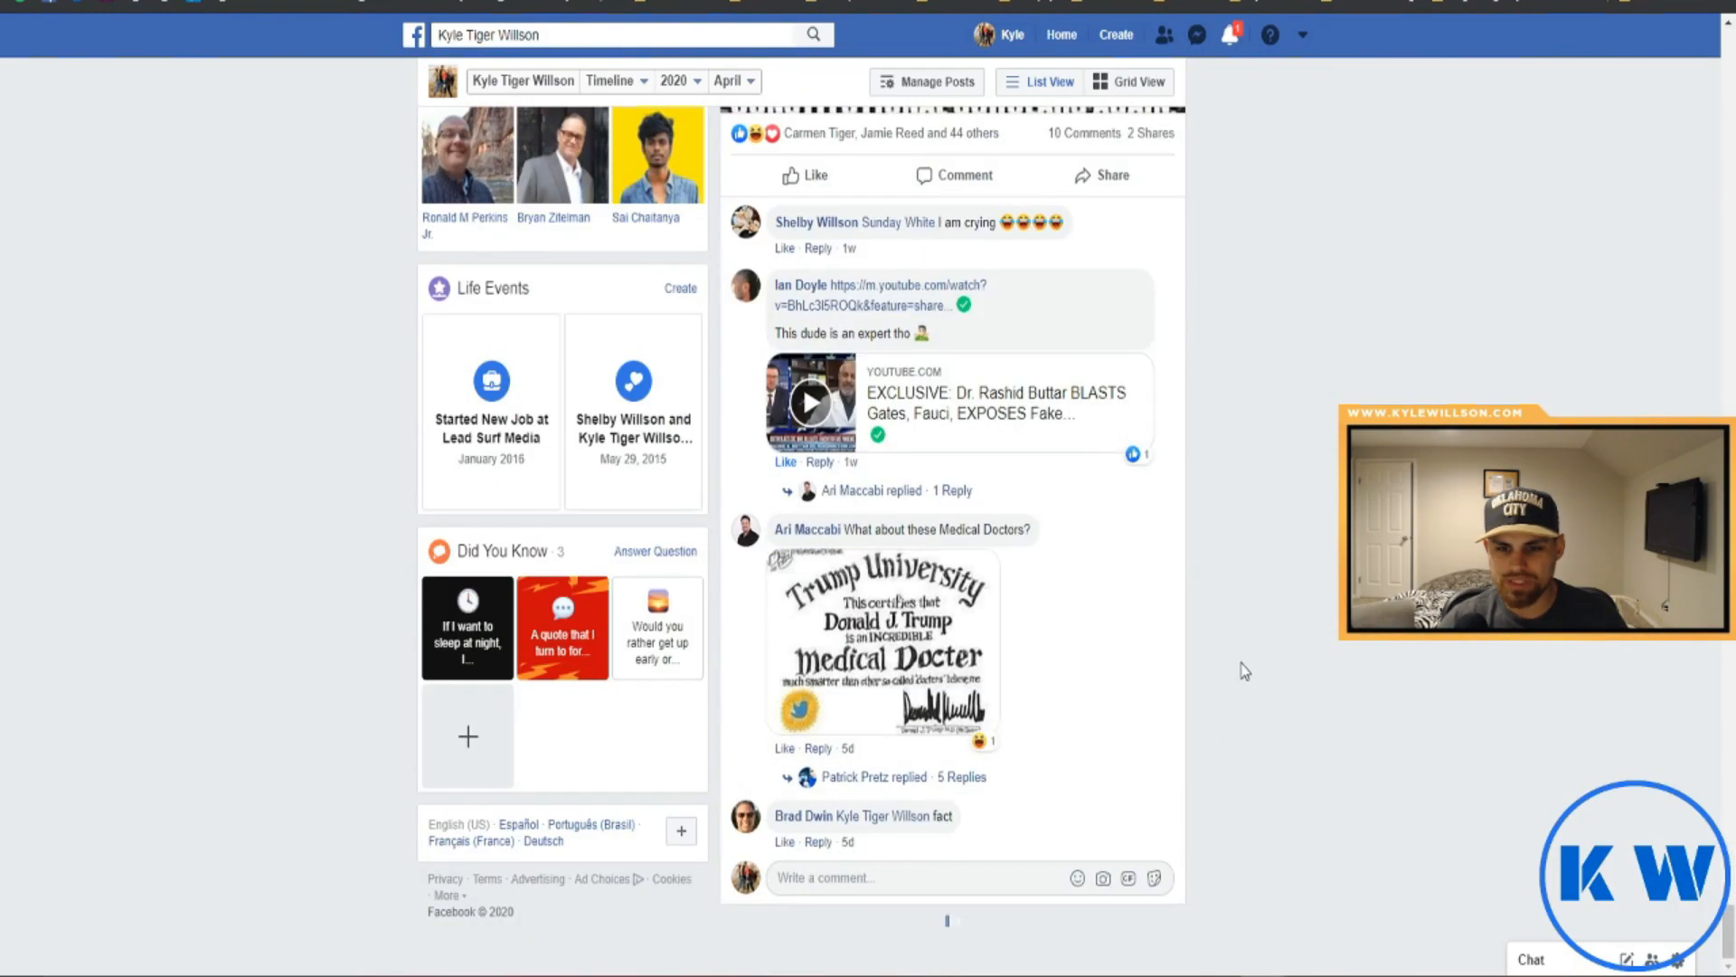
{"action": "scroll", "scroll_direction": "down", "scroll_amount": 3}
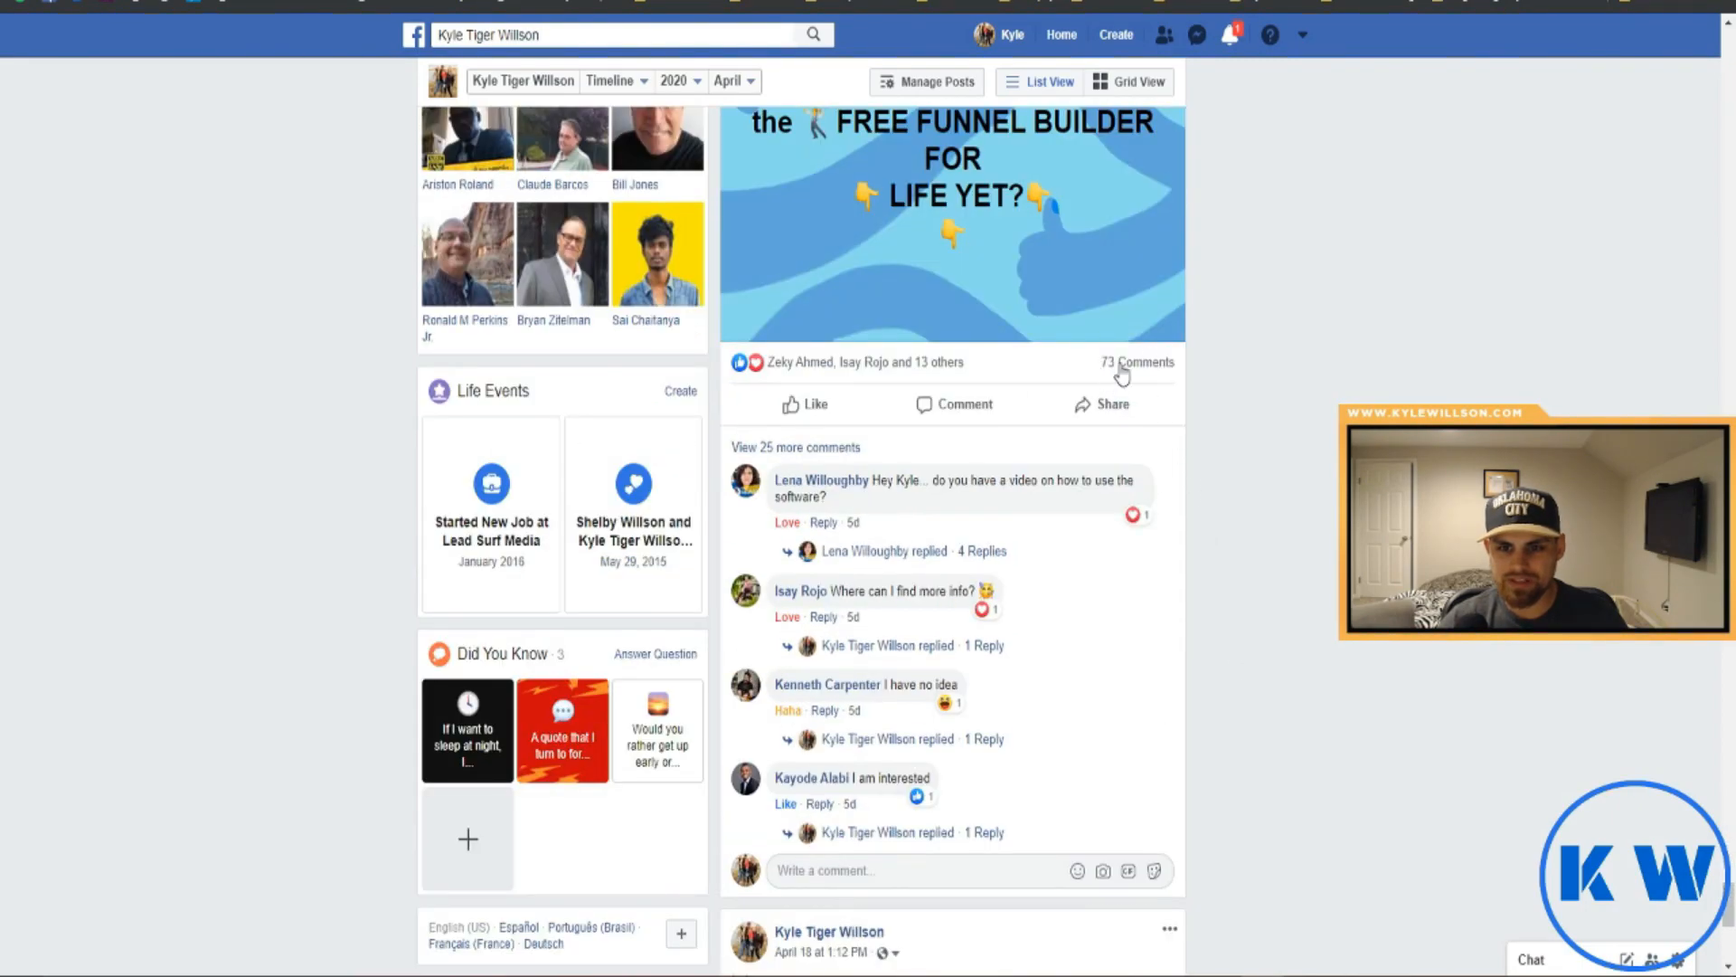
{"action": "scroll", "scroll_direction": "down", "scroll_amount": 3}
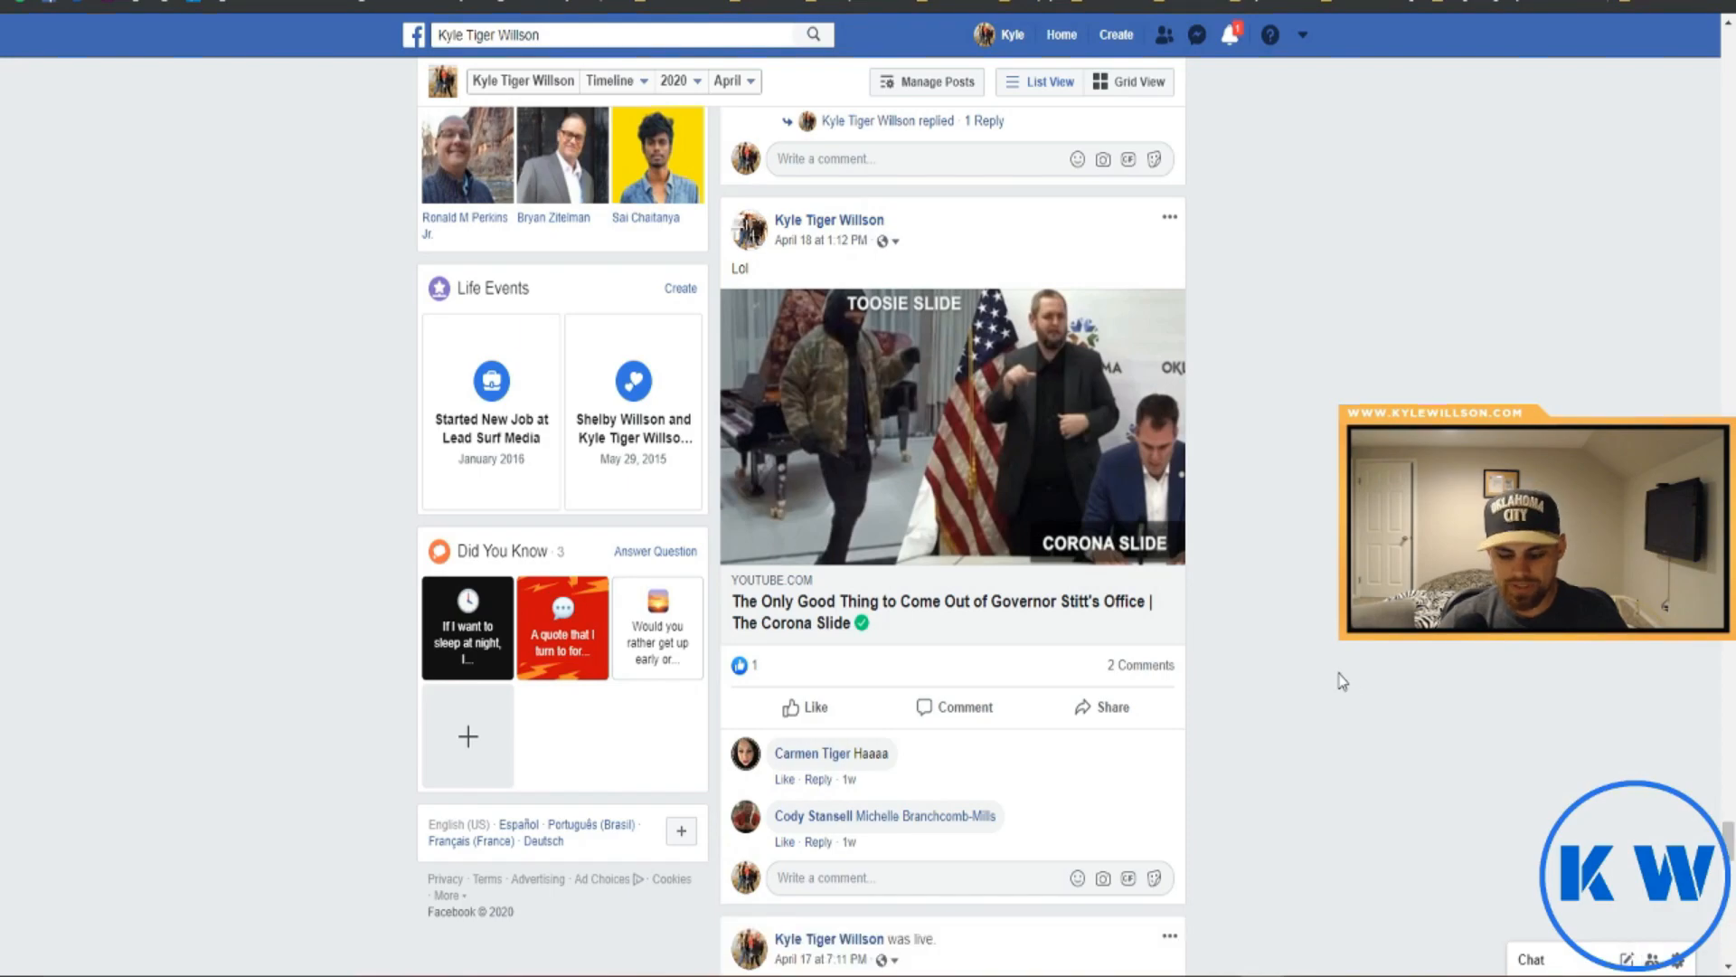
{"action": "scroll", "scroll_direction": "down", "scroll_amount": 3}
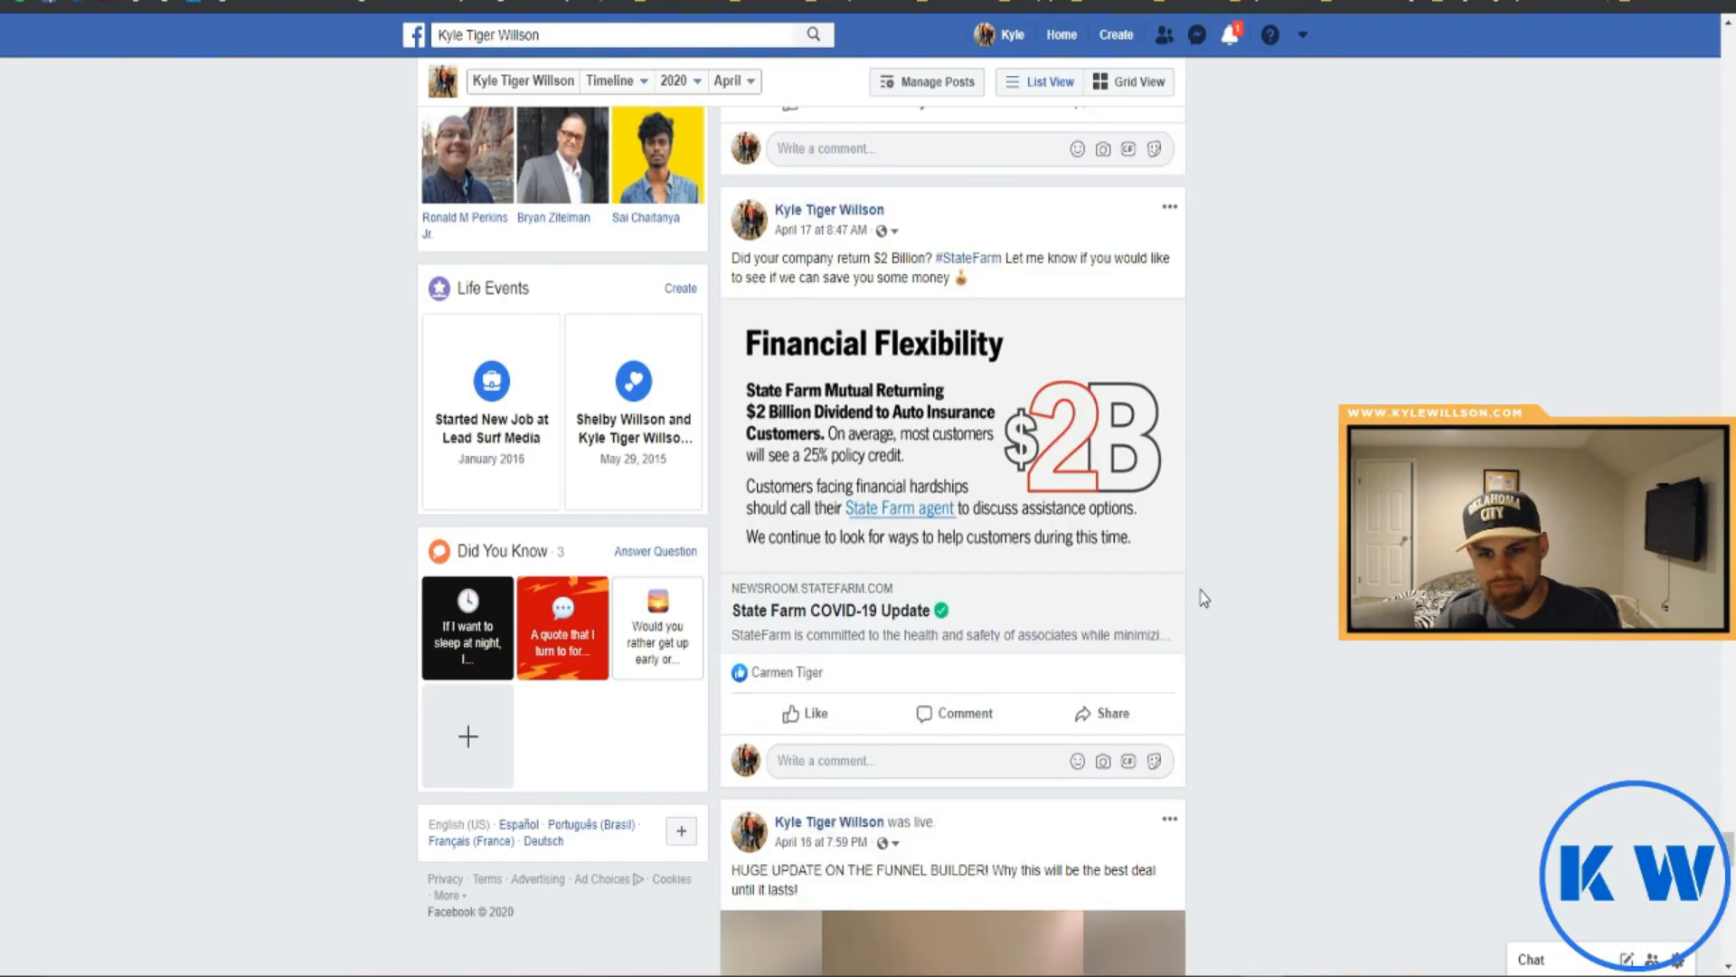
{"action": "scroll", "scroll_direction": "down", "scroll_amount": 3}
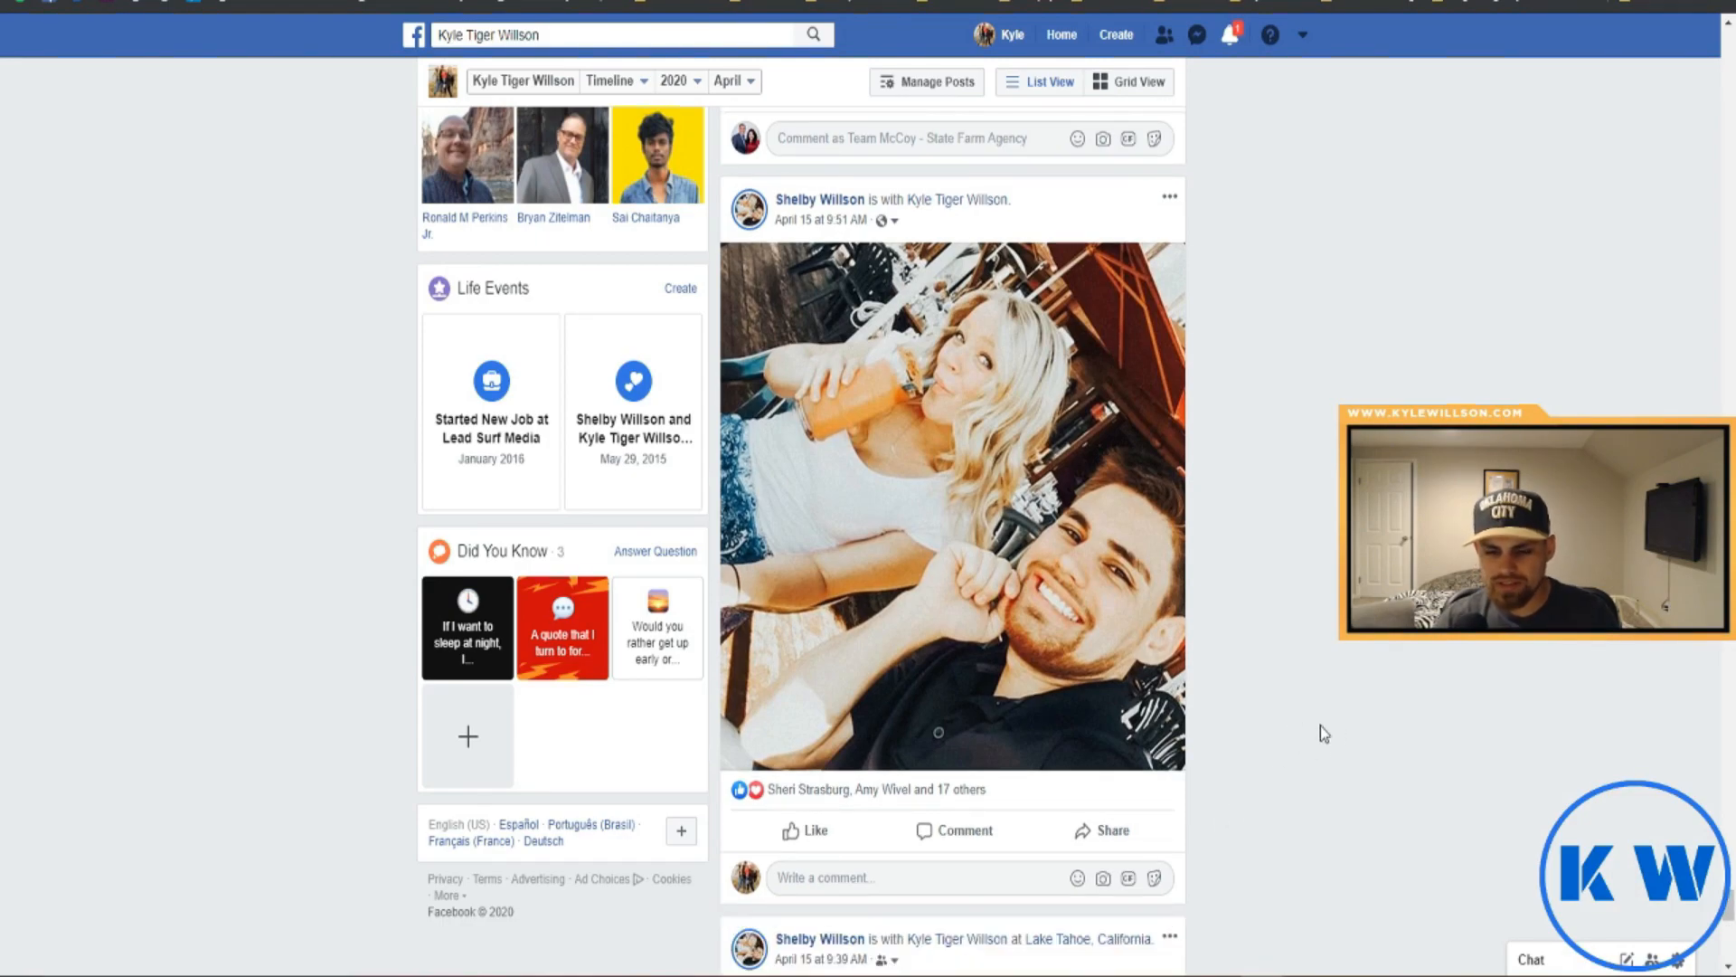
Finish scrolling the profile and open the FriendFilter dashboard from the toolbar extension icon
{"action": "scroll", "scroll_direction": "down", "scroll_amount": 3}
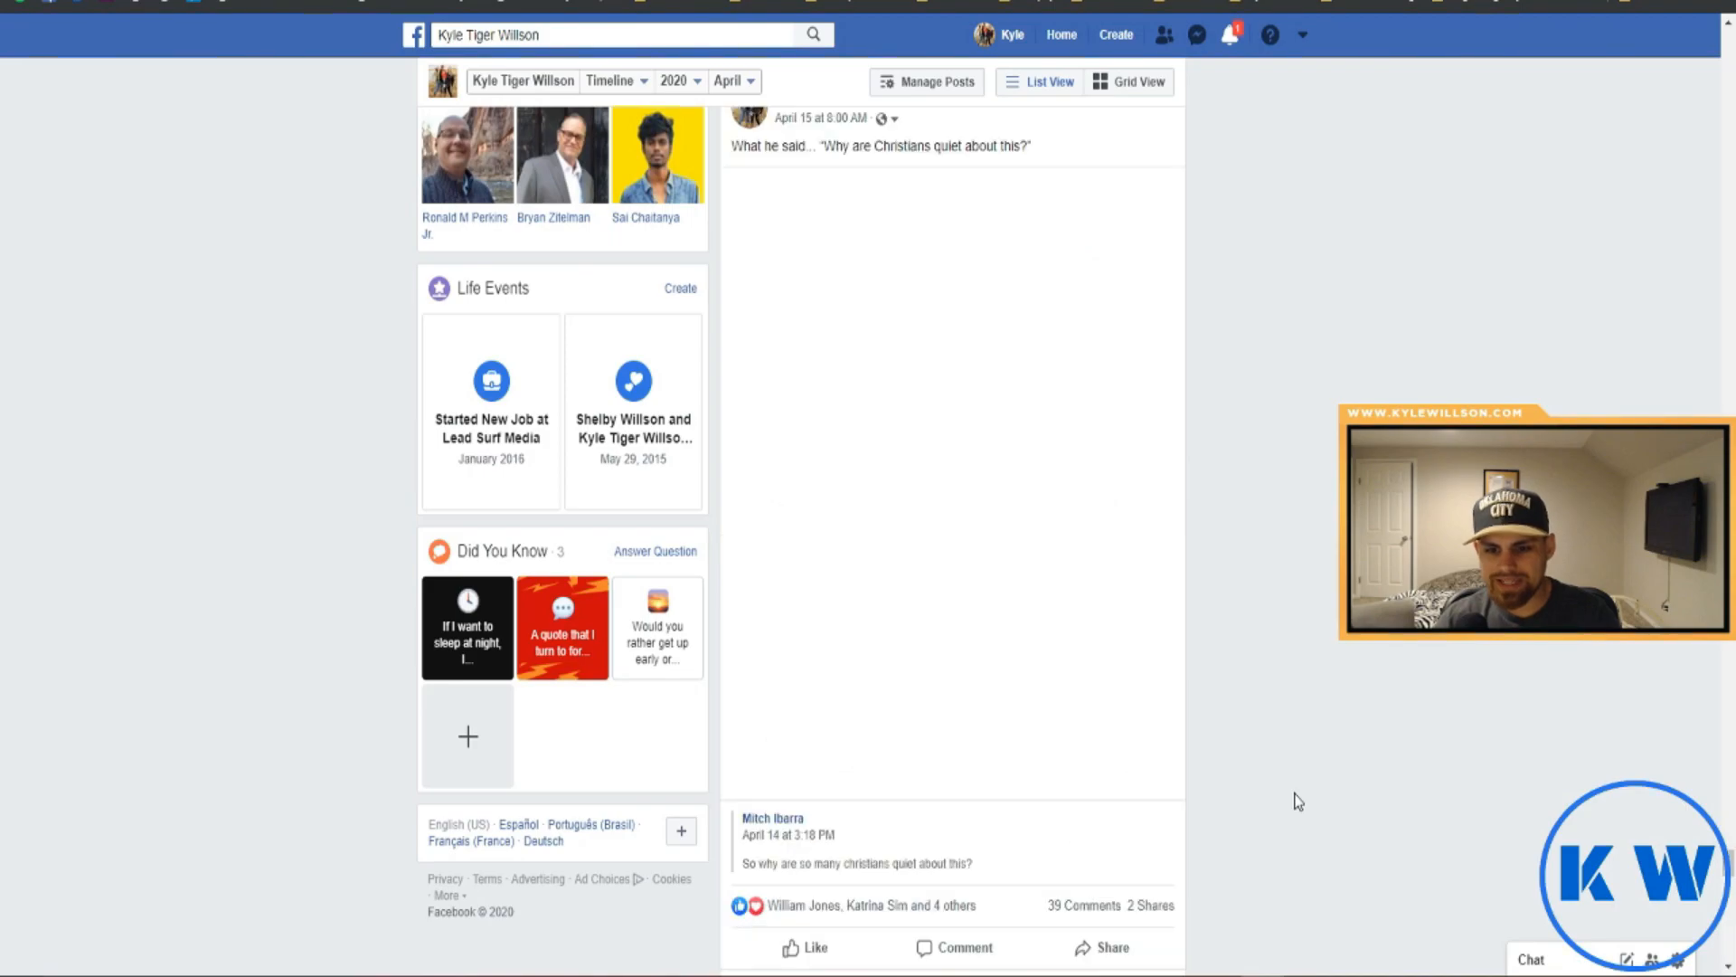
{"action": "scroll", "scroll_direction": "down", "scroll_amount": 3}
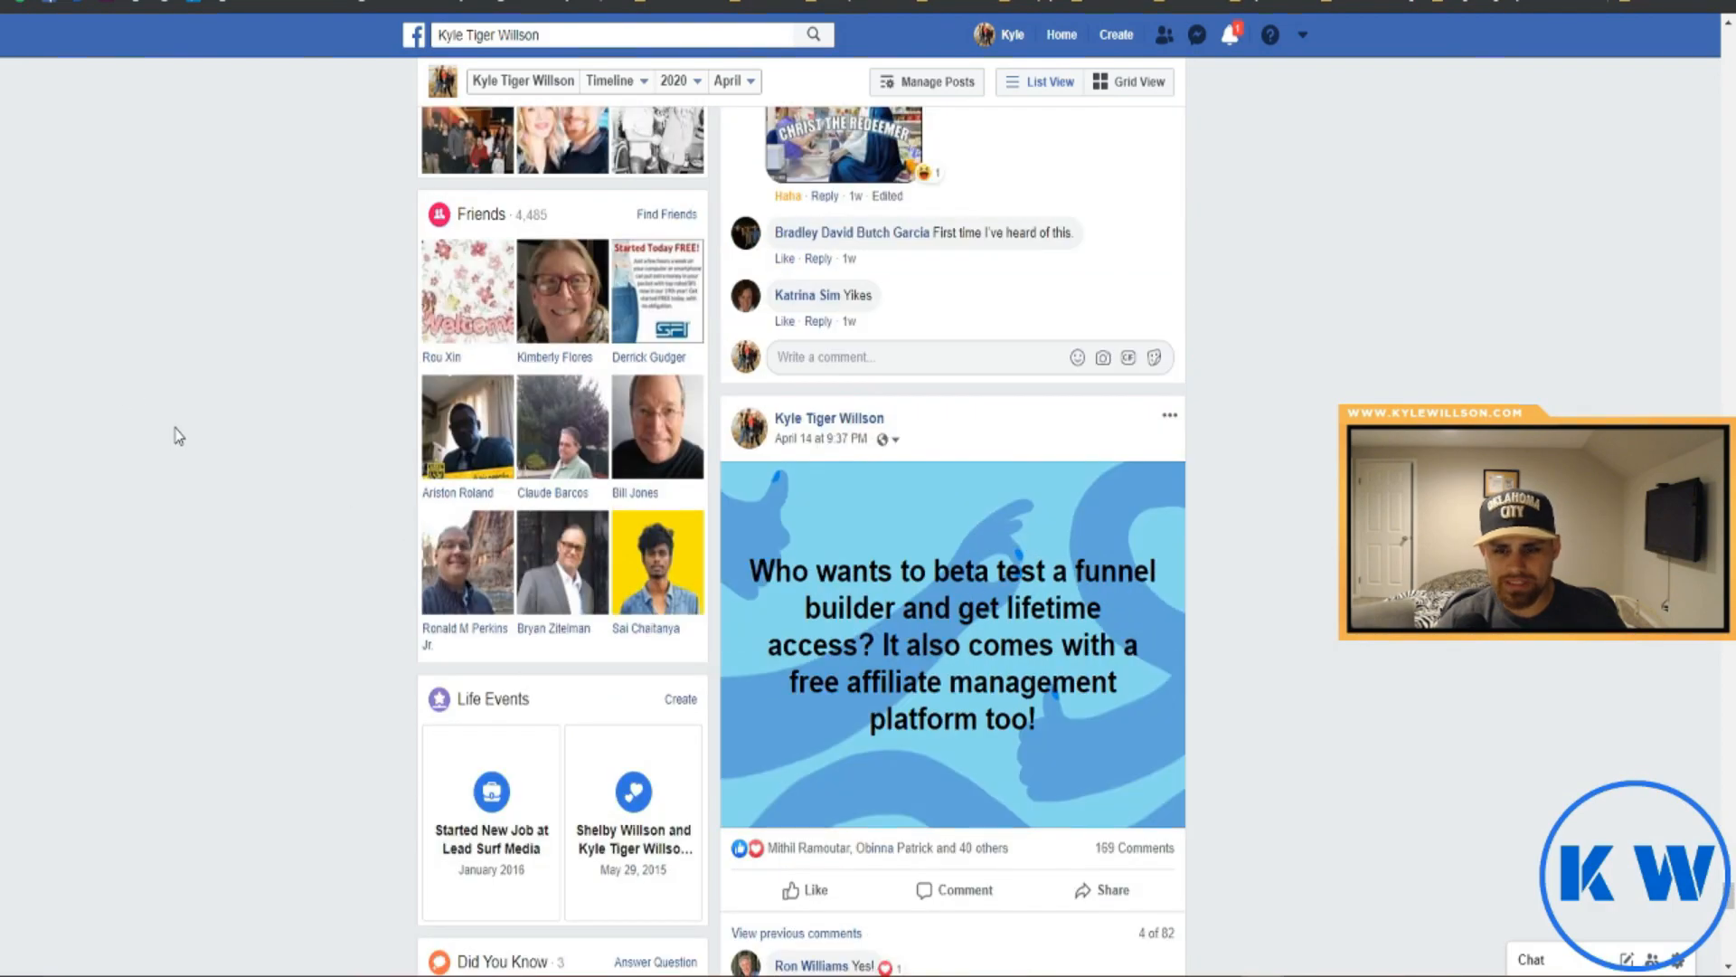
{"action": "scroll", "scroll_direction": "down", "scroll_amount": 3}
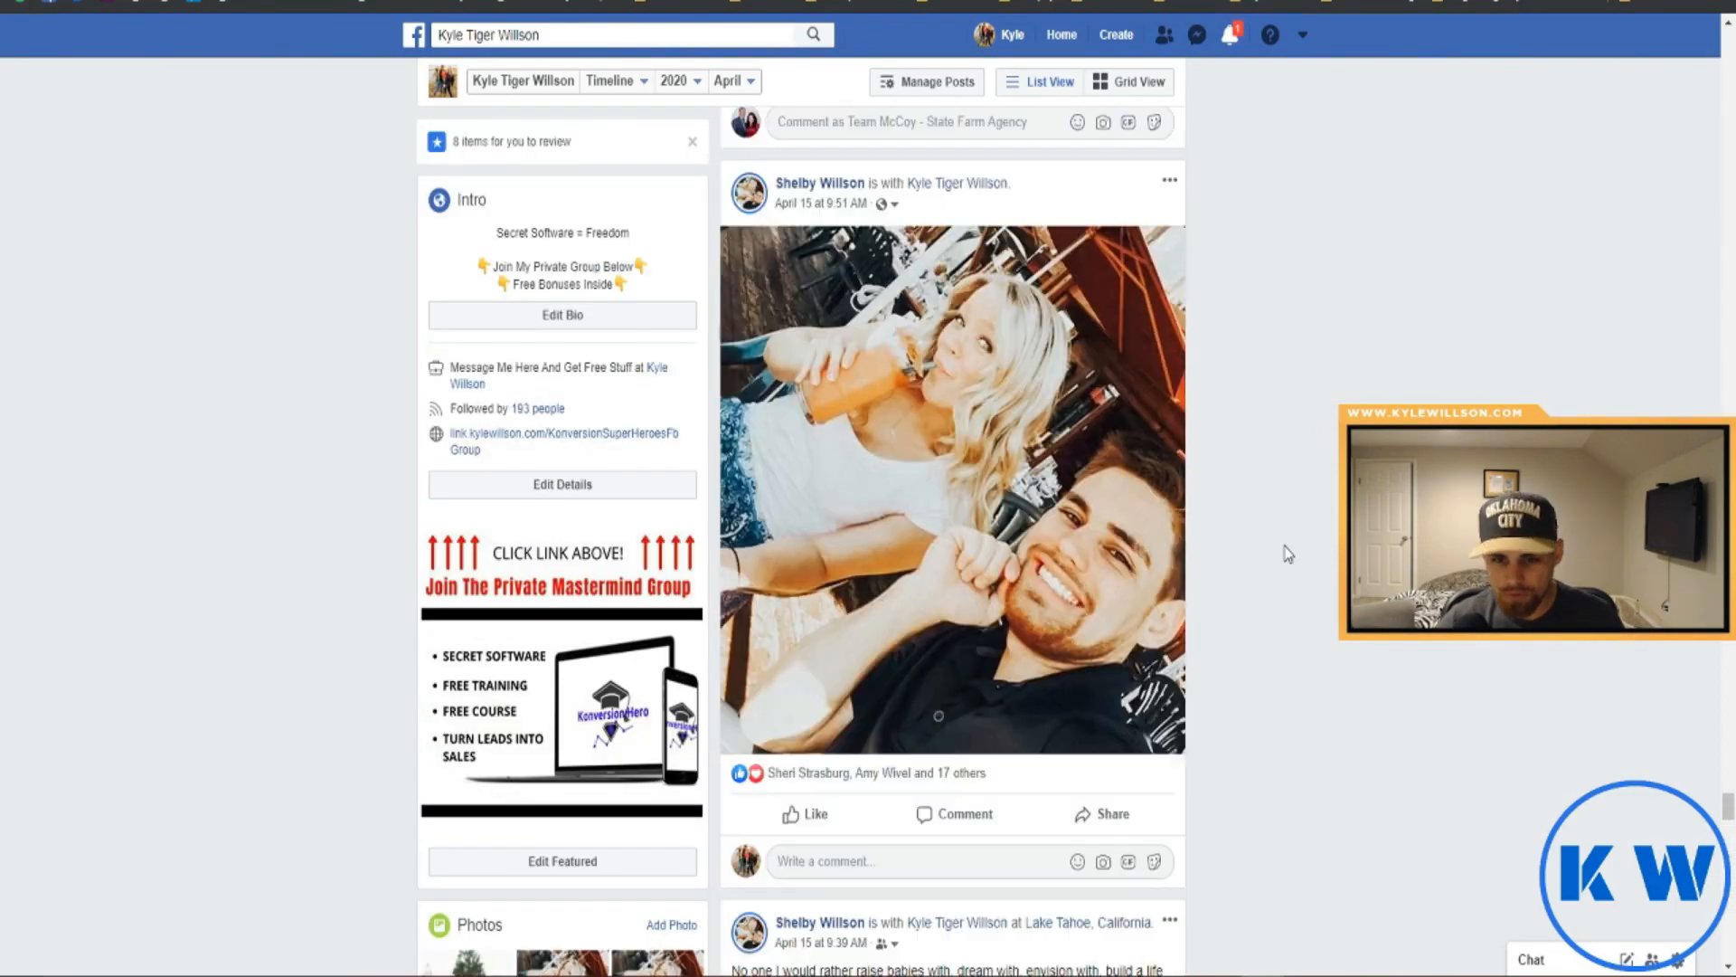
{"action": "scroll", "scroll_direction": "down", "scroll_amount": 3}
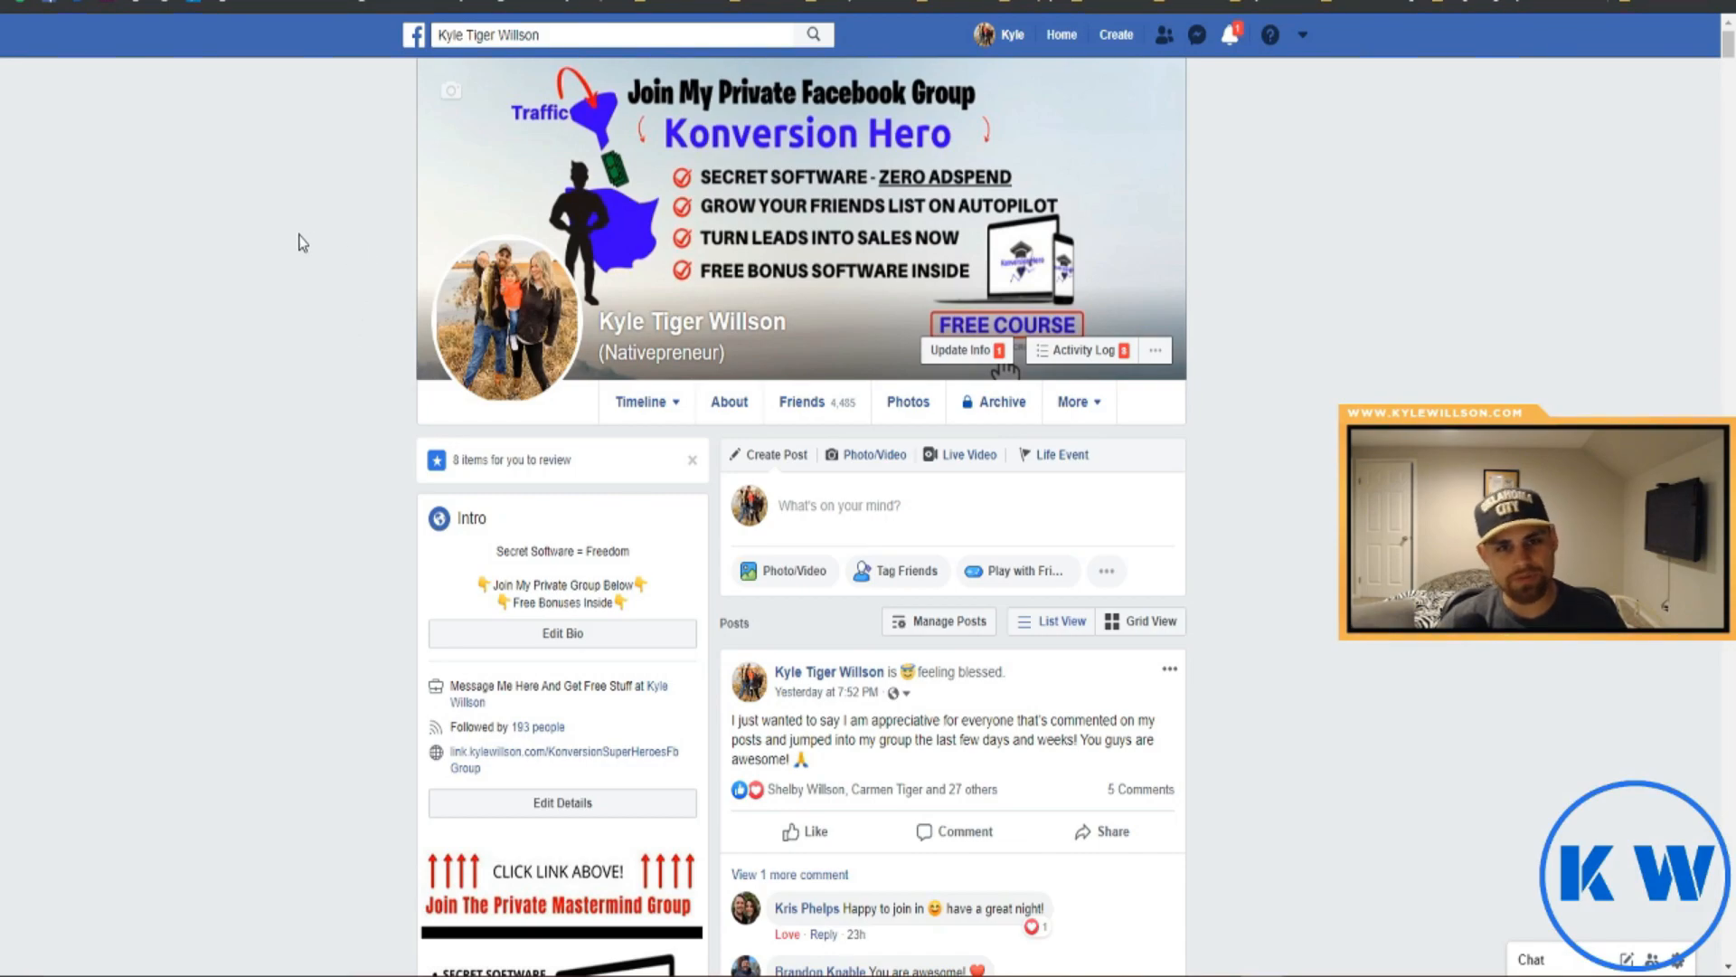
{"action": "mouse_move", "coordinate": [217, 250]}
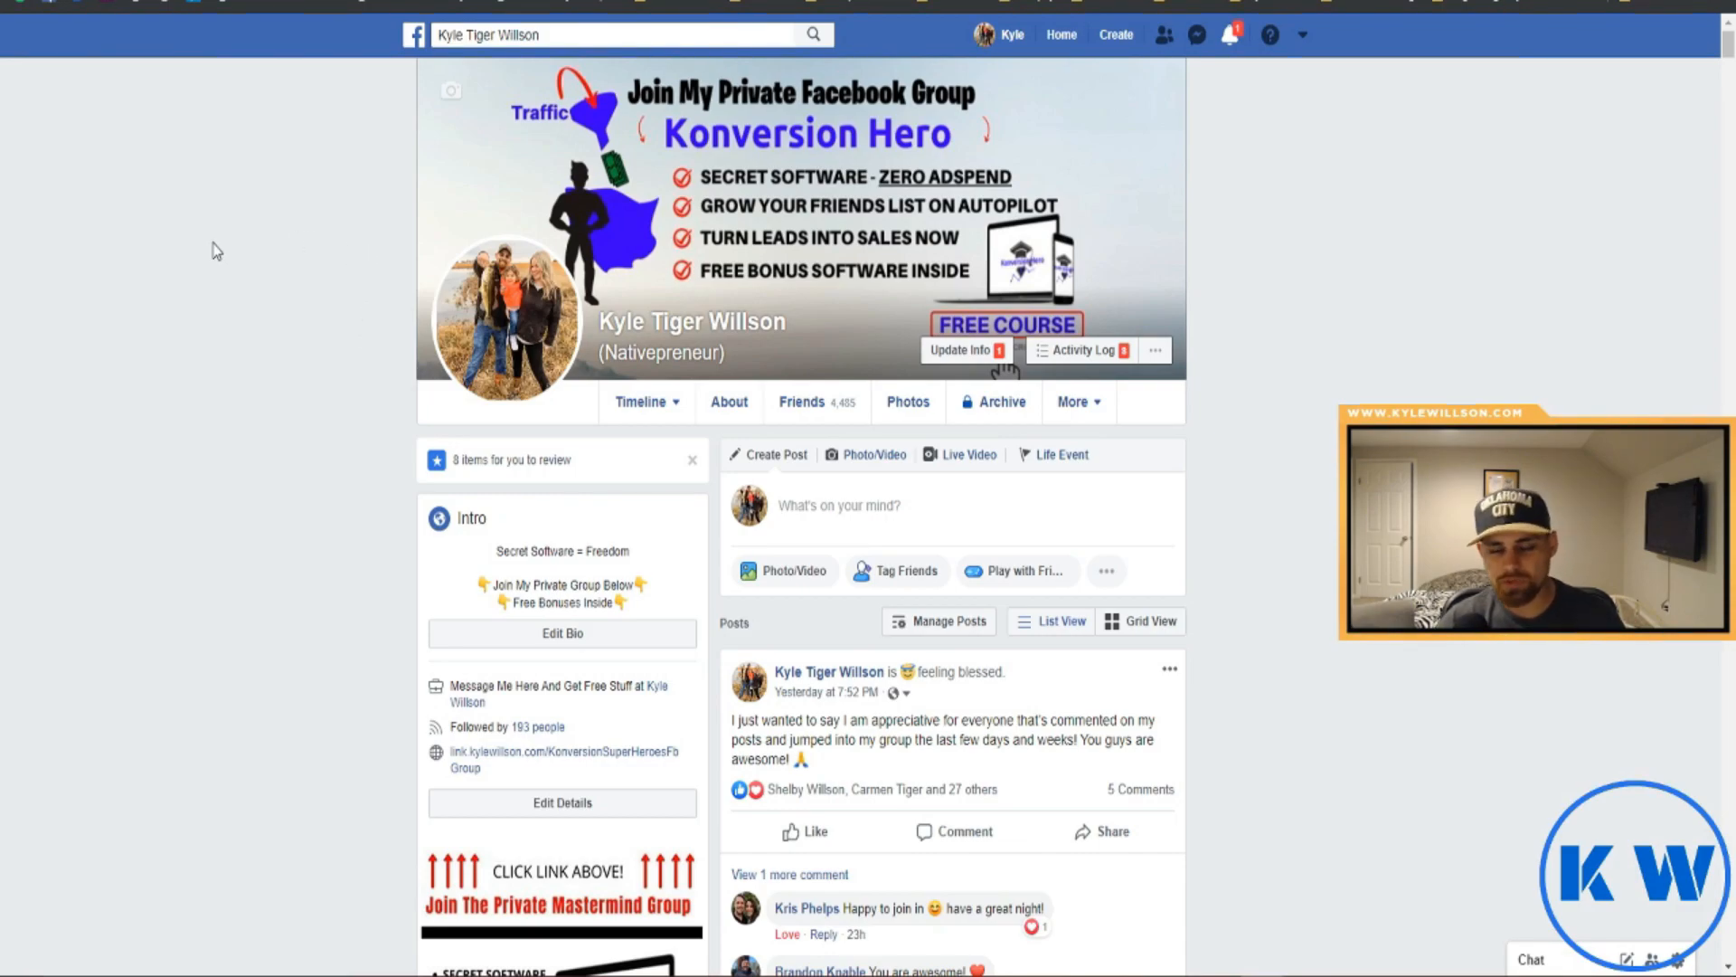
{"action": "mouse_move", "coordinate": [161, 713]}
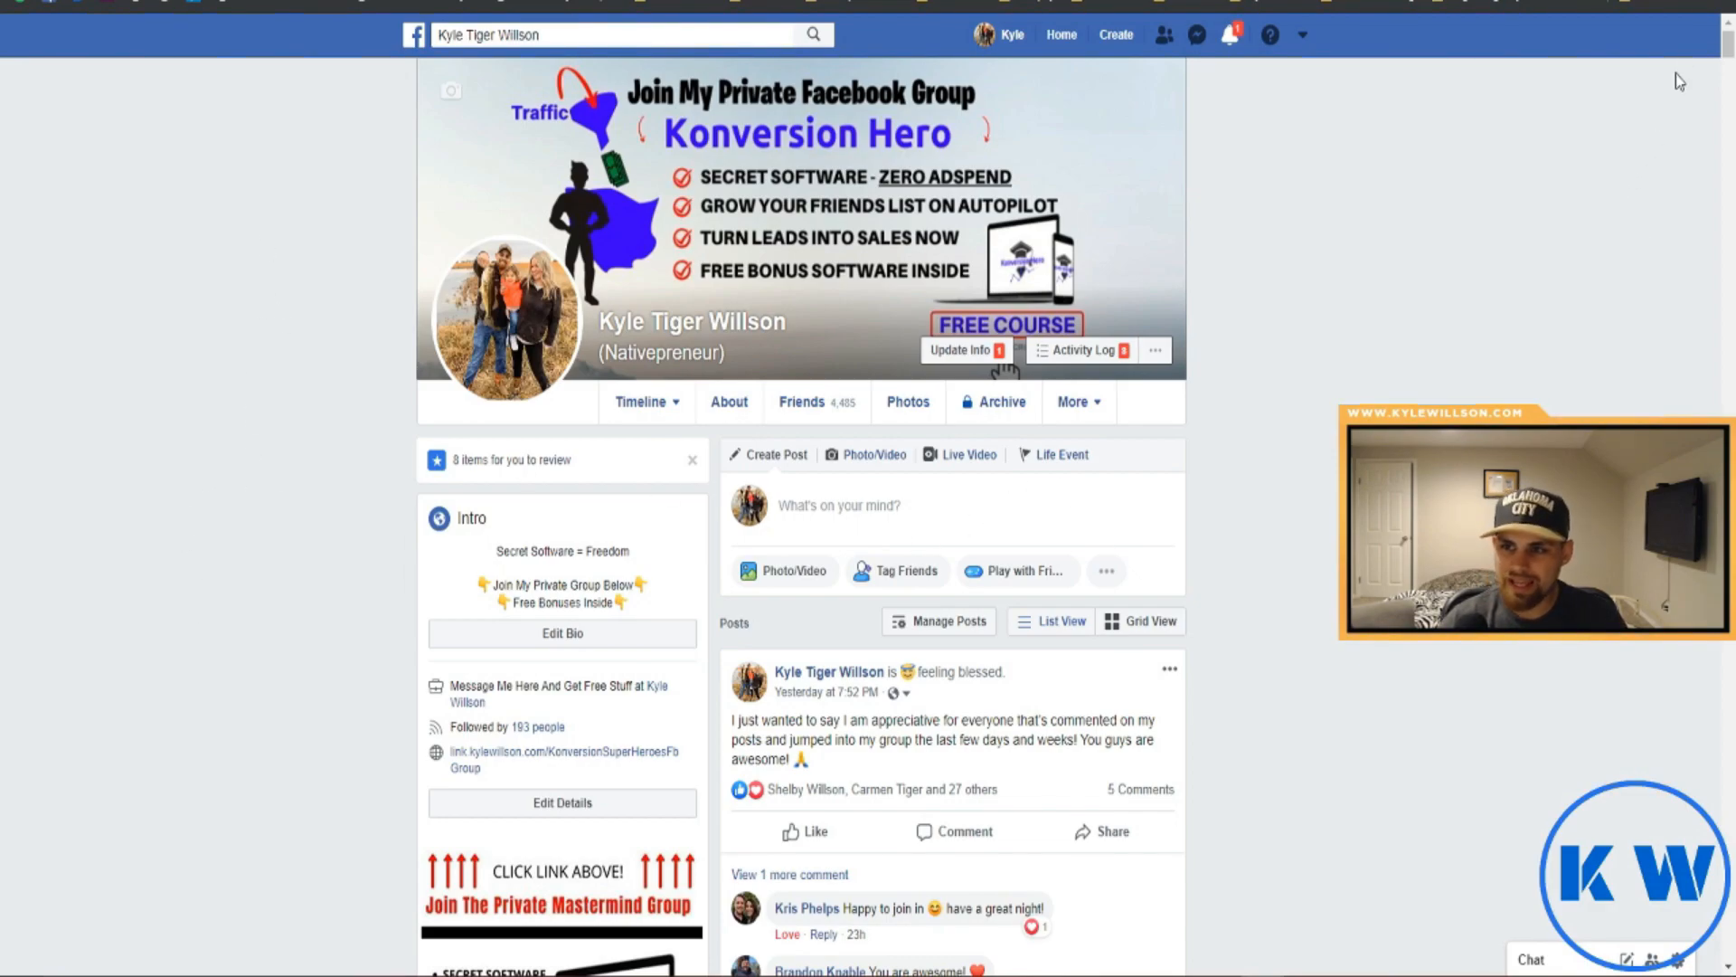
{"action": "left_click", "coordinate": [1724, 9]}
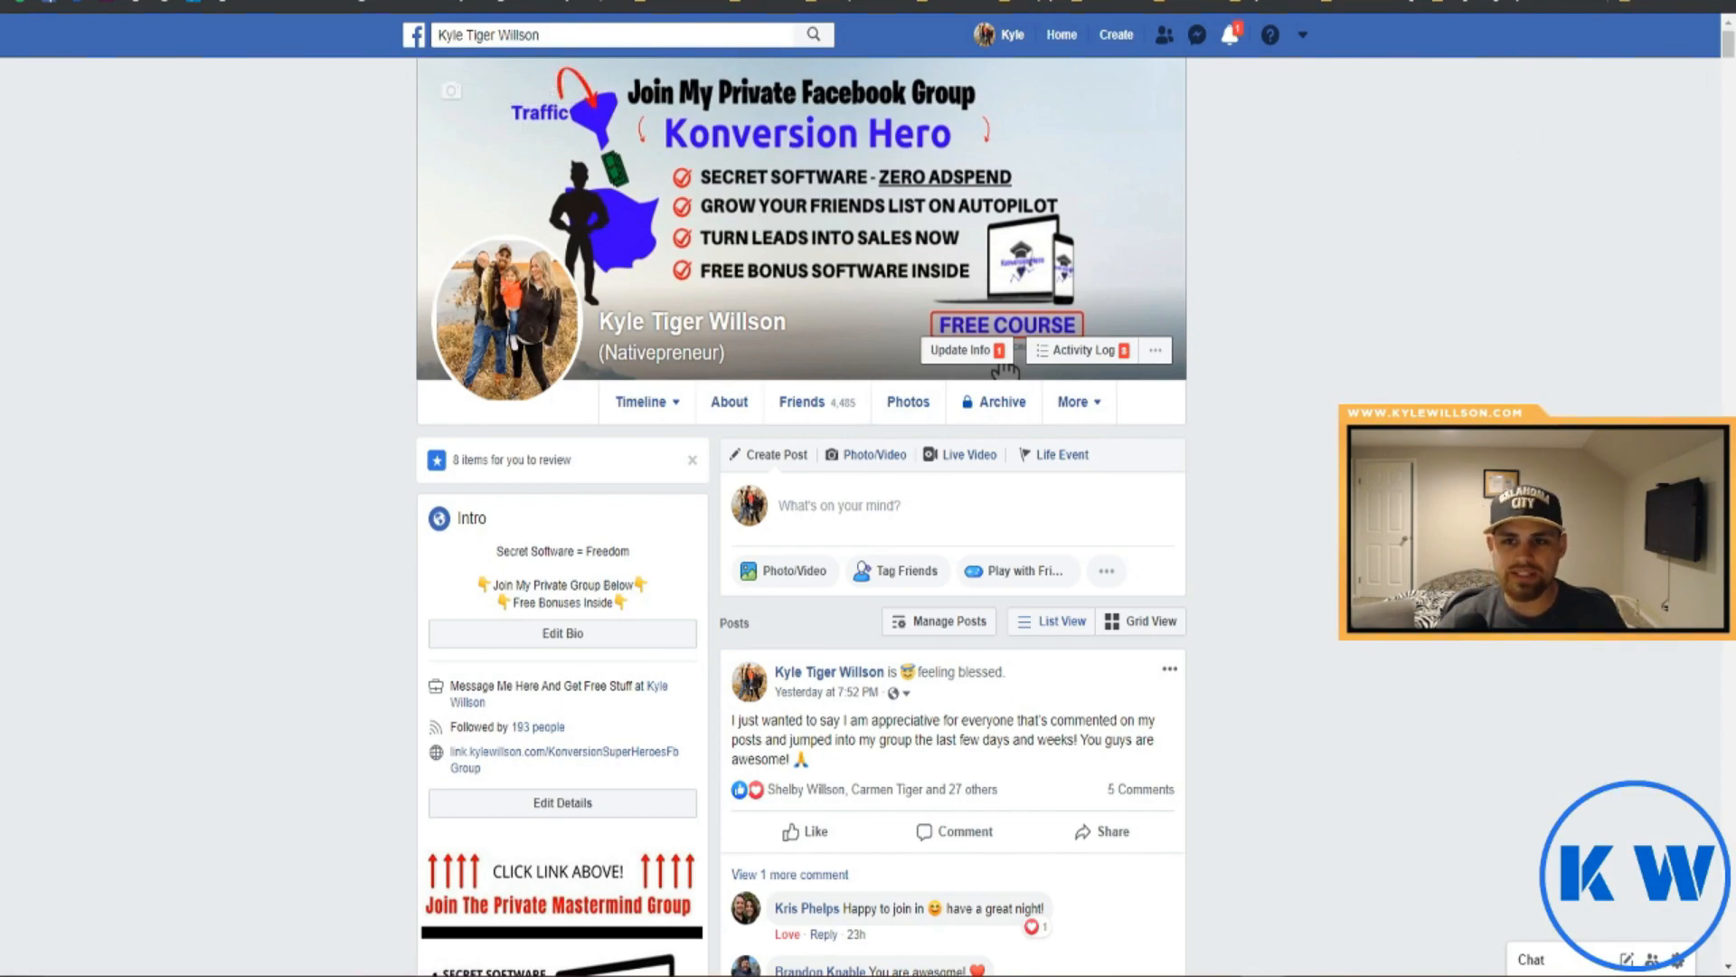
{"action": "left_click", "coordinate": [1724, 9]}
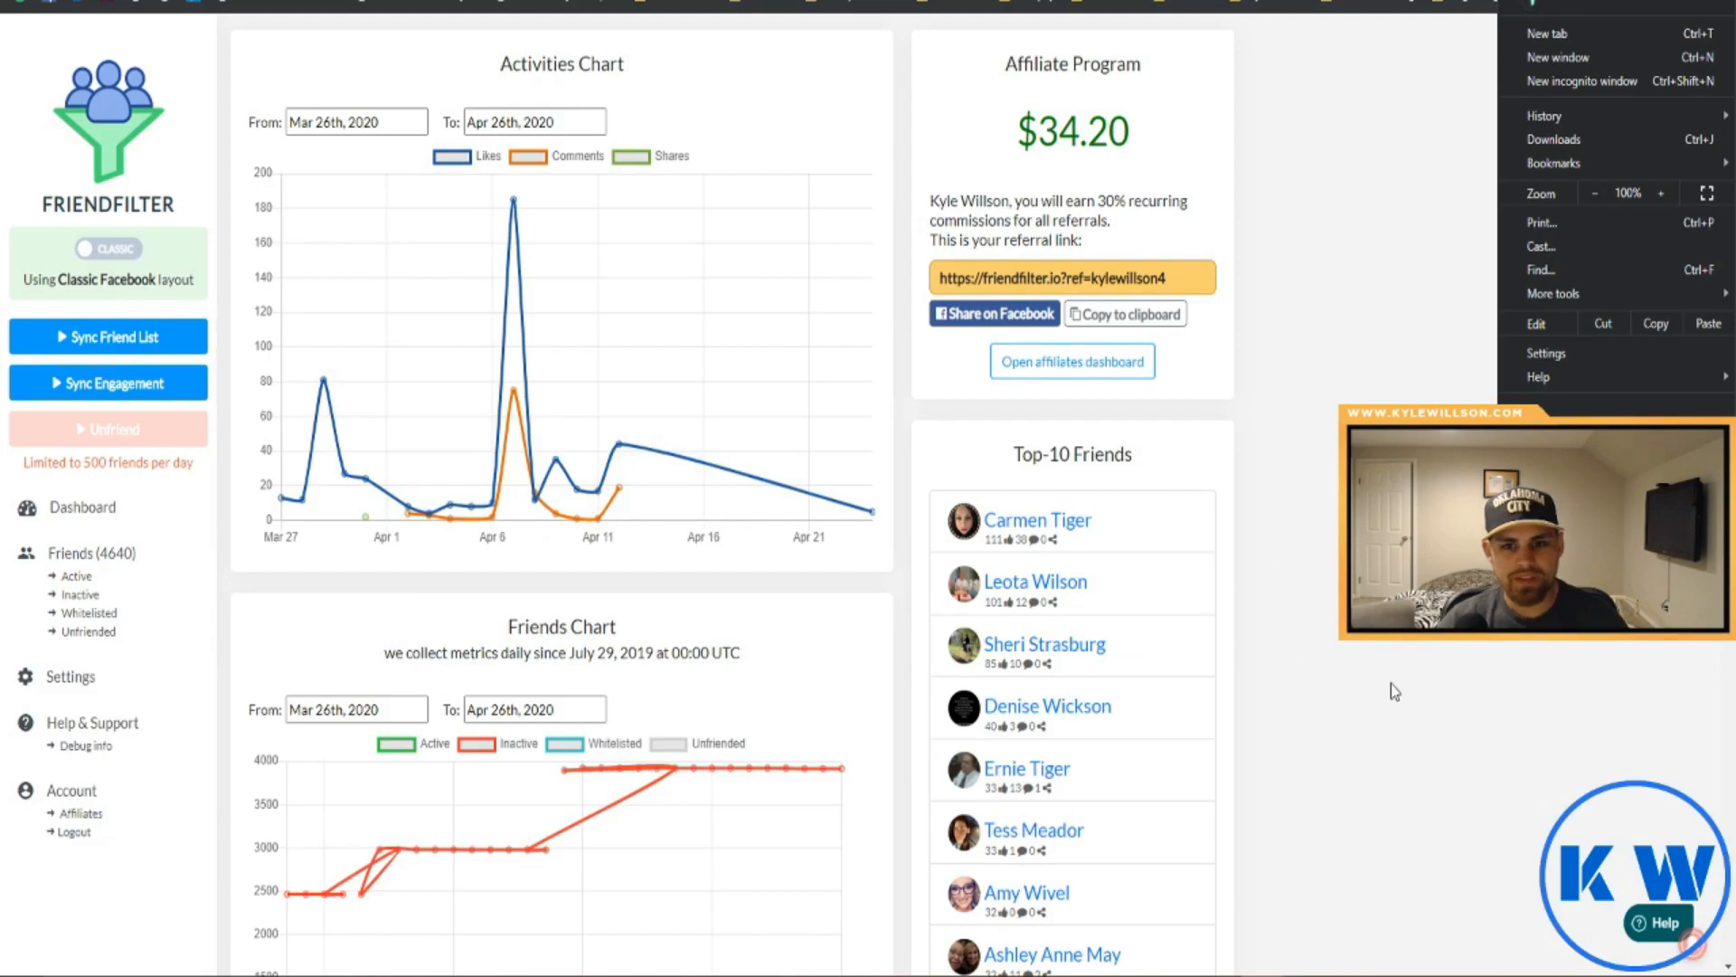
Dismiss the open Chrome menu so the FriendFilter dashboard is fully visible
{"action": "left_click", "coordinate": [521, 365]}
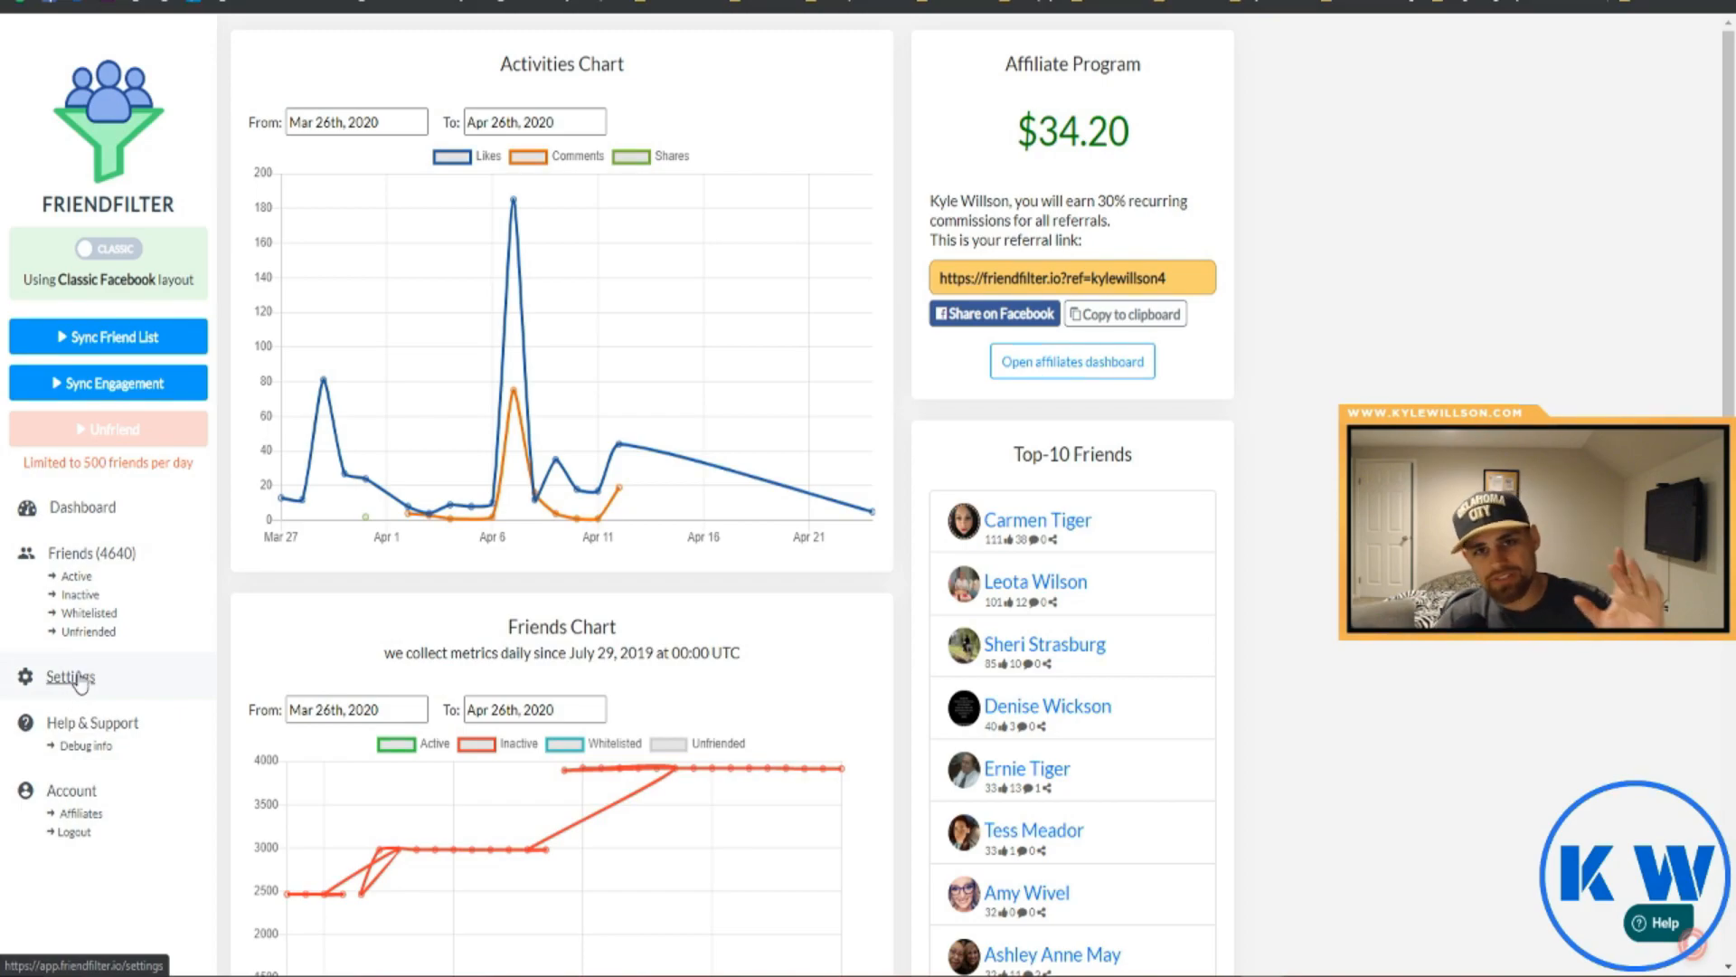
{"action": "left_click", "coordinate": [69, 676]}
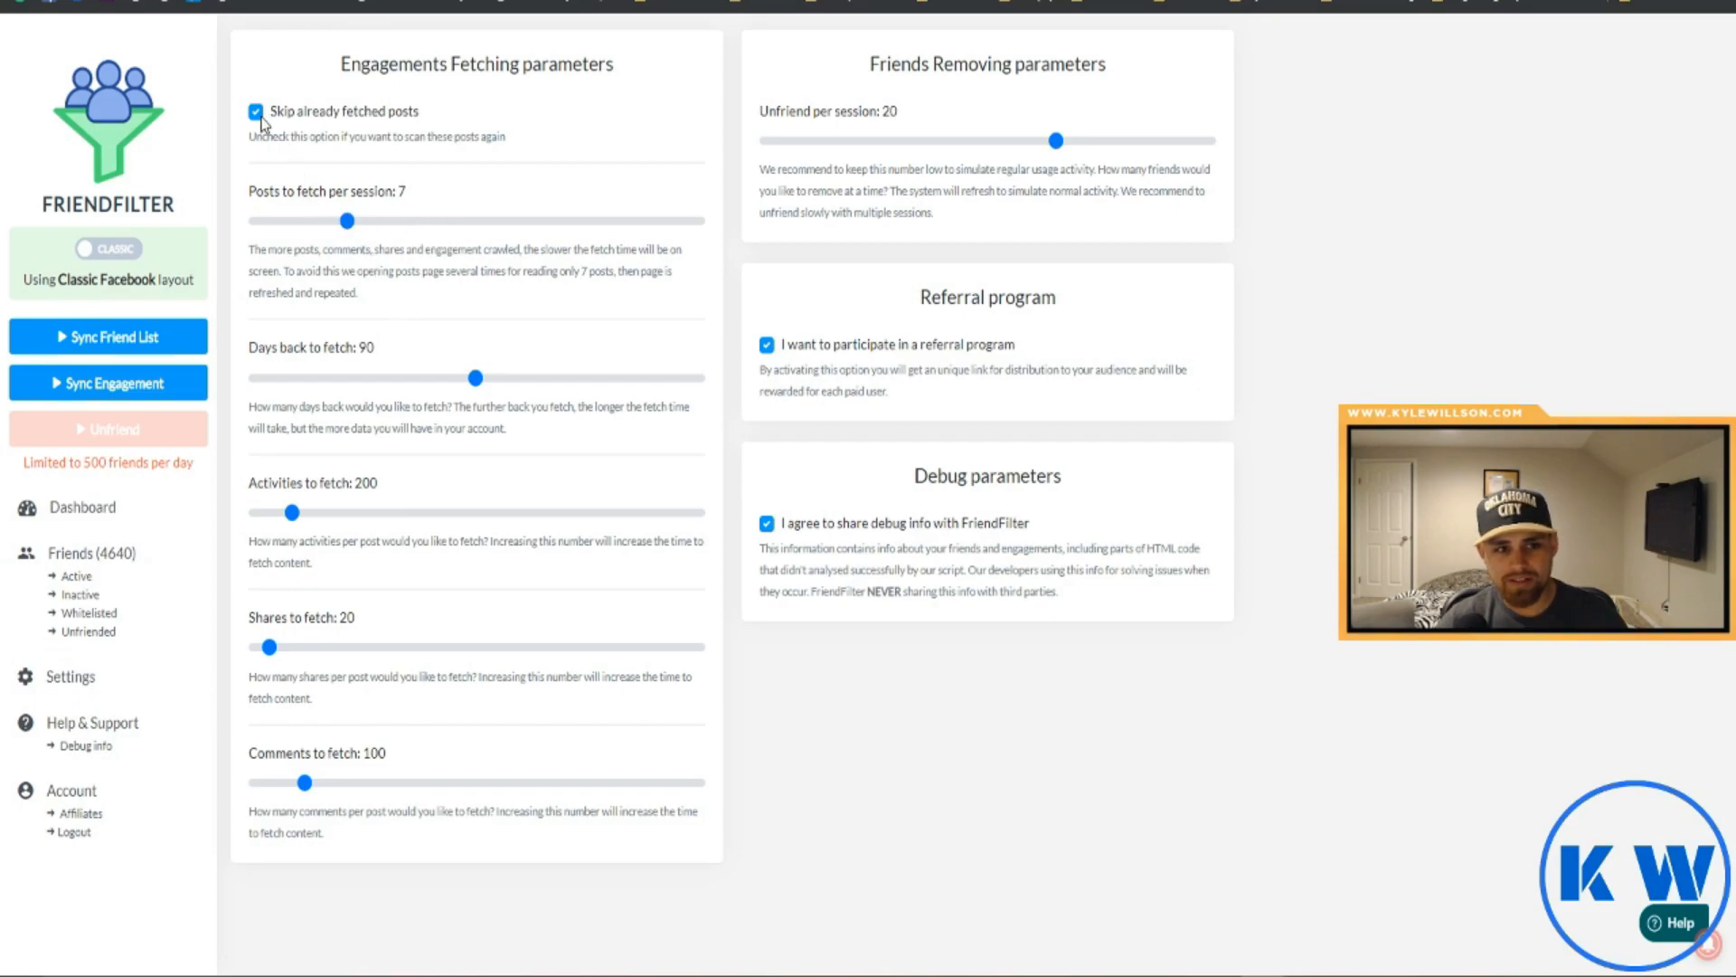
{"action": "mouse_move", "coordinate": [335, 210]}
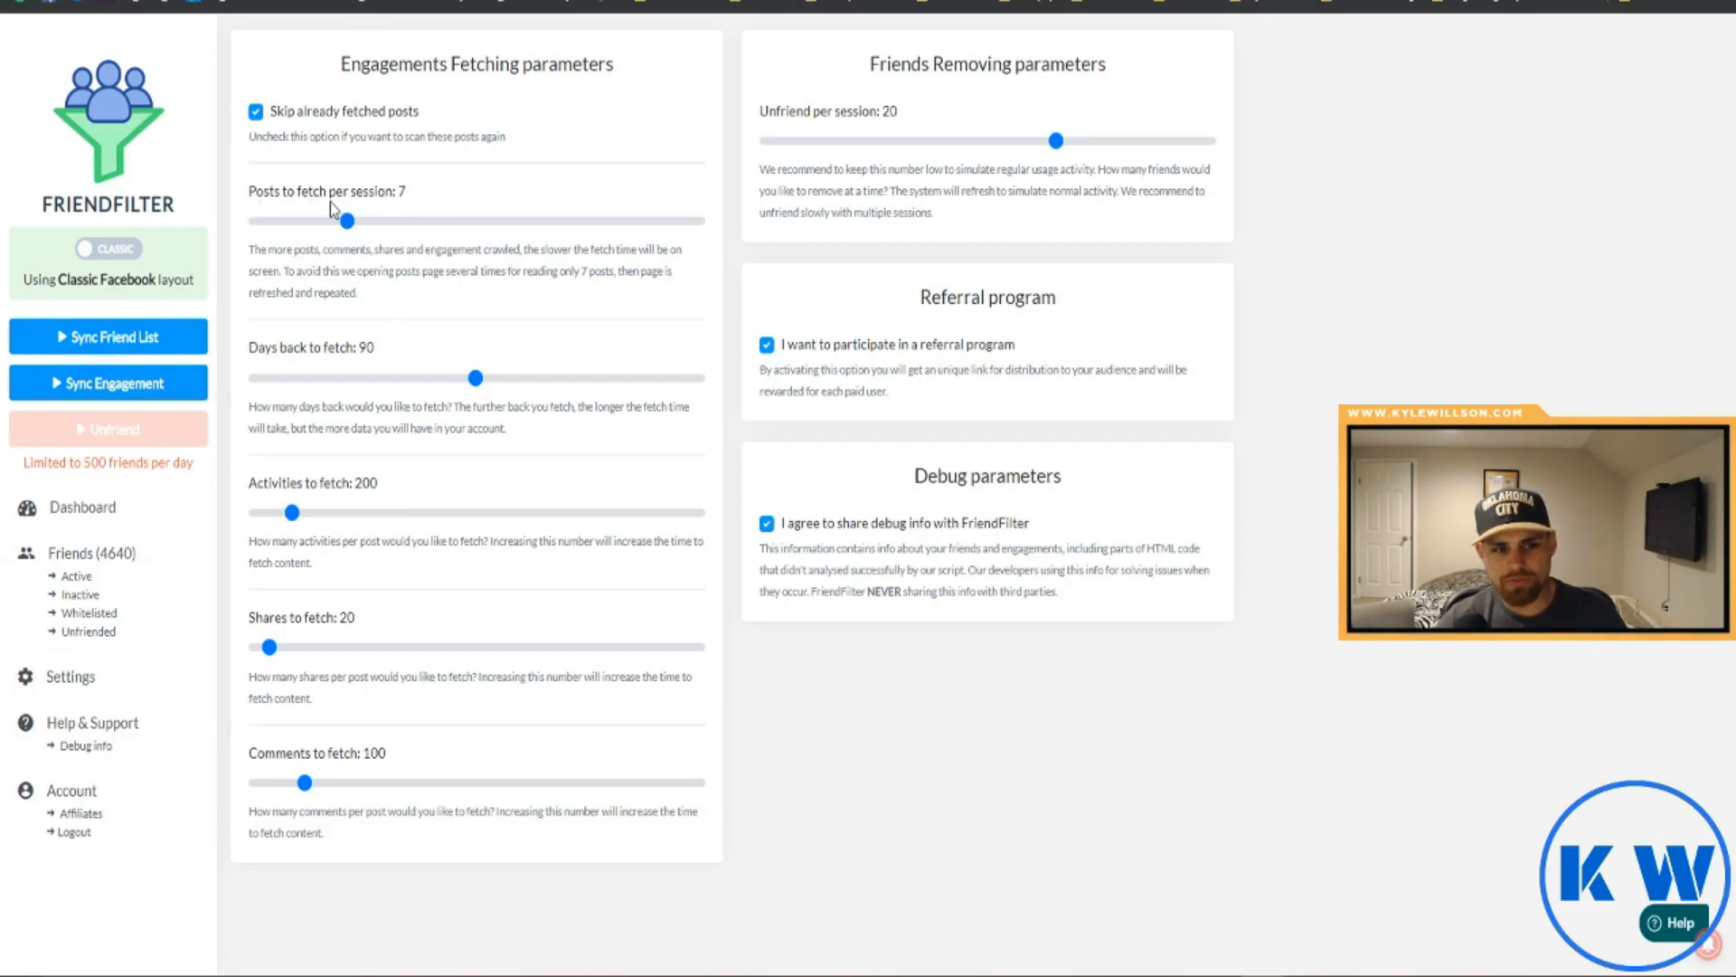
{"action": "mouse_move", "coordinate": [311, 376]}
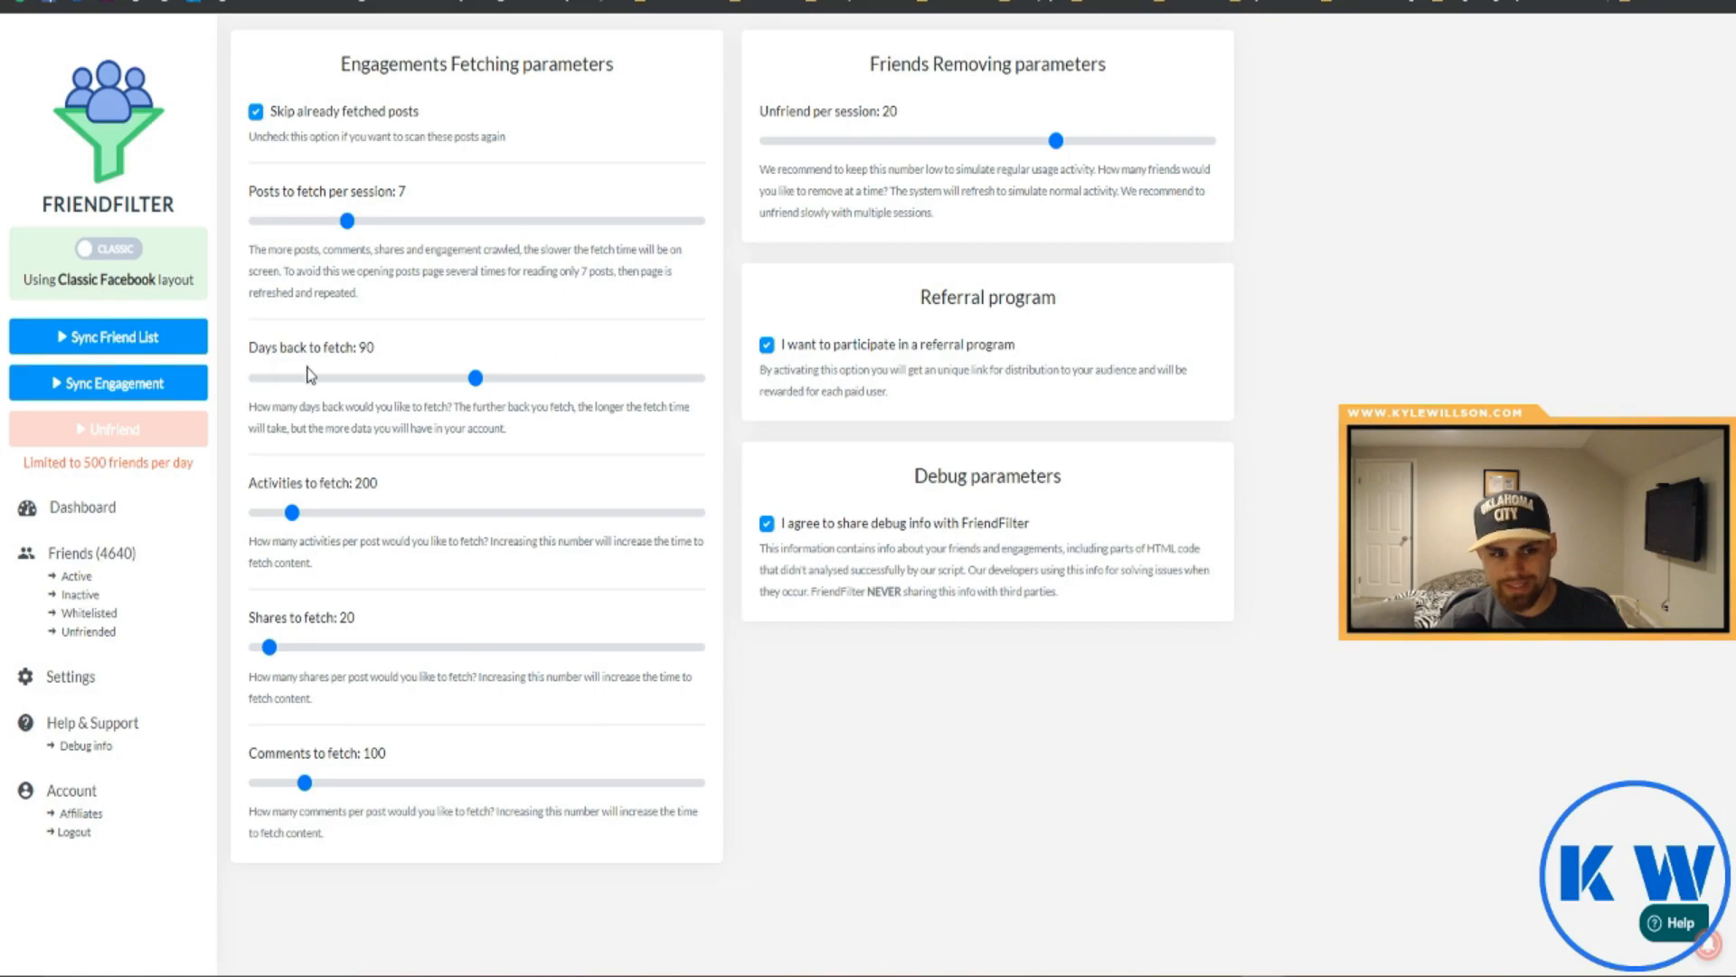
{"action": "mouse_move", "coordinate": [273, 616]}
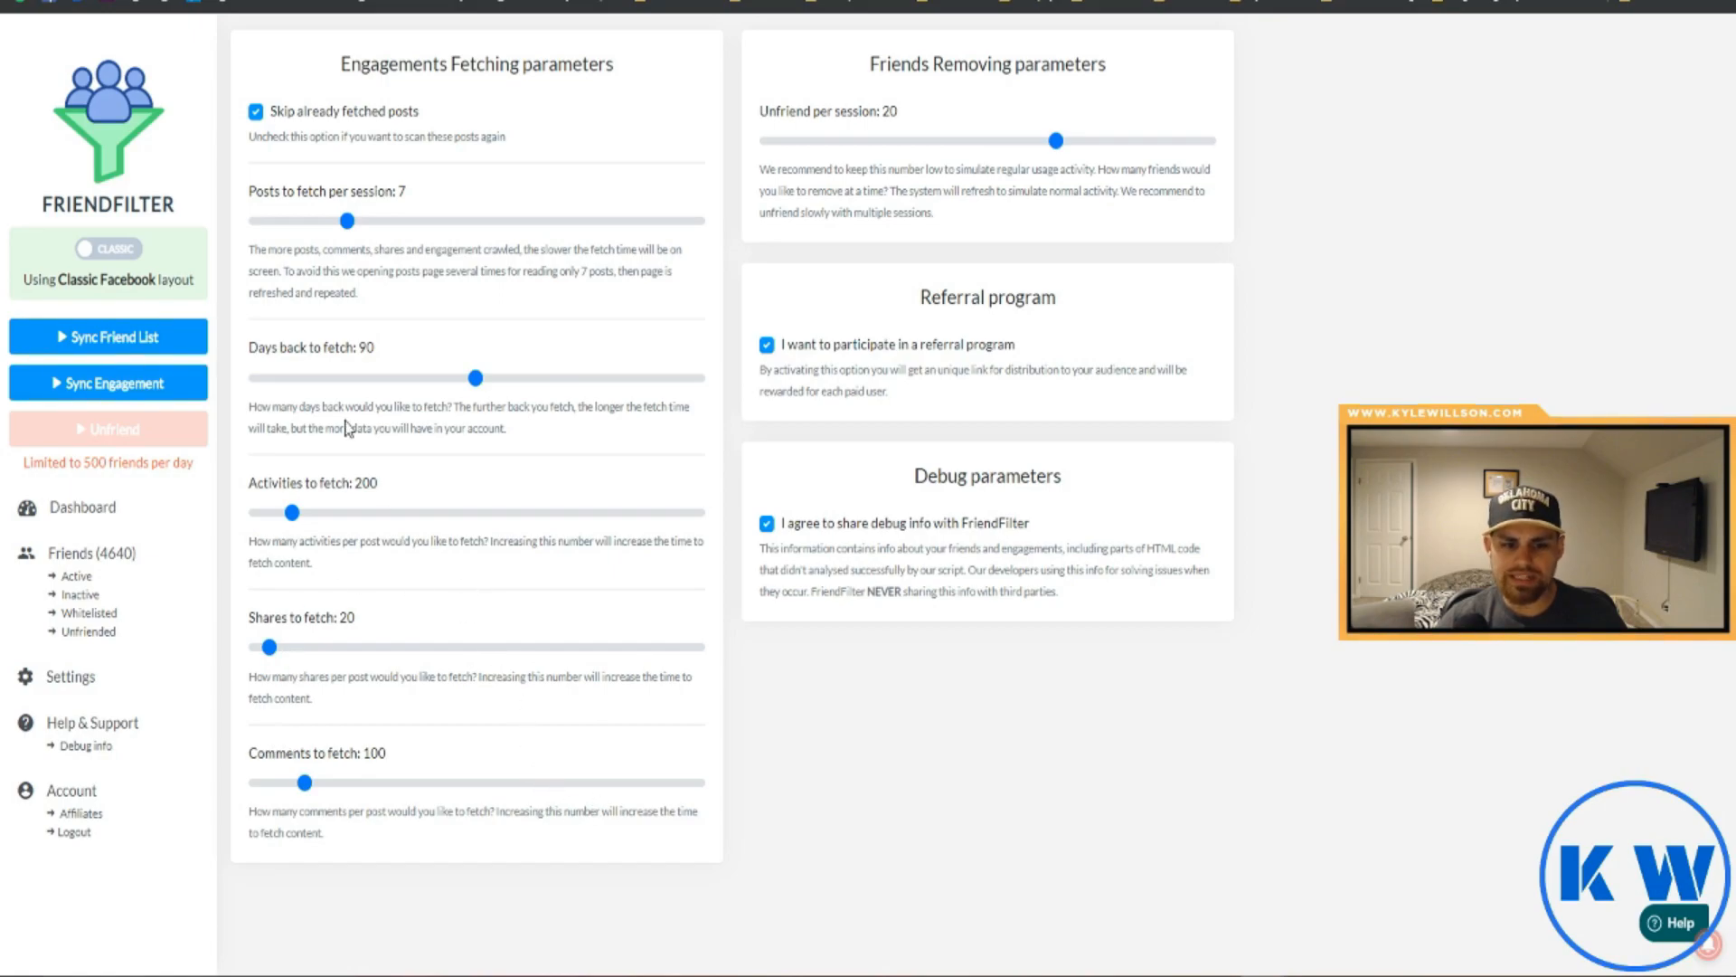
{"action": "mouse_move", "coordinate": [383, 662]}
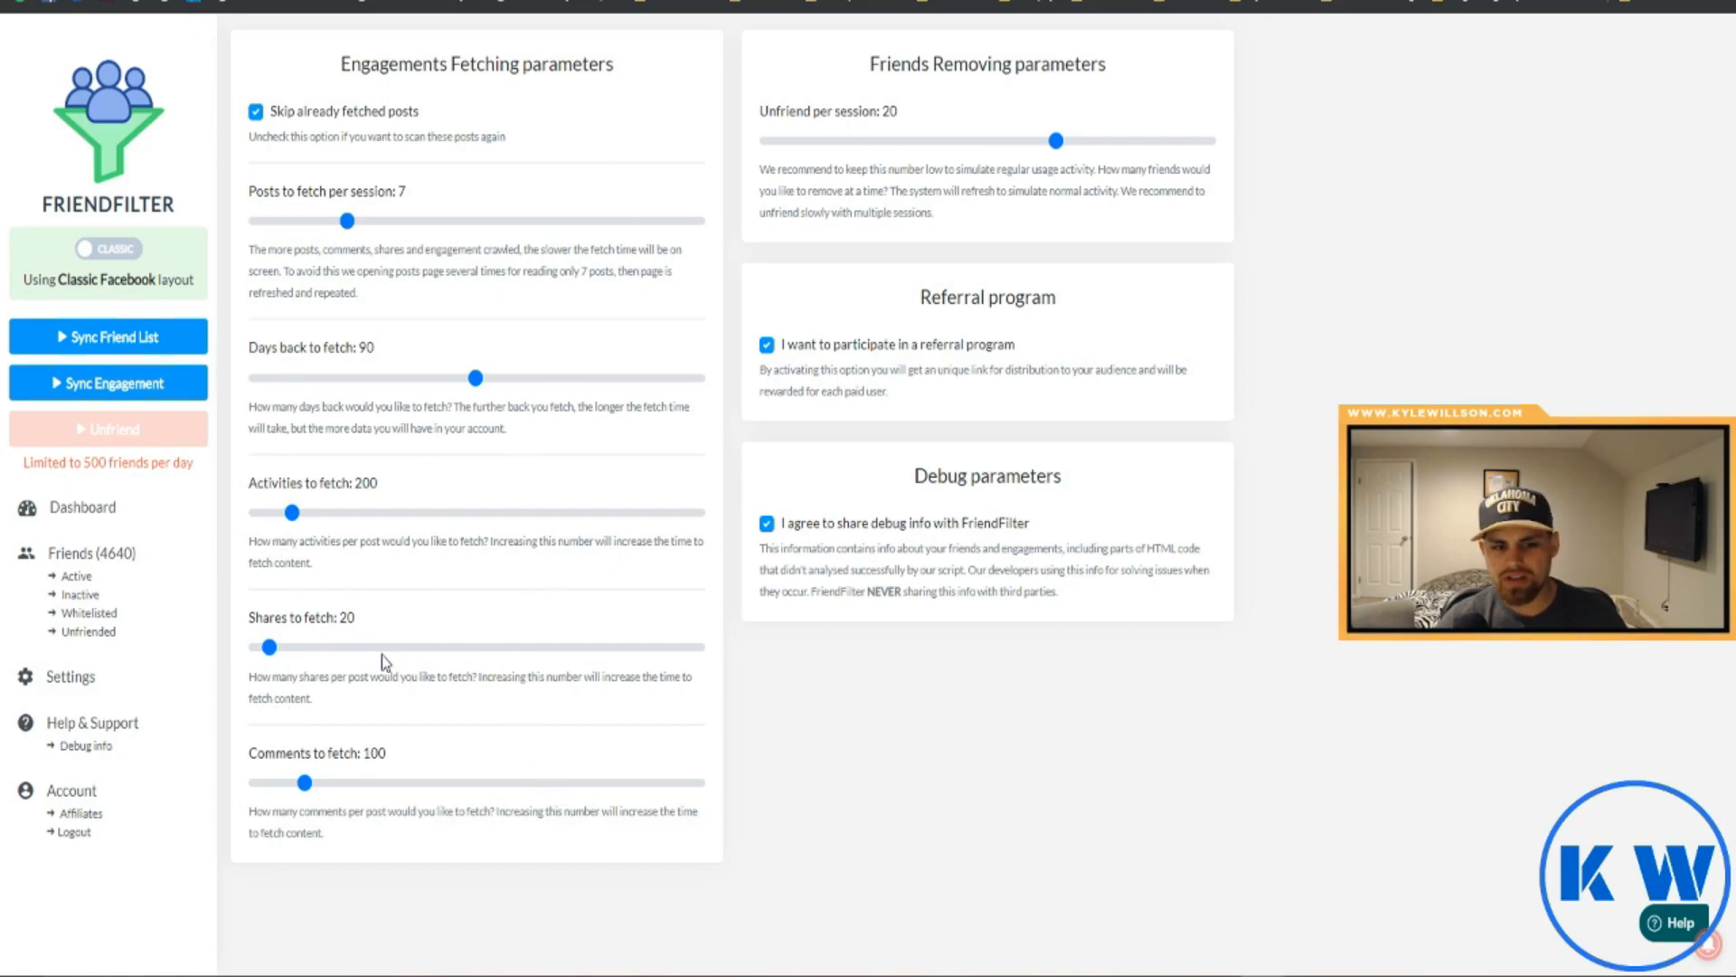
{"action": "mouse_move", "coordinate": [81, 506]}
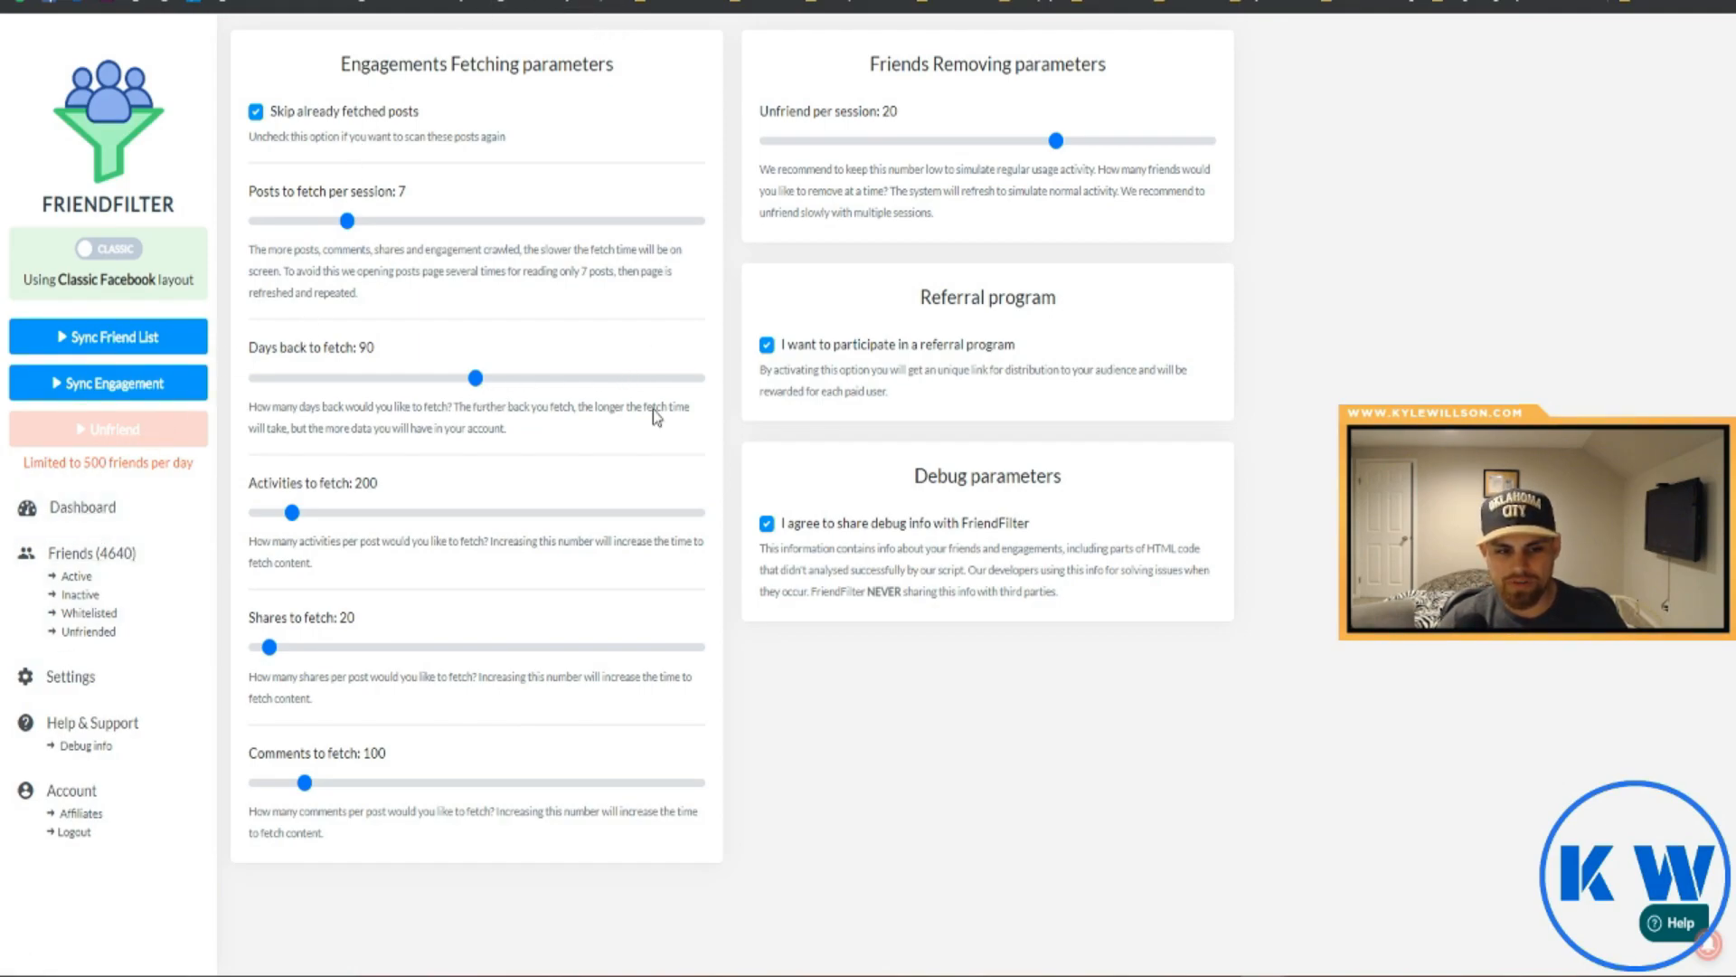
Open Dashboard from the sidebar and review the Activities chart, Friends chart and top-10 friends
{"action": "left_click", "coordinate": [82, 506]}
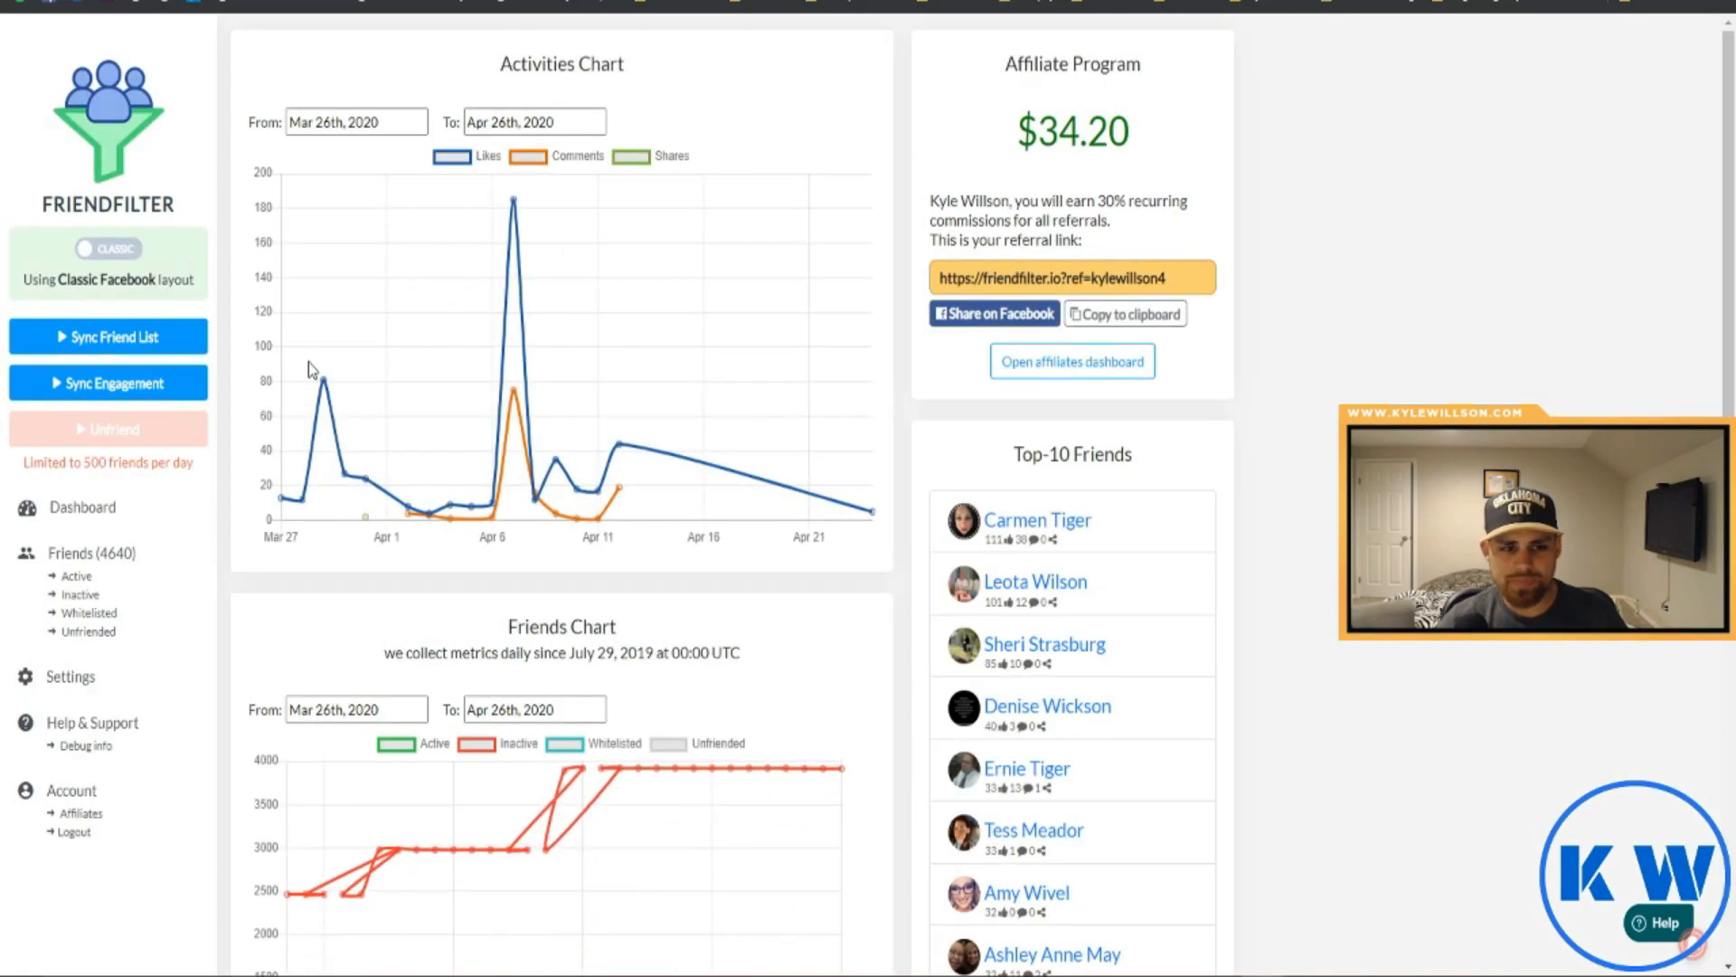
{"action": "mouse_move", "coordinate": [624, 430]}
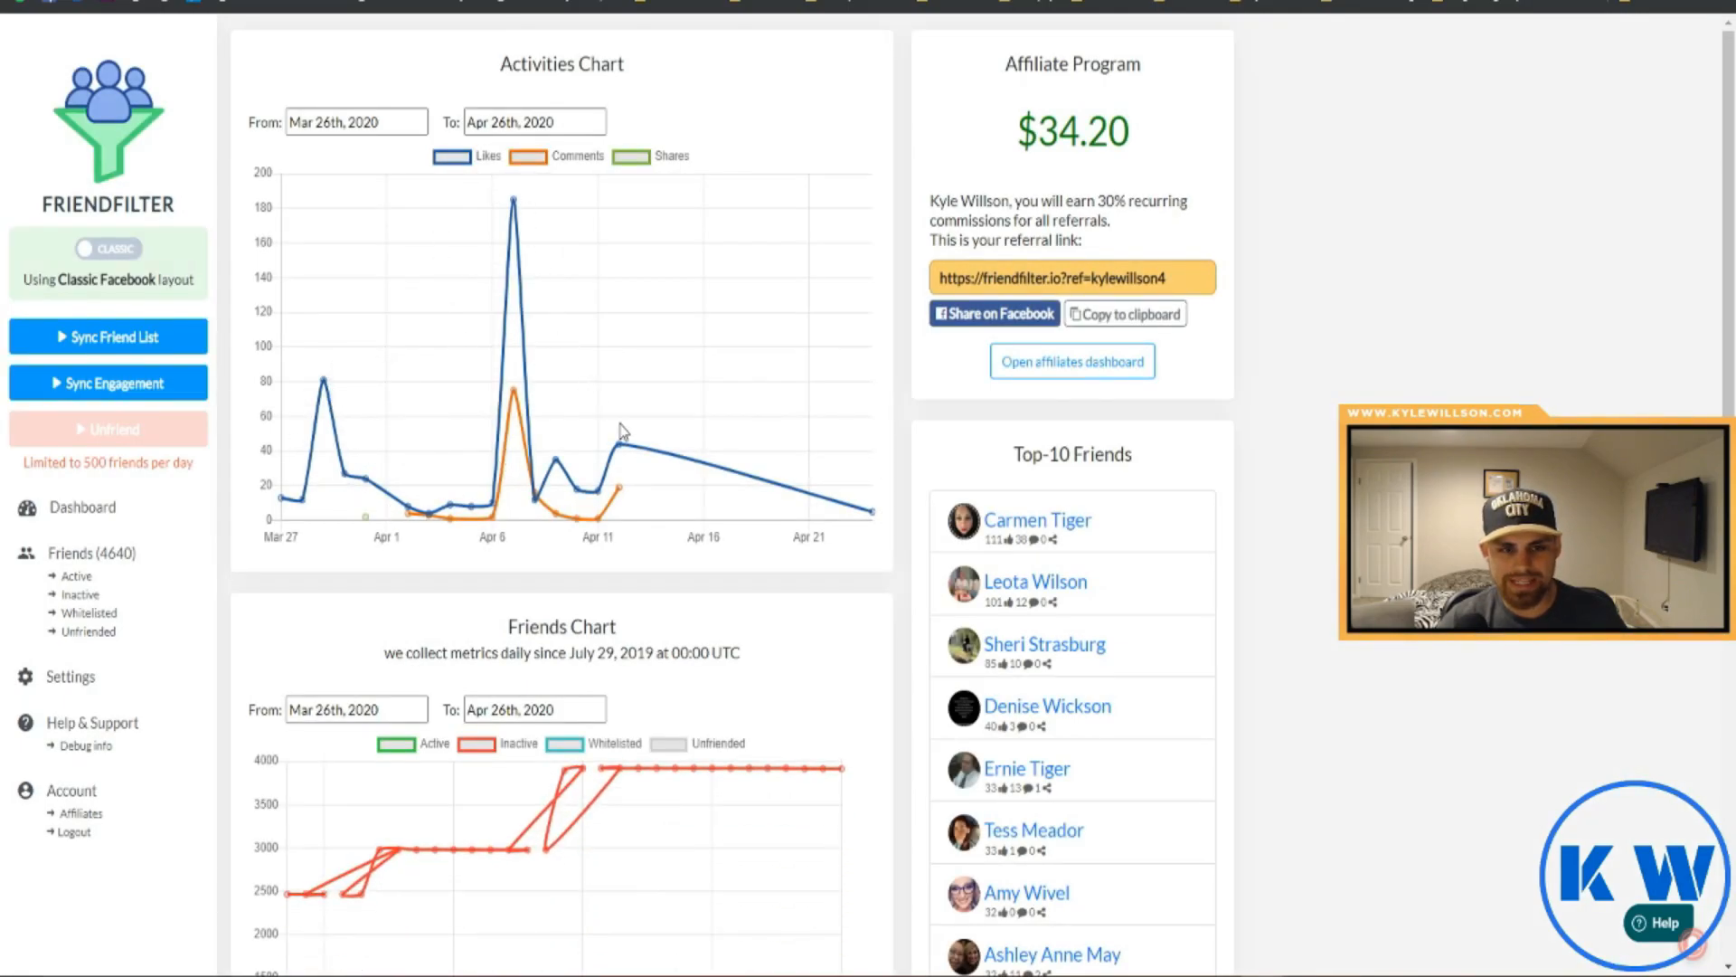
{"action": "scroll", "scroll_direction": "down", "scroll_amount": 3}
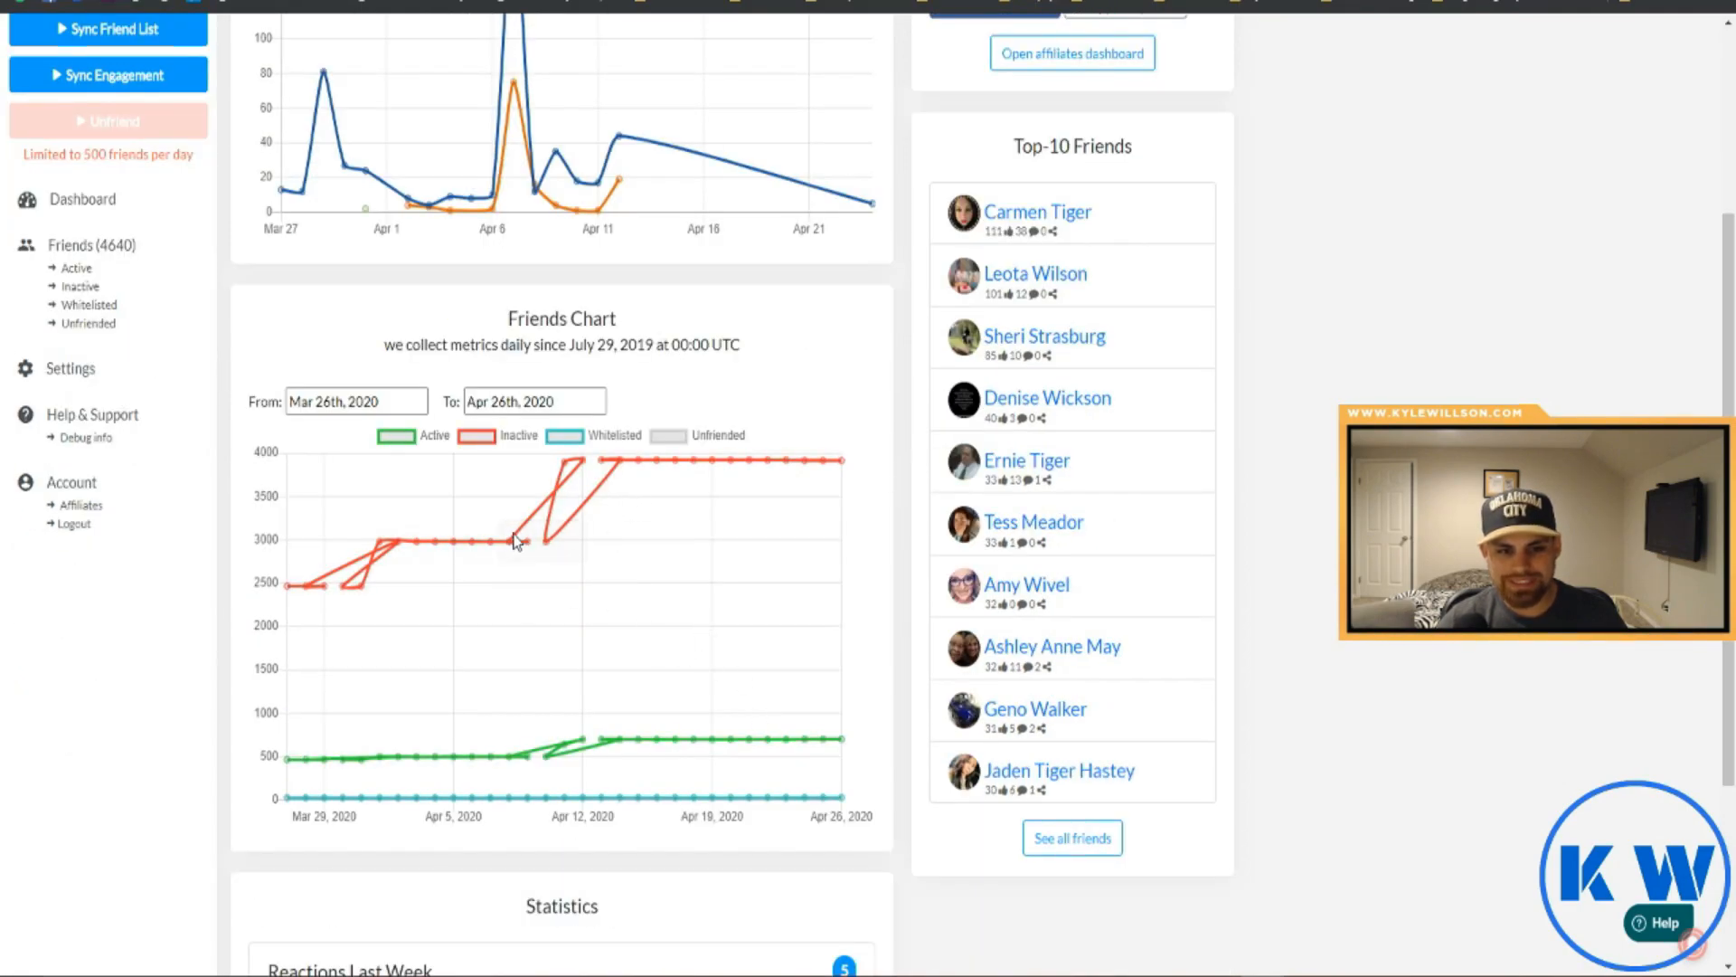
{"action": "mouse_move", "coordinate": [838, 480]}
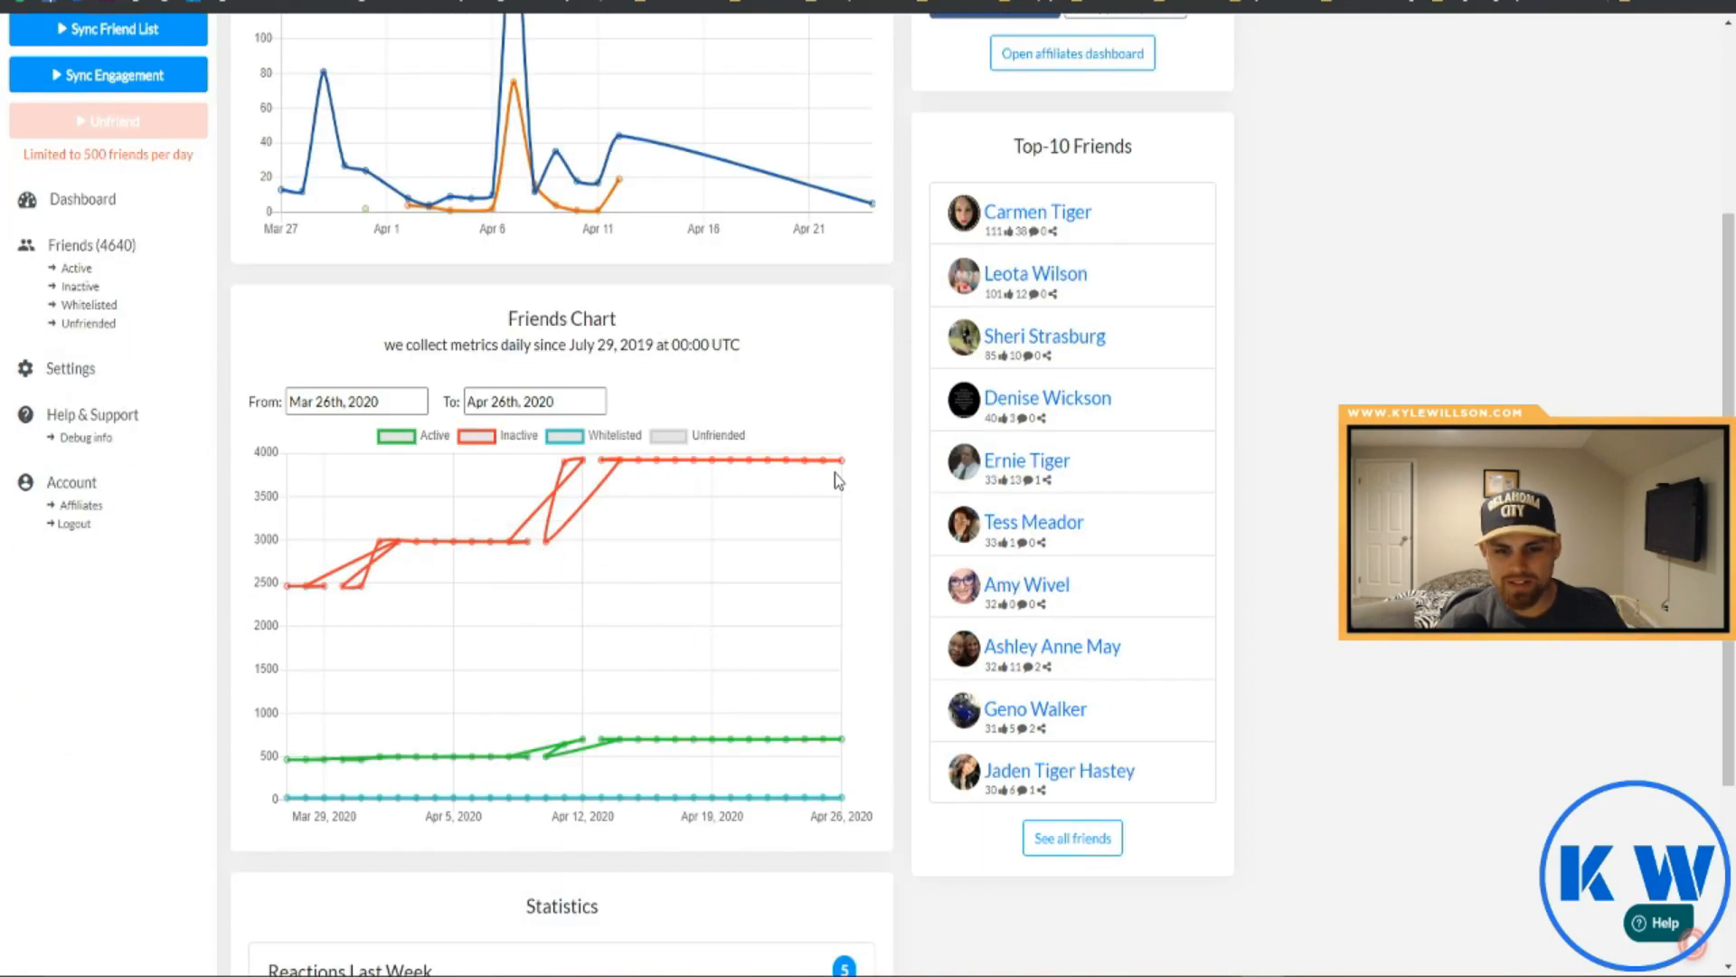
{"action": "scroll", "scroll_direction": "up", "scroll_amount": 3}
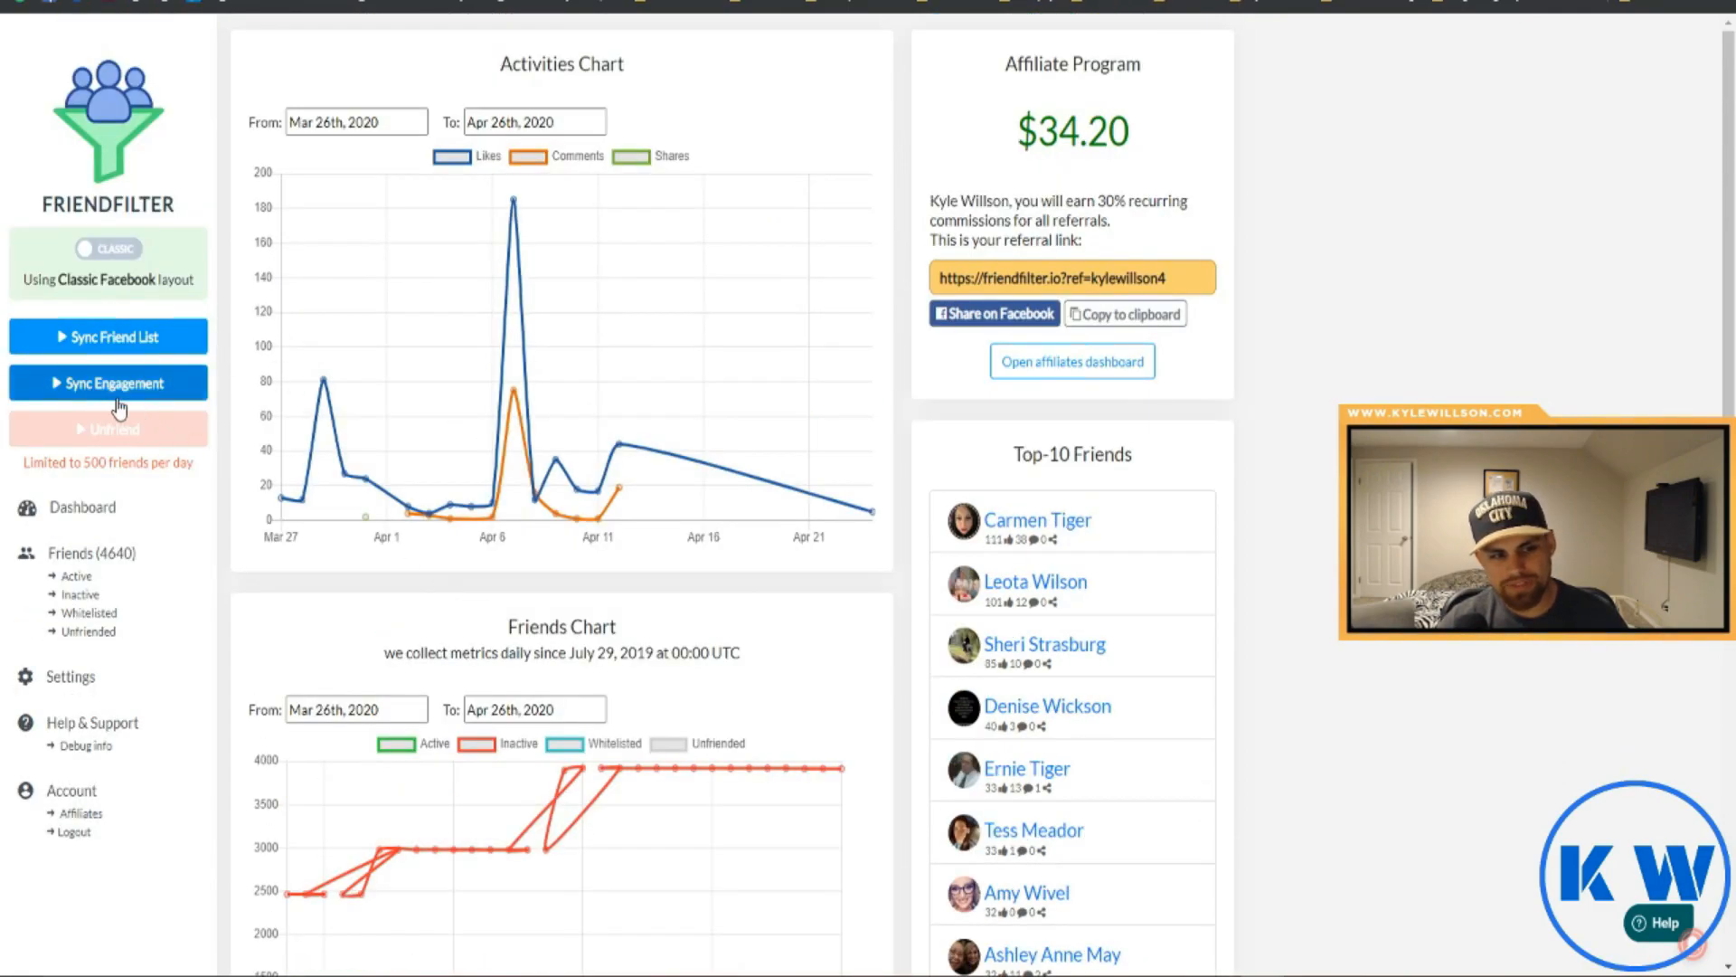
{"action": "mouse_move", "coordinate": [145, 397]}
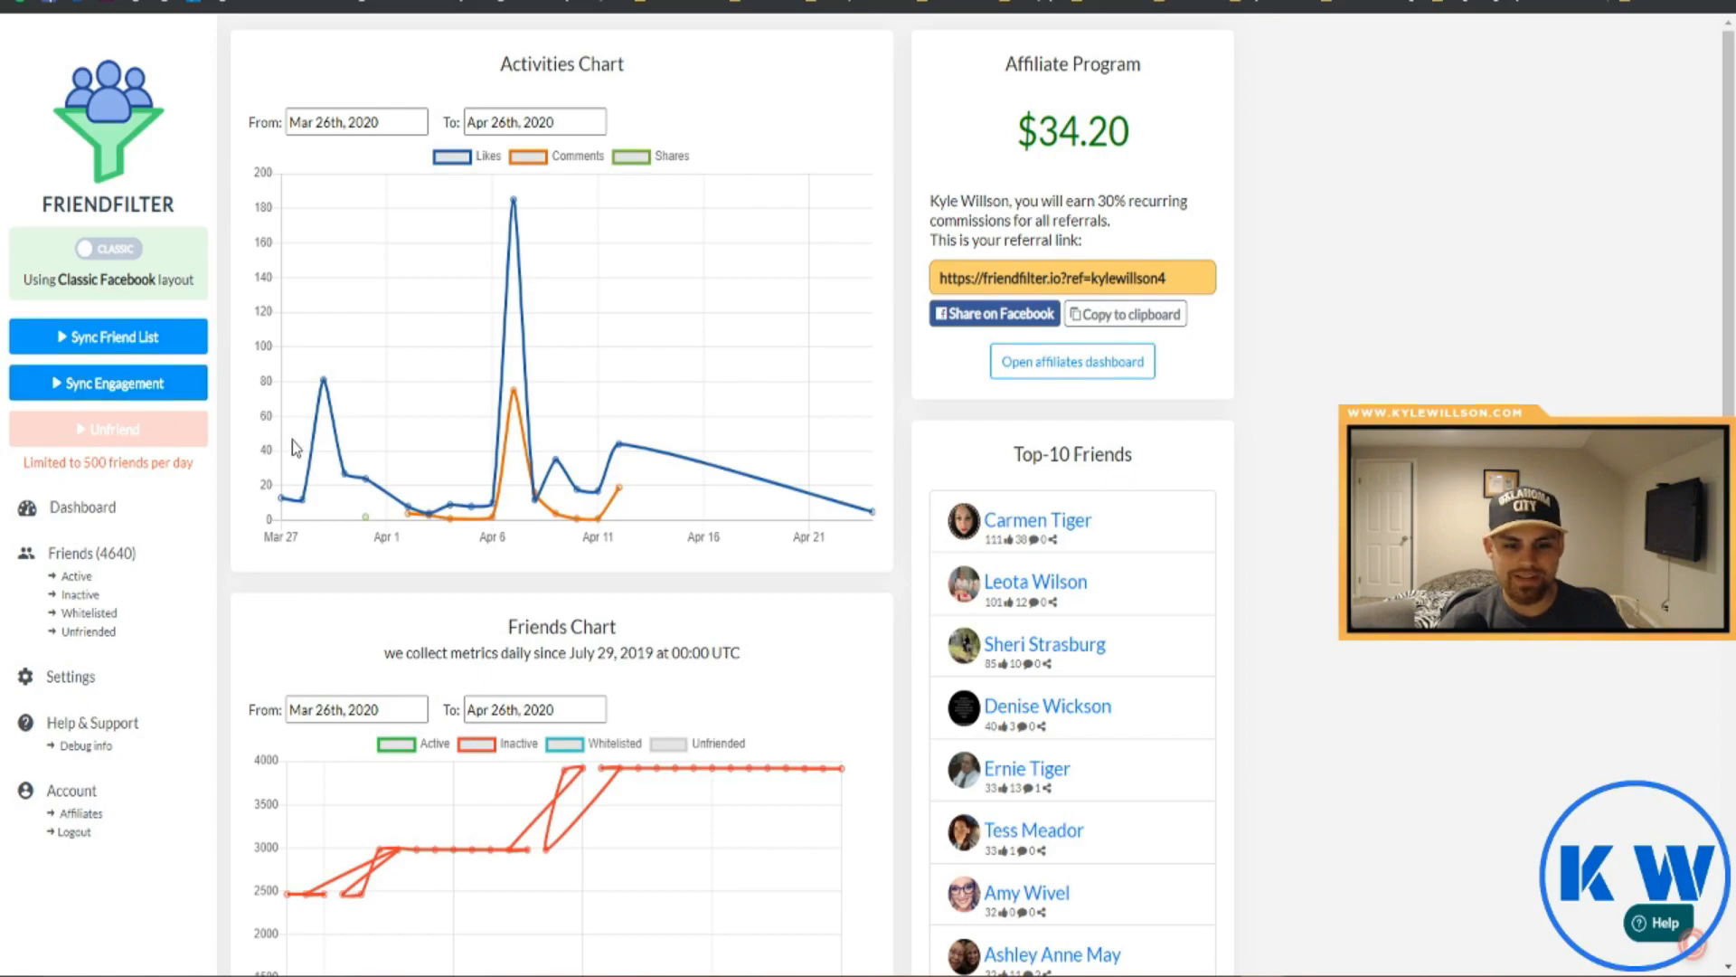
{"action": "scroll", "scroll_direction": "down", "scroll_amount": 3}
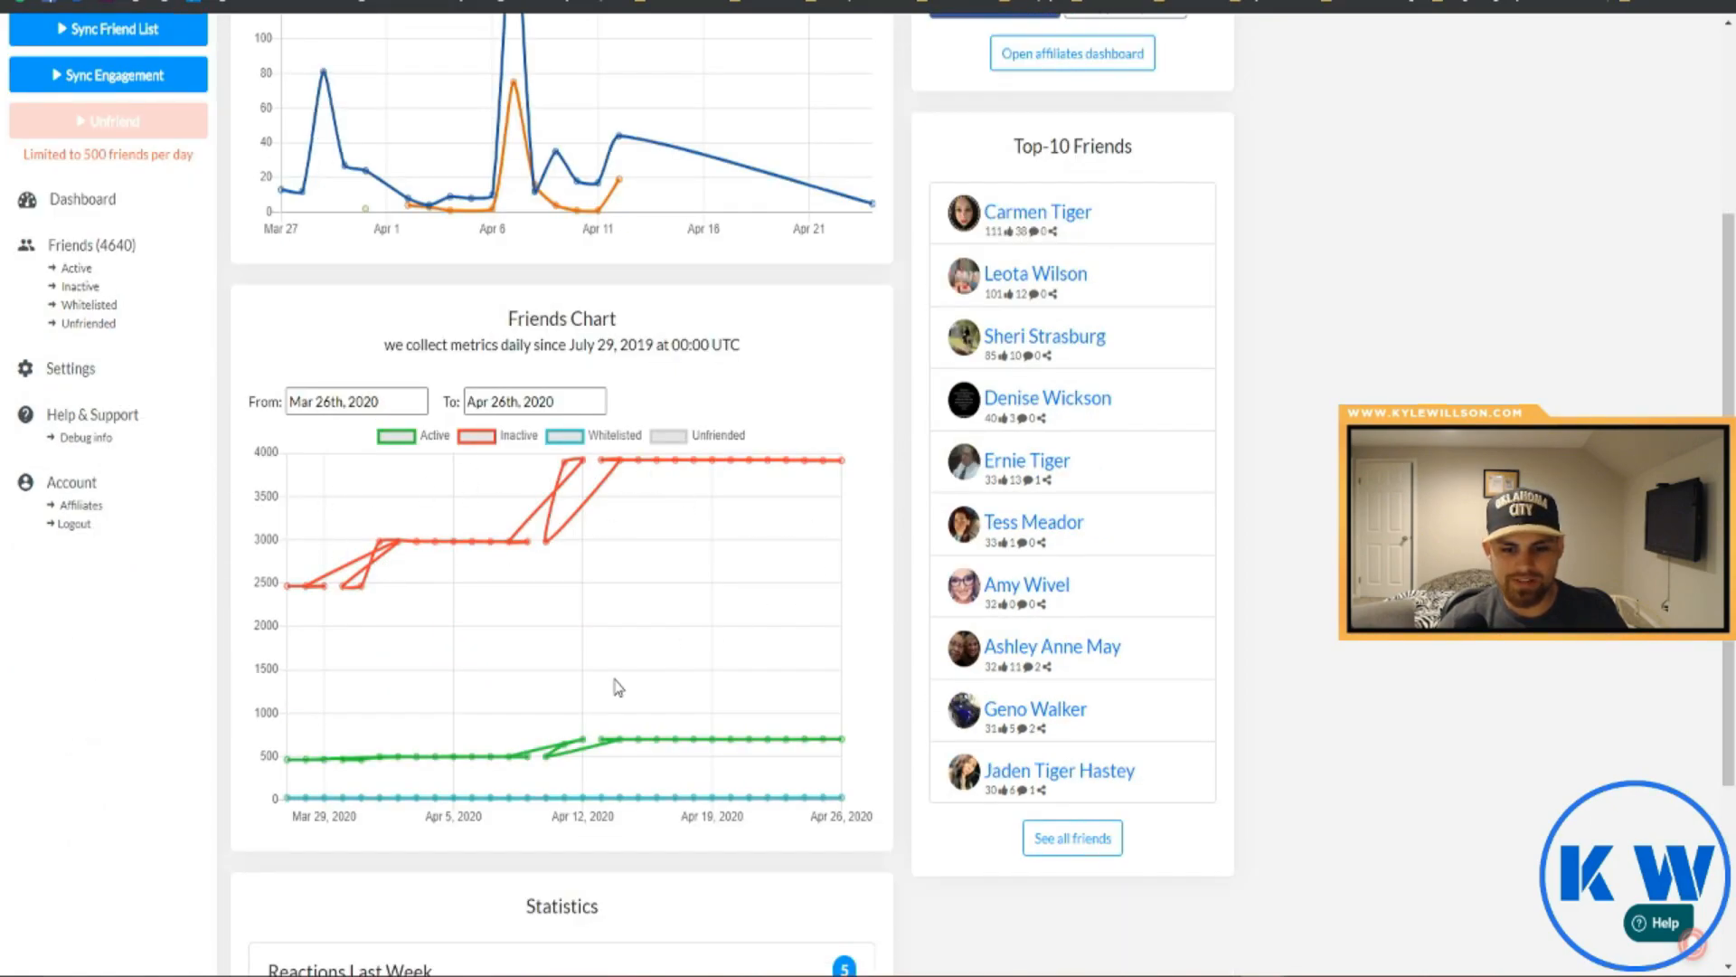
{"action": "mouse_move", "coordinate": [539, 382]}
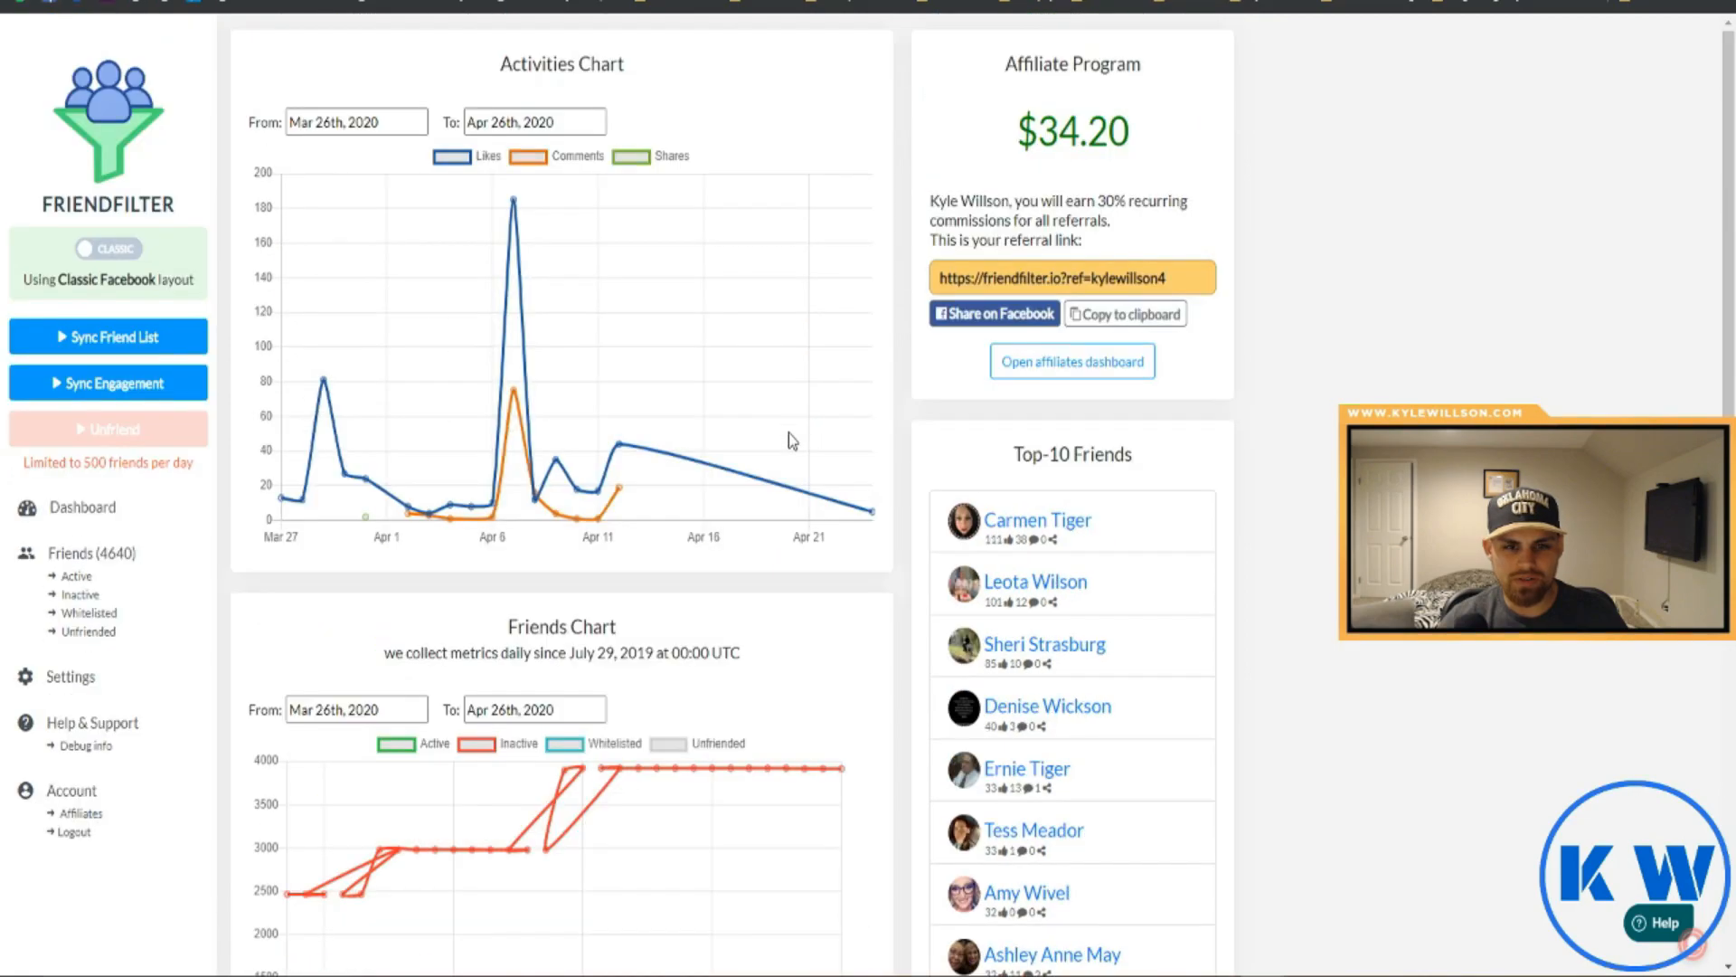
{"action": "mouse_move", "coordinate": [1293, 738]}
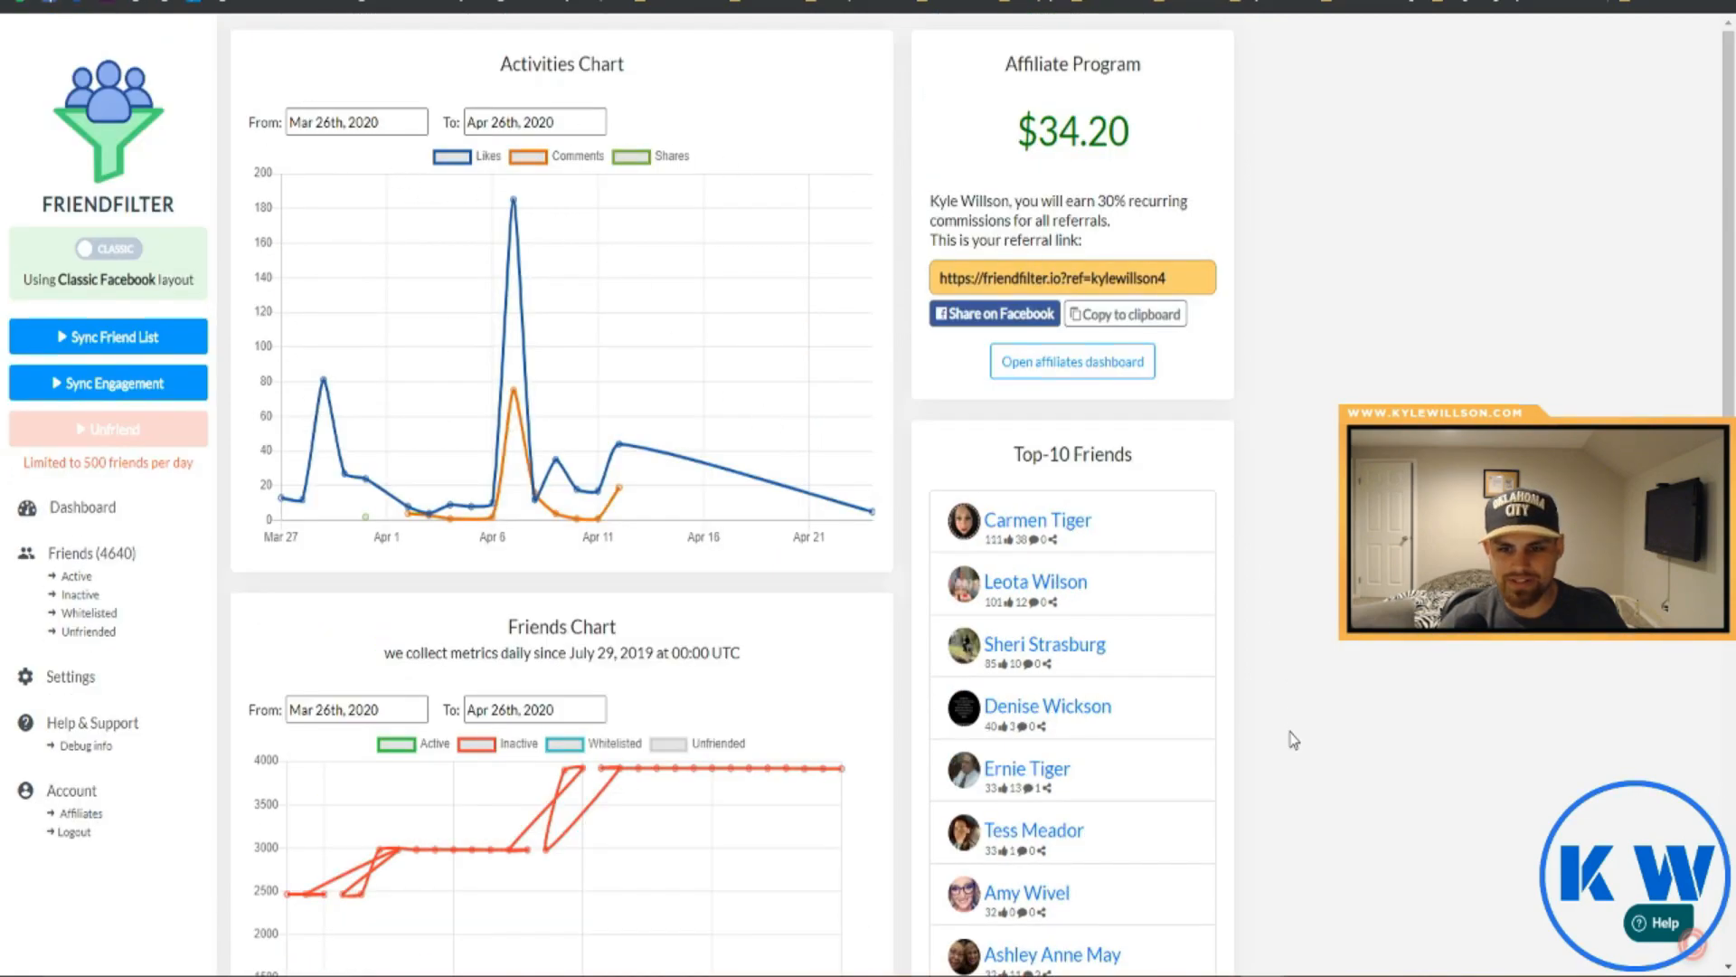
{"action": "scroll", "scroll_direction": "down", "scroll_amount": 3}
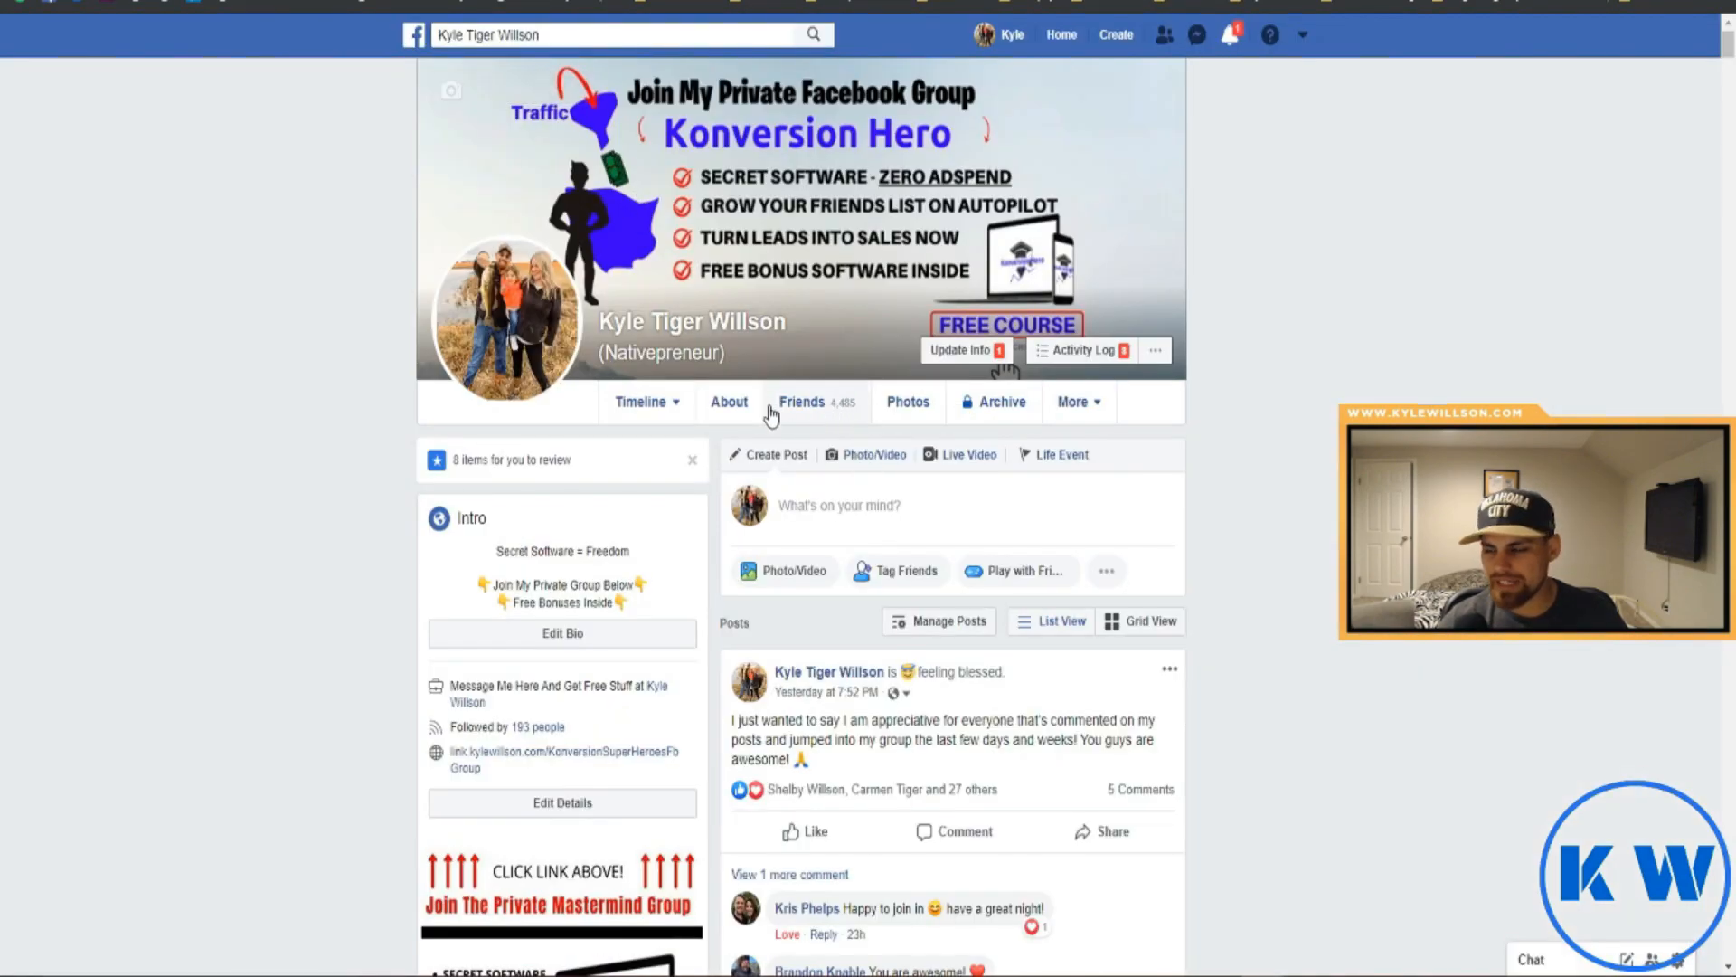
{"action": "left_click", "coordinate": [801, 402]}
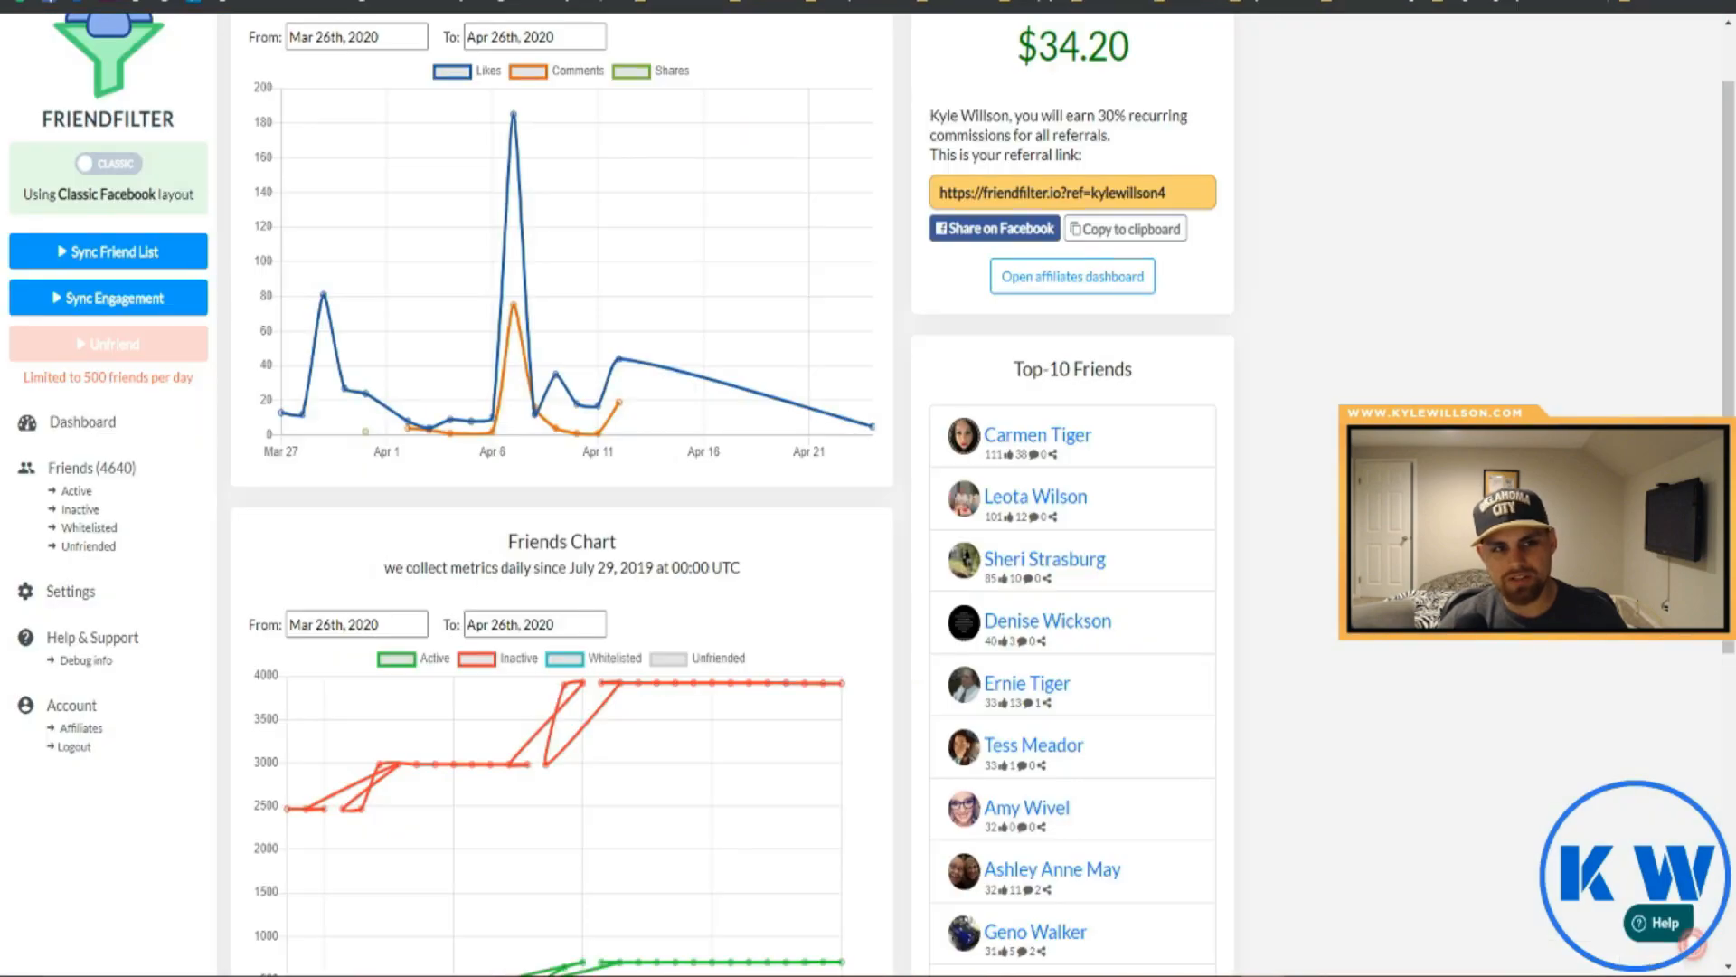
{"action": "scroll", "scroll_direction": "down", "scroll_amount": 3}
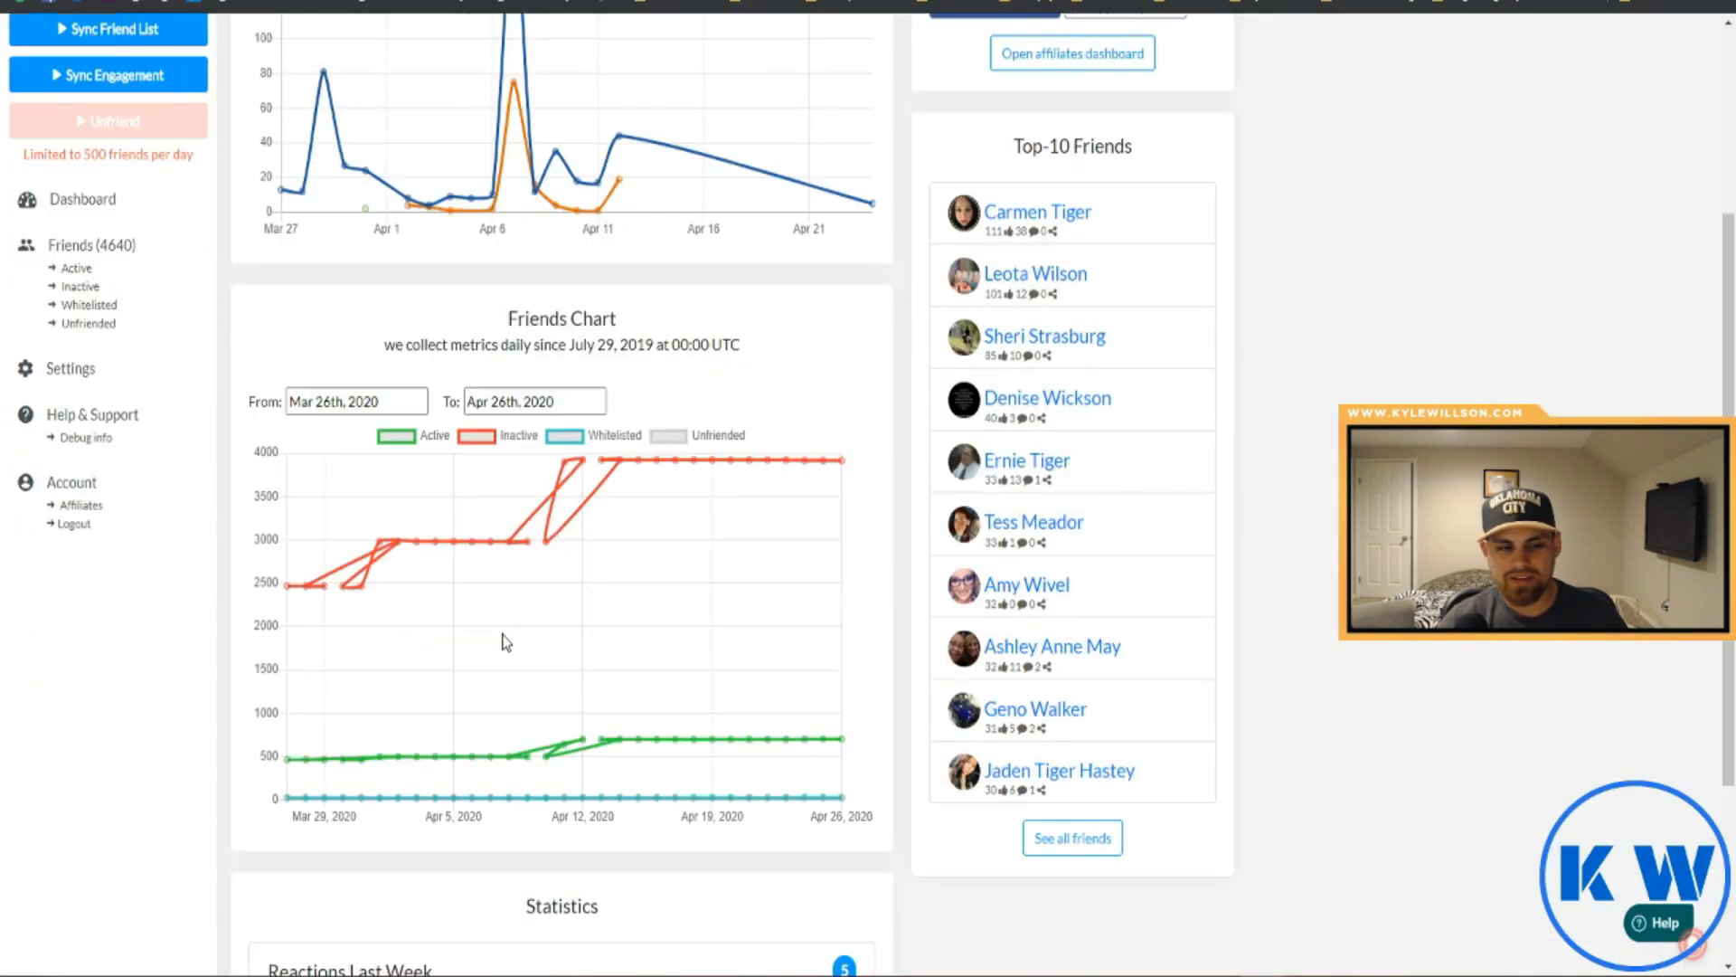
{"action": "scroll", "scroll_direction": "down", "scroll_amount": 3}
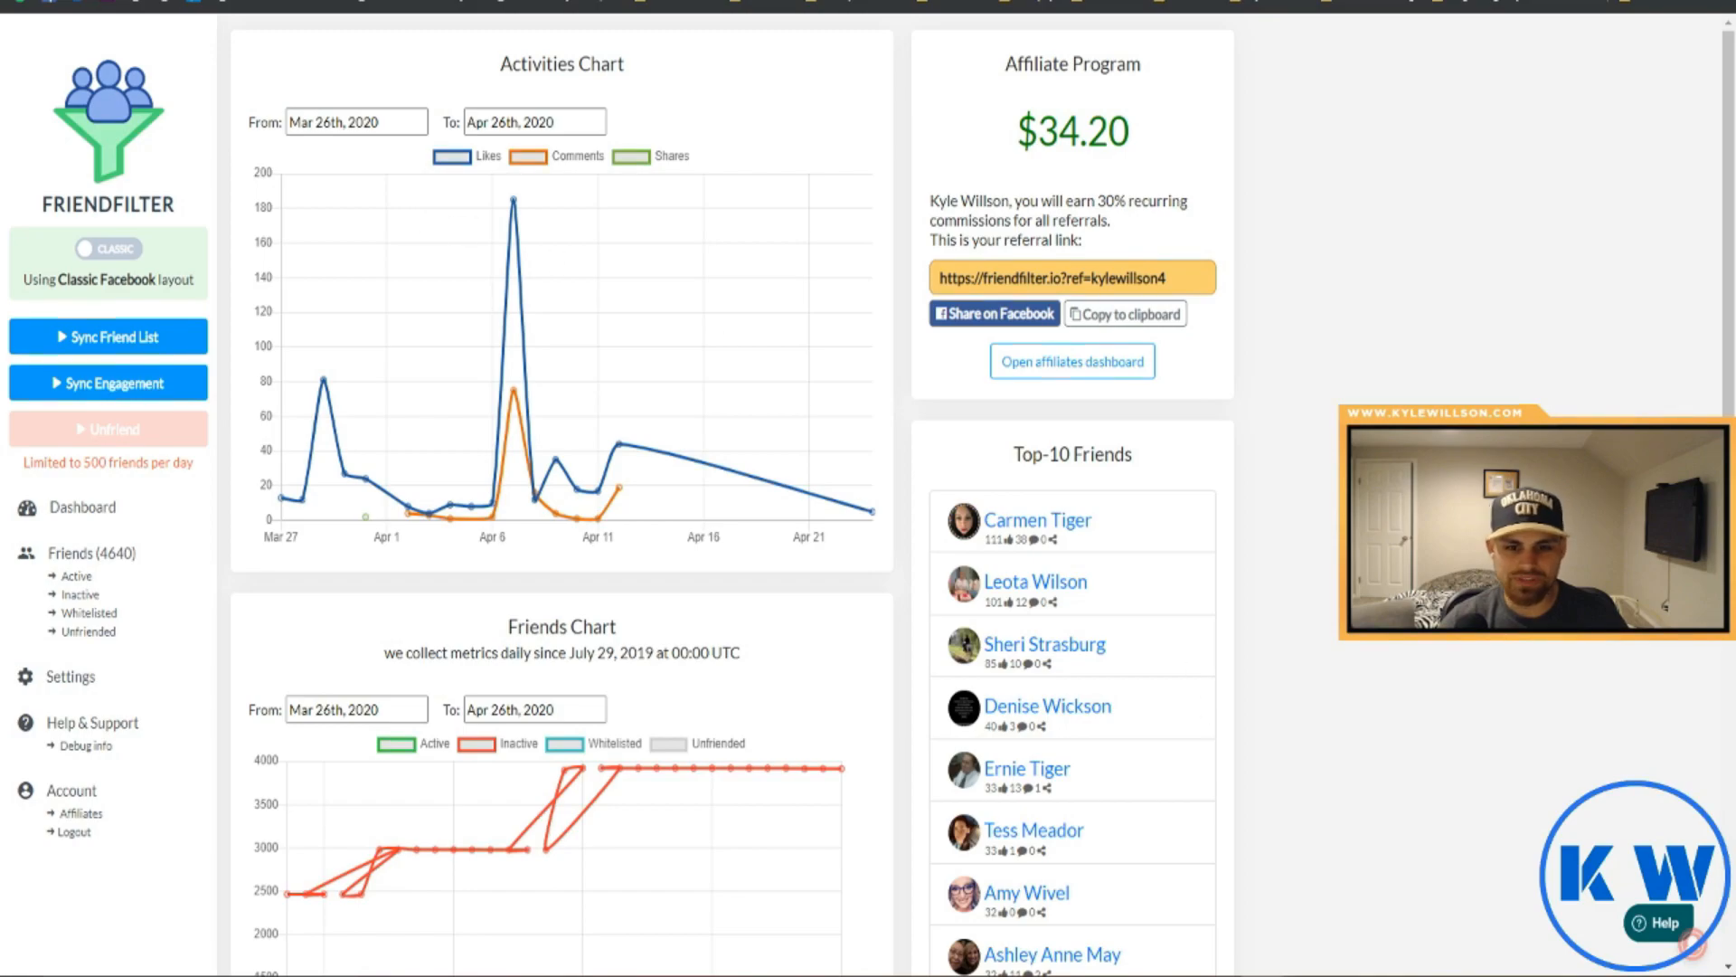
{"action": "mouse_move", "coordinate": [435, 501]}
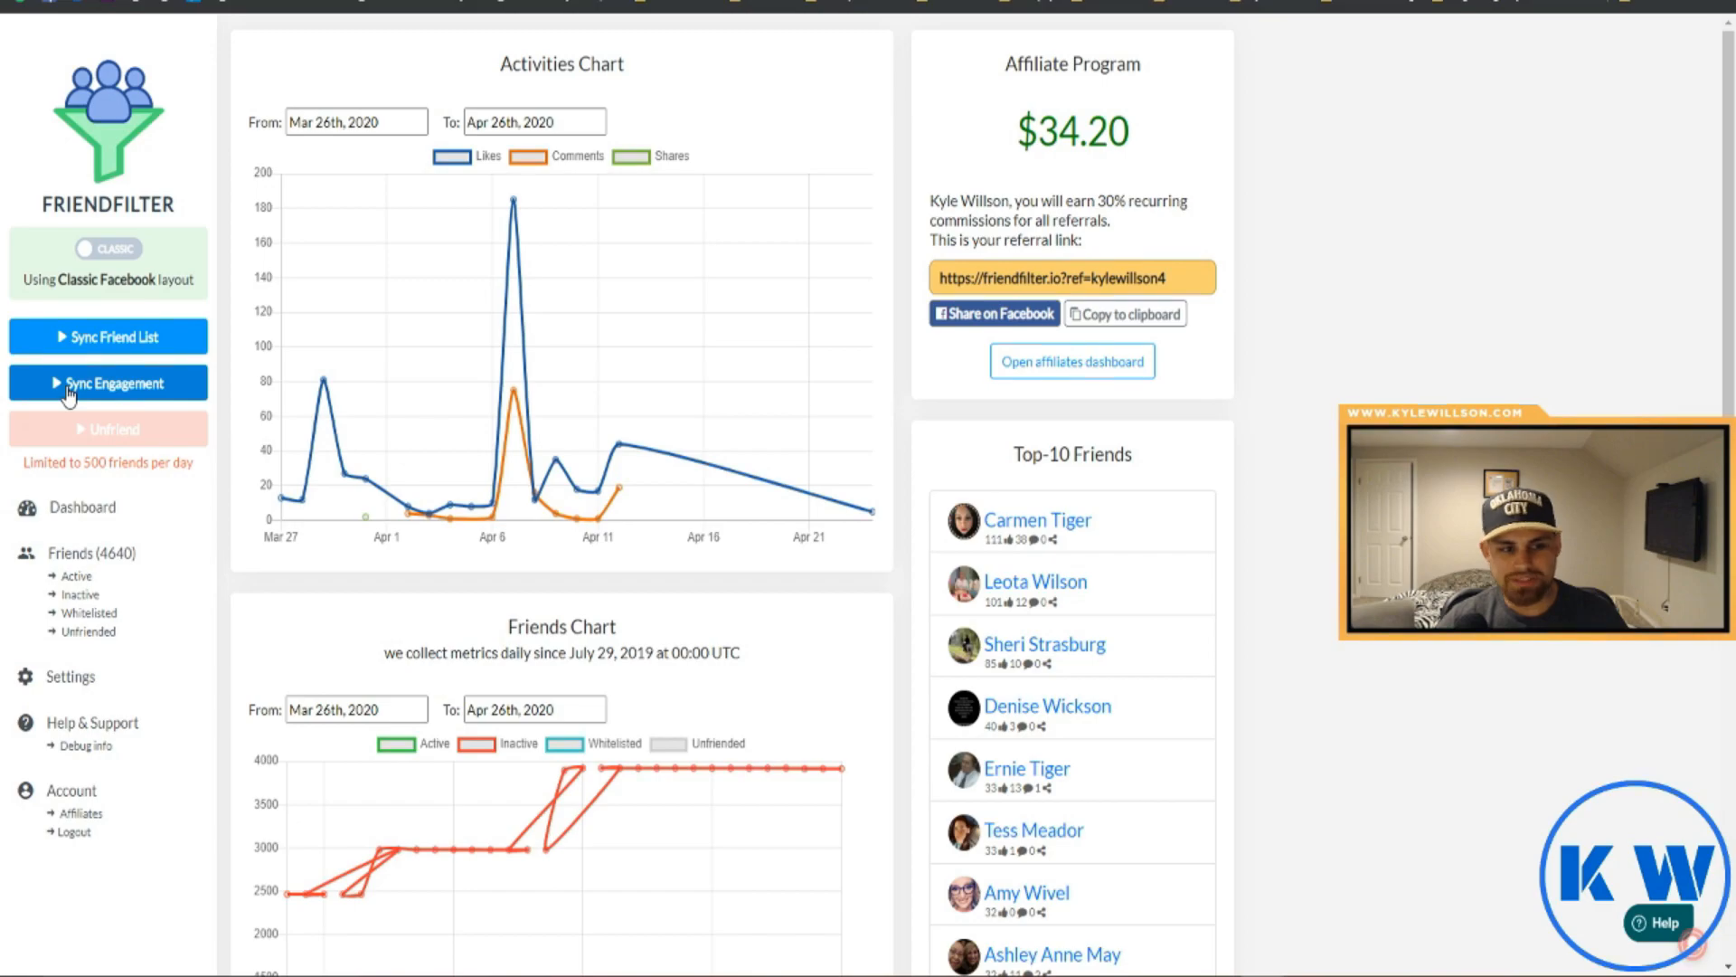
Start Sync Engagement so FriendFilter scans the Facebook profile's posts from the last 90 days
{"action": "left_click", "coordinate": [107, 382]}
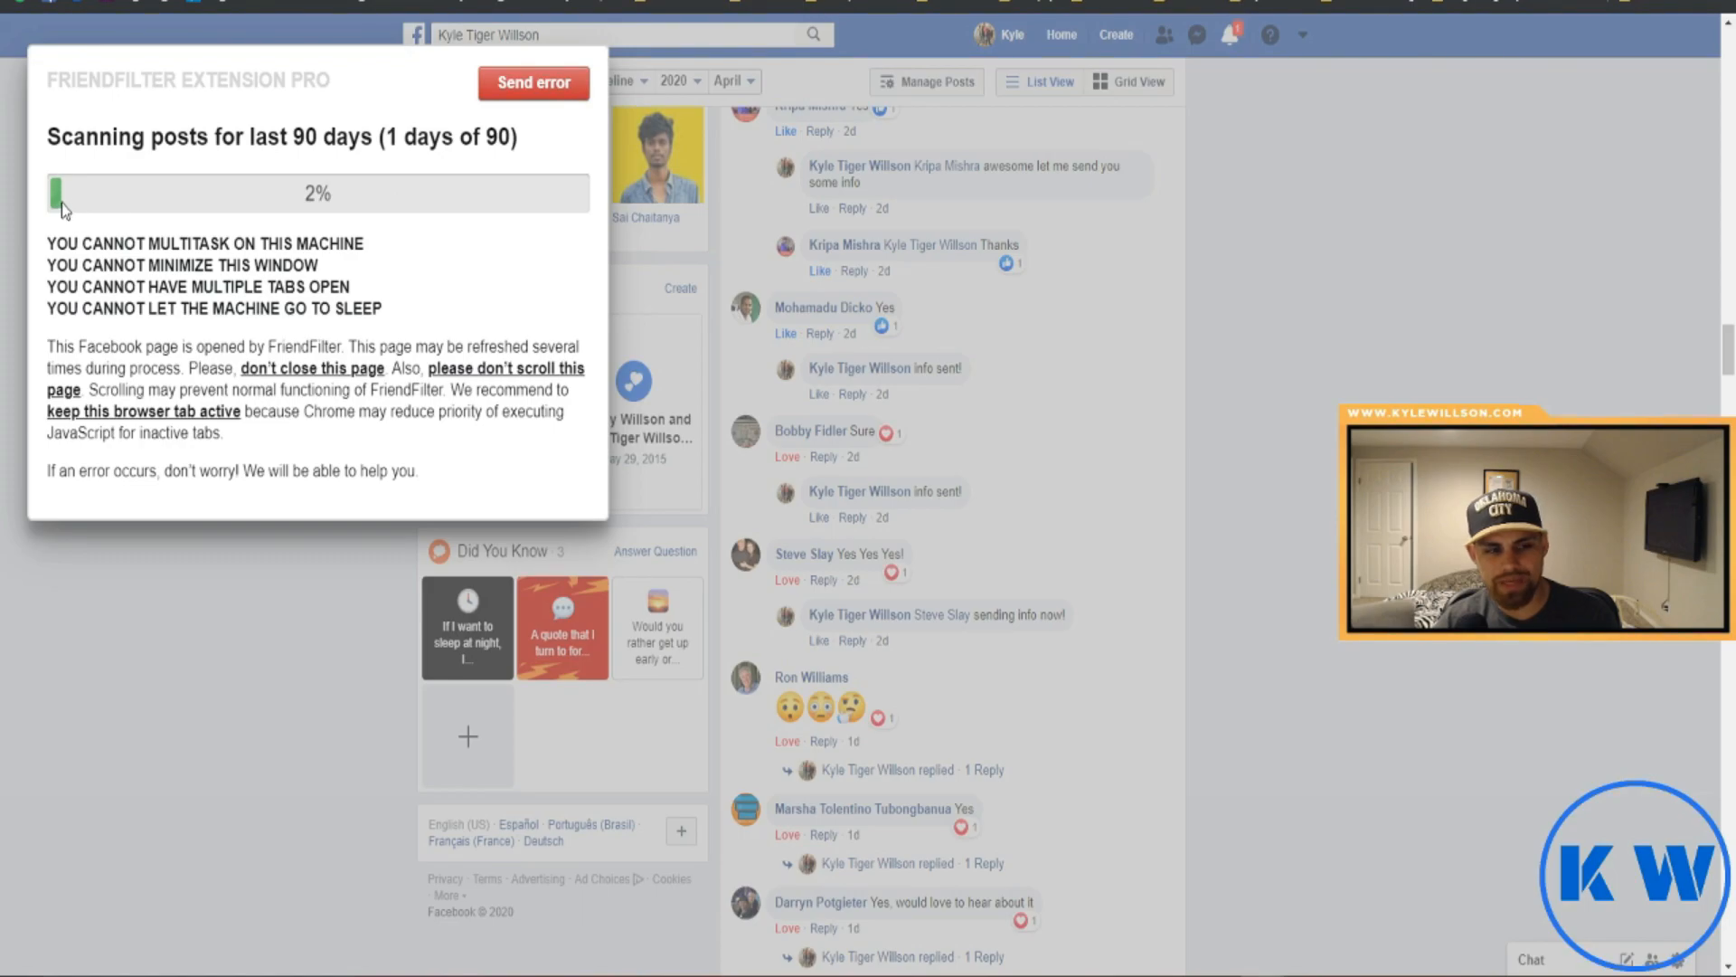
{"action": "scroll", "scroll_direction": "down", "scroll_amount": 3}
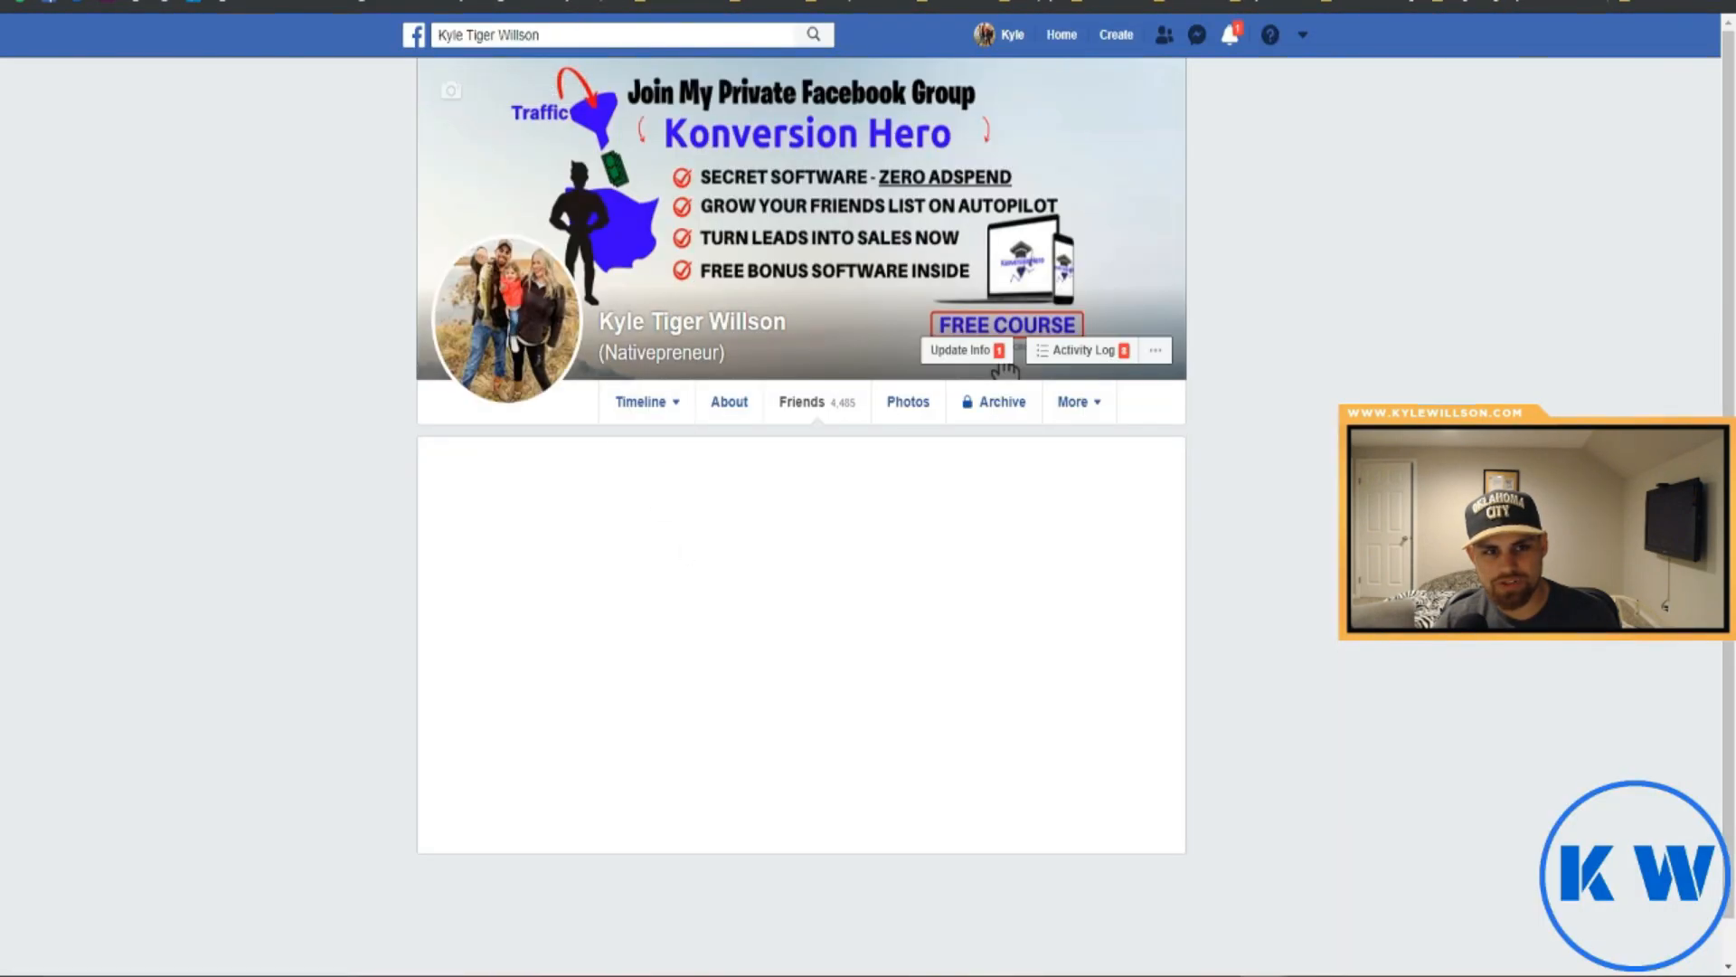
Switch back to the FriendFilter tab showing the dashboard
{"action": "left_click", "coordinate": [802, 402]}
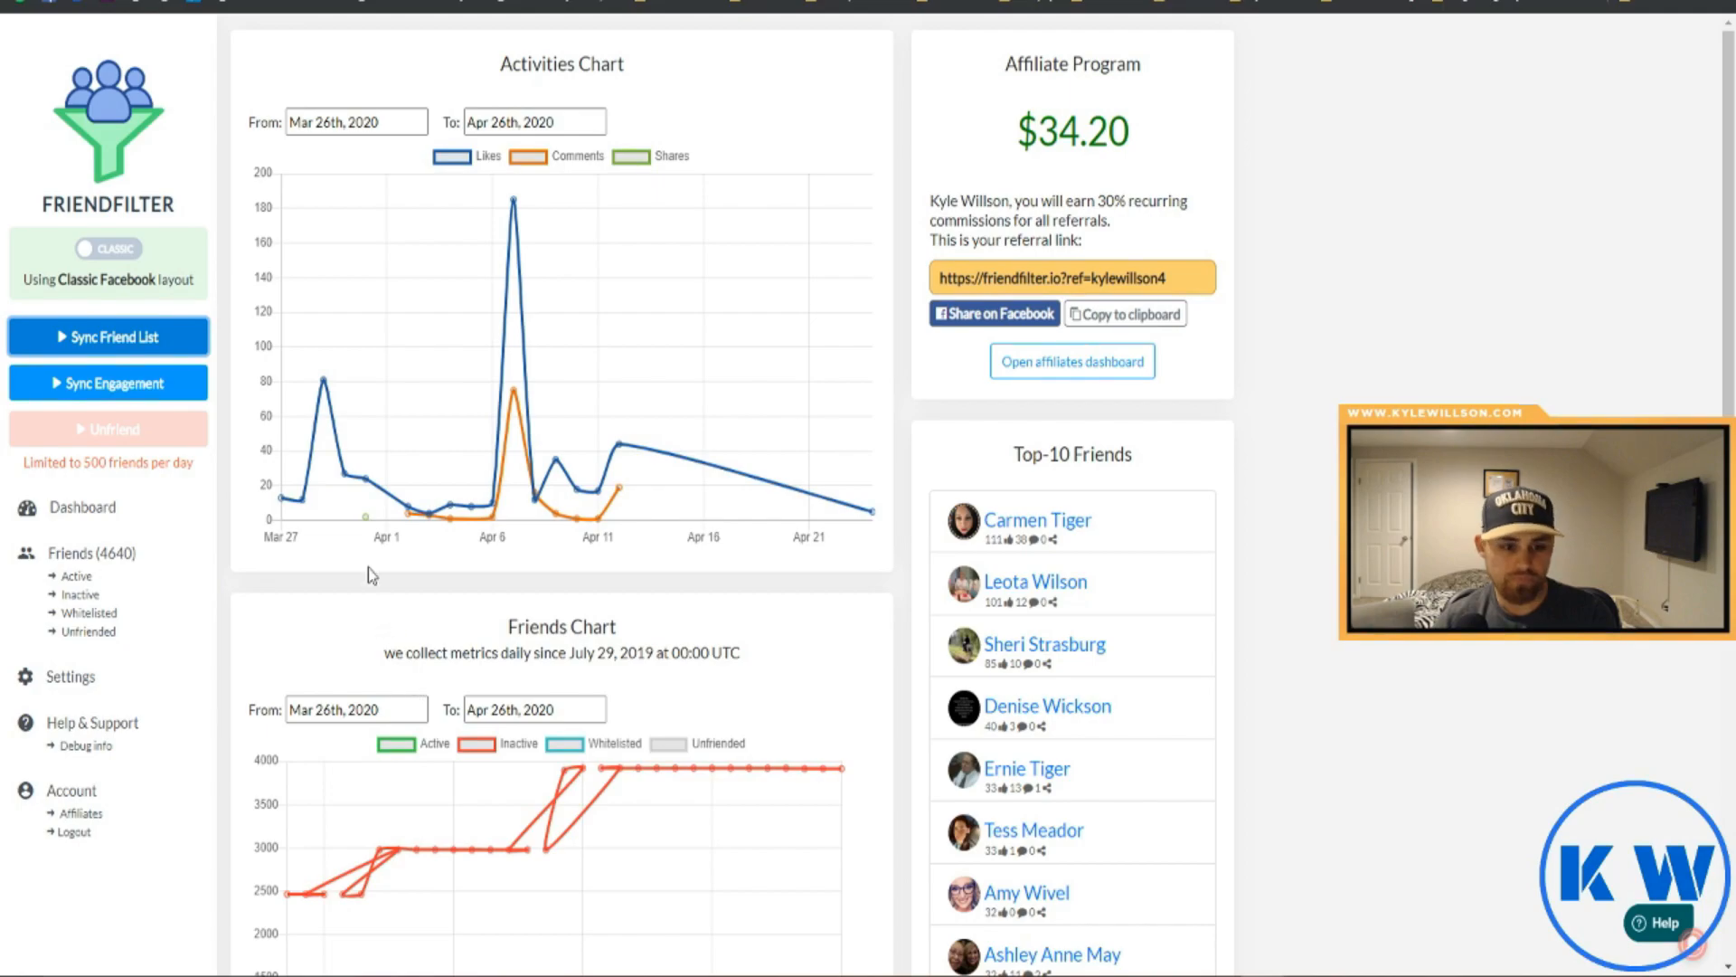
{"action": "mouse_move", "coordinate": [109, 575]}
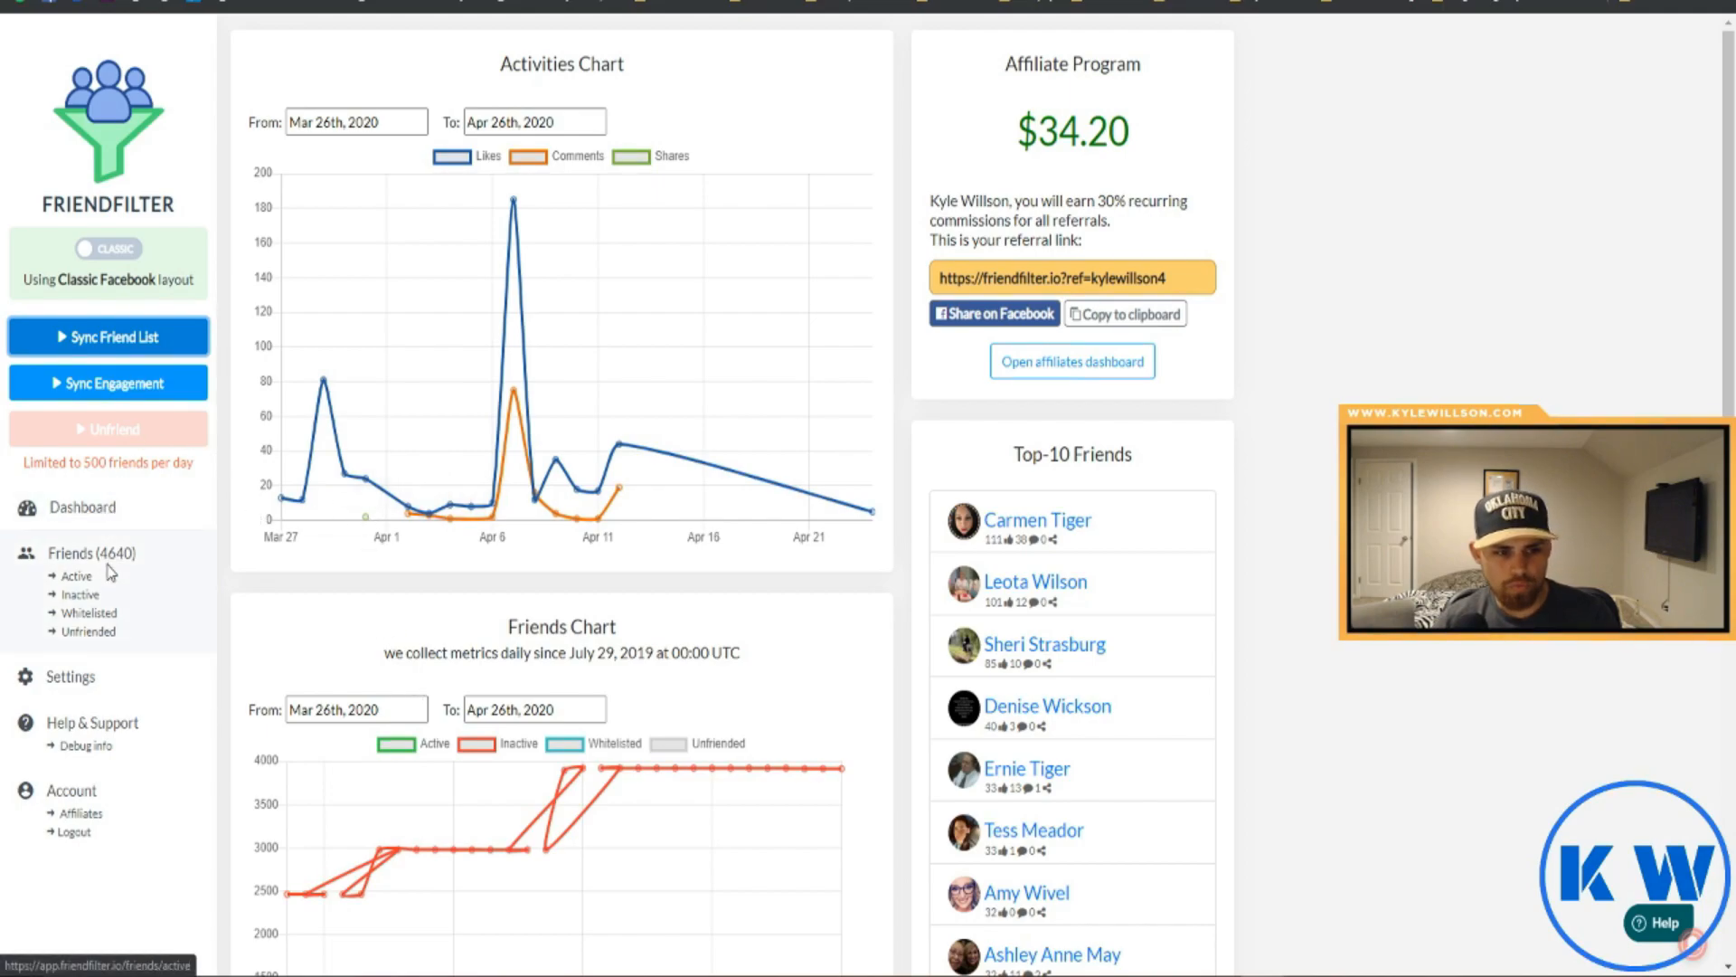
{"action": "mouse_move", "coordinate": [91, 553]}
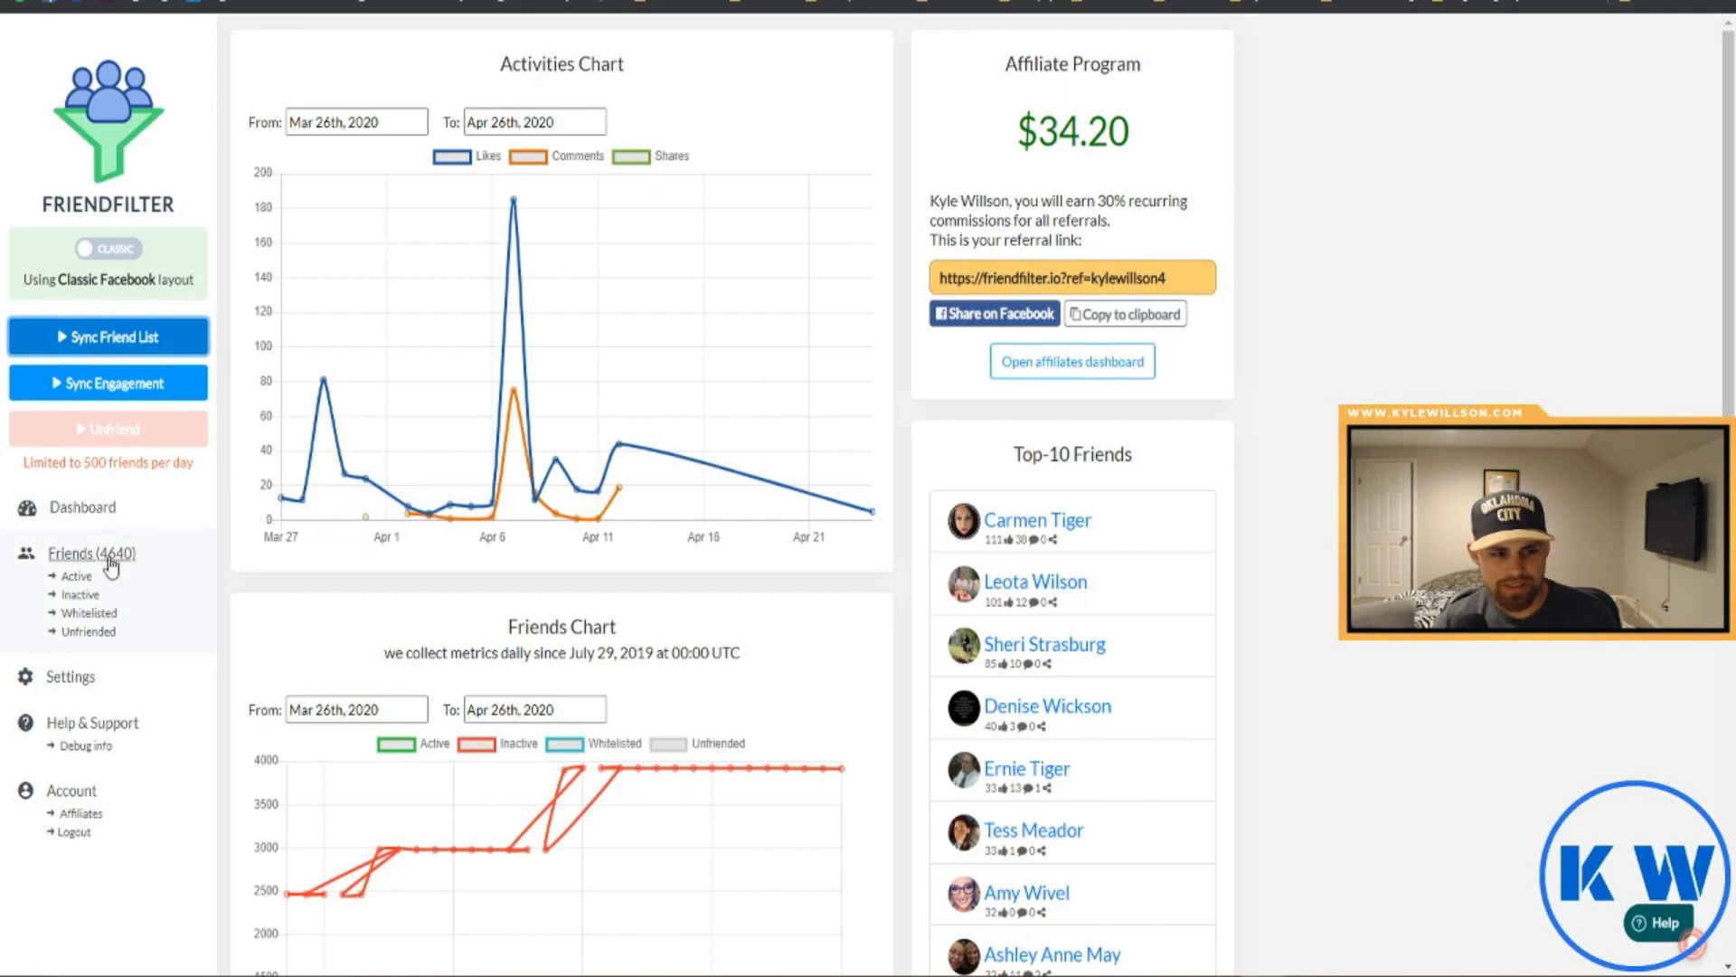
Open the friends list and view the Whitelisted and Unfriended tabs, ending on Inactive
{"action": "left_click", "coordinate": [91, 554]}
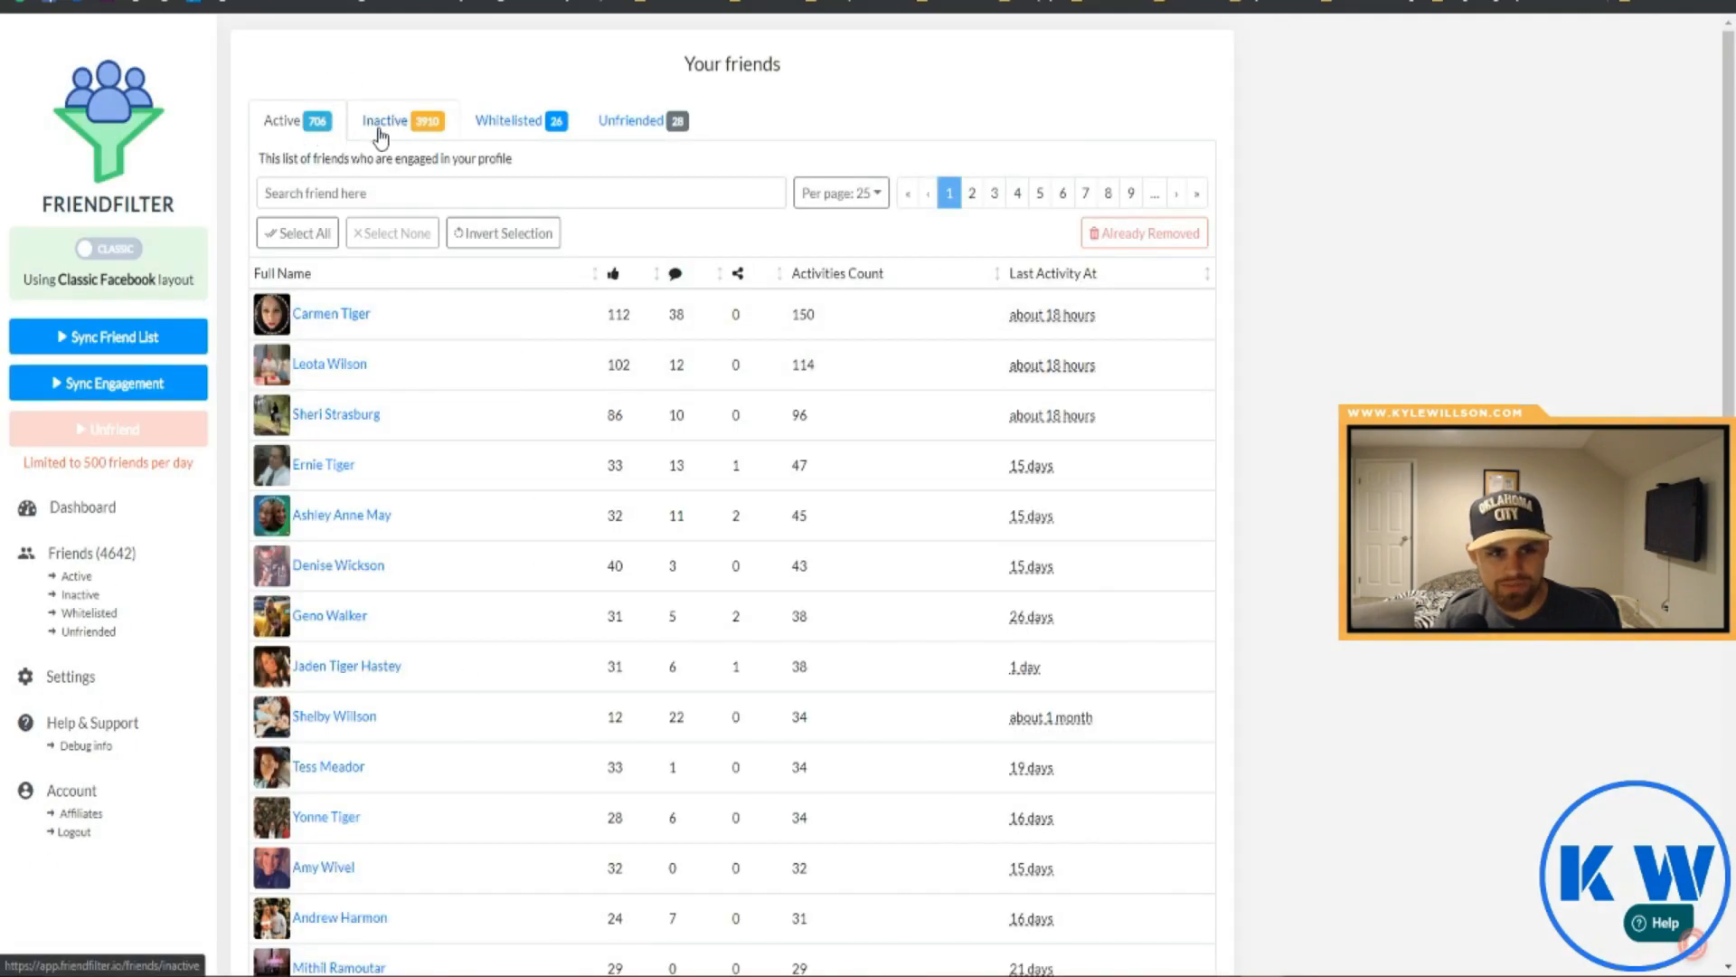
{"action": "left_click", "coordinate": [507, 121]}
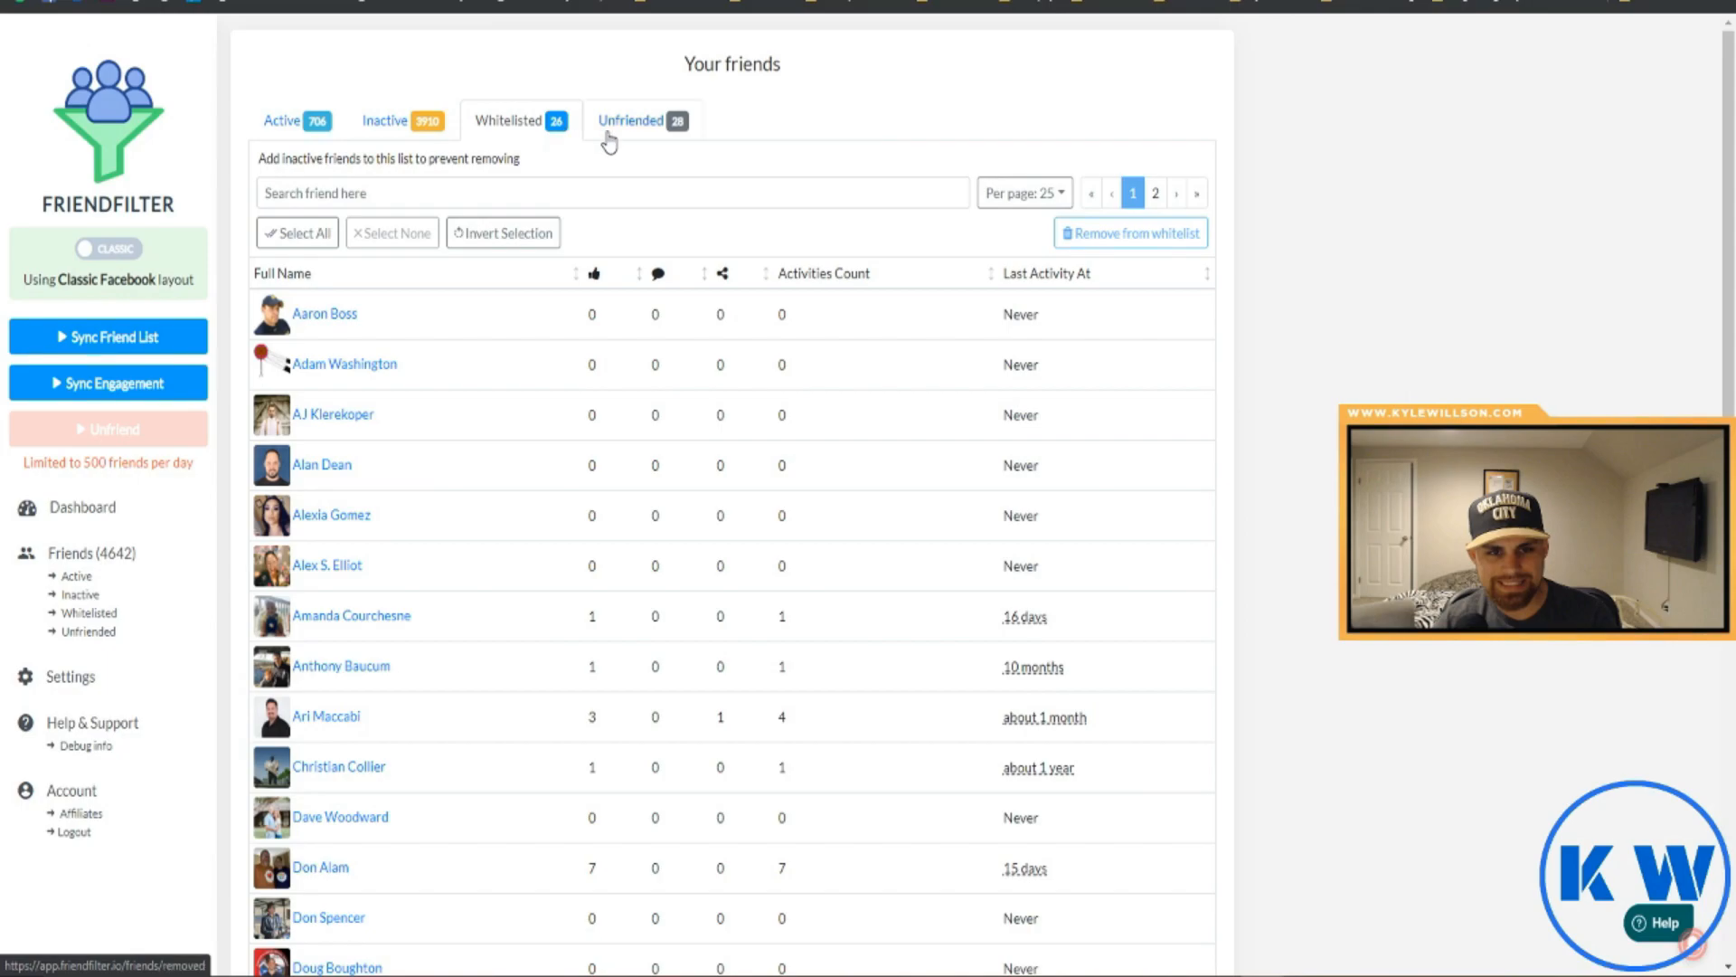
{"action": "left_click", "coordinate": [630, 121]}
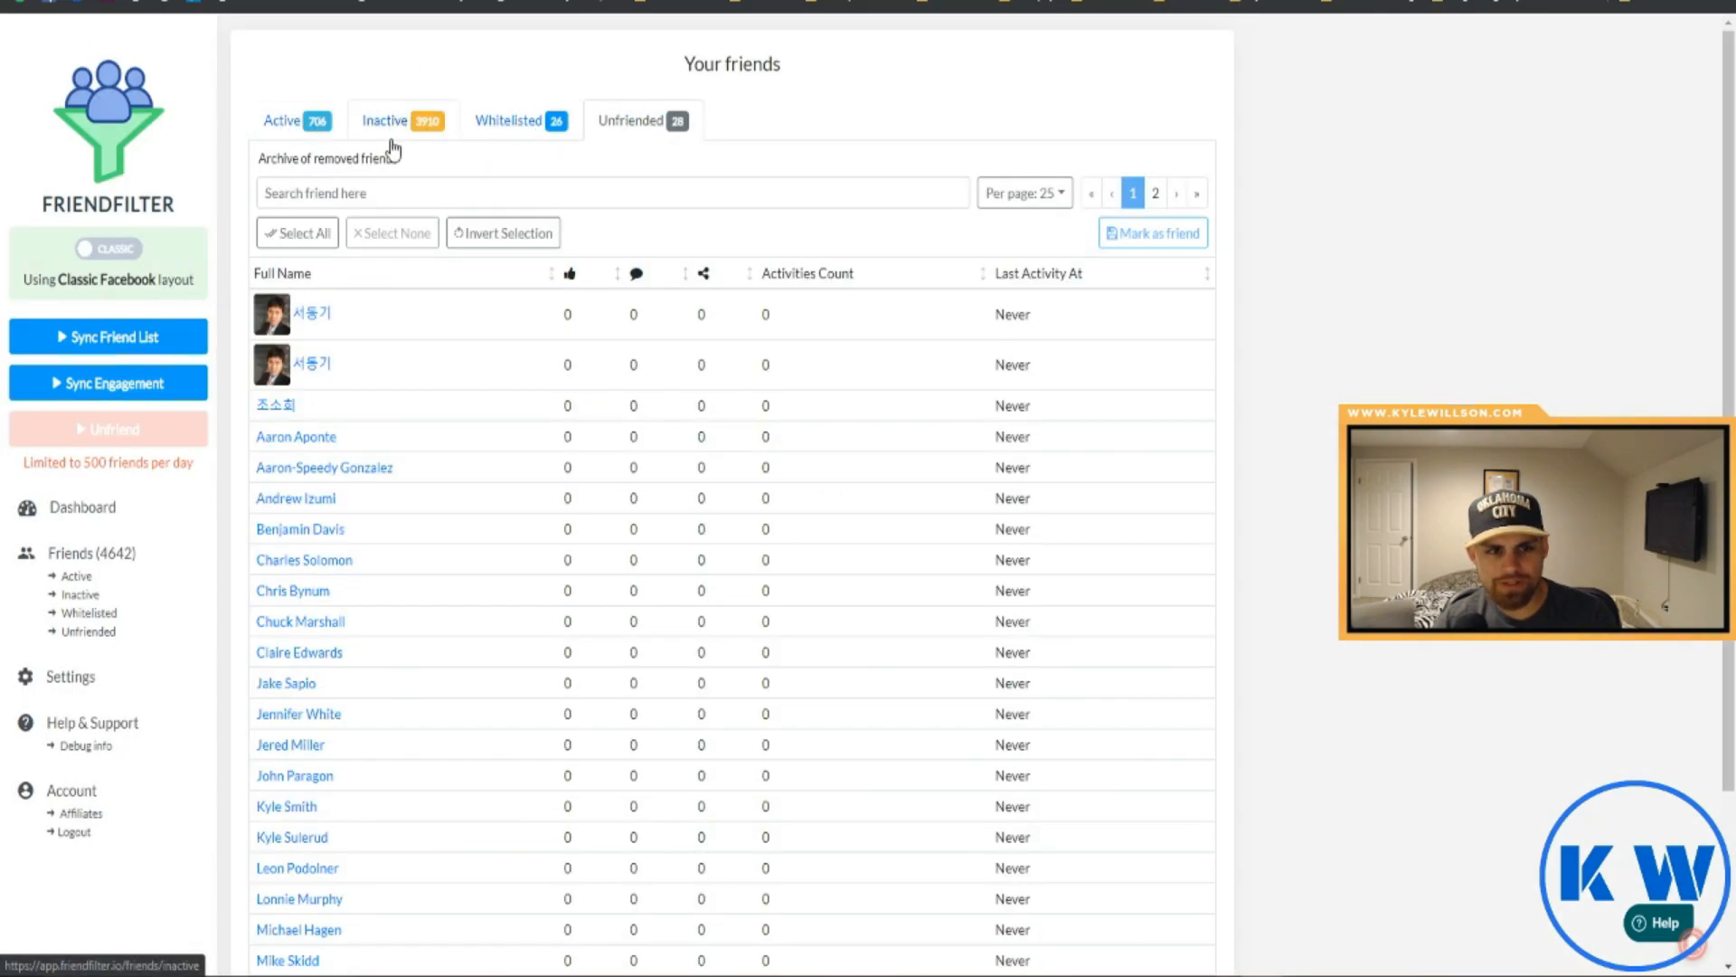
{"action": "left_click", "coordinate": [383, 120]}
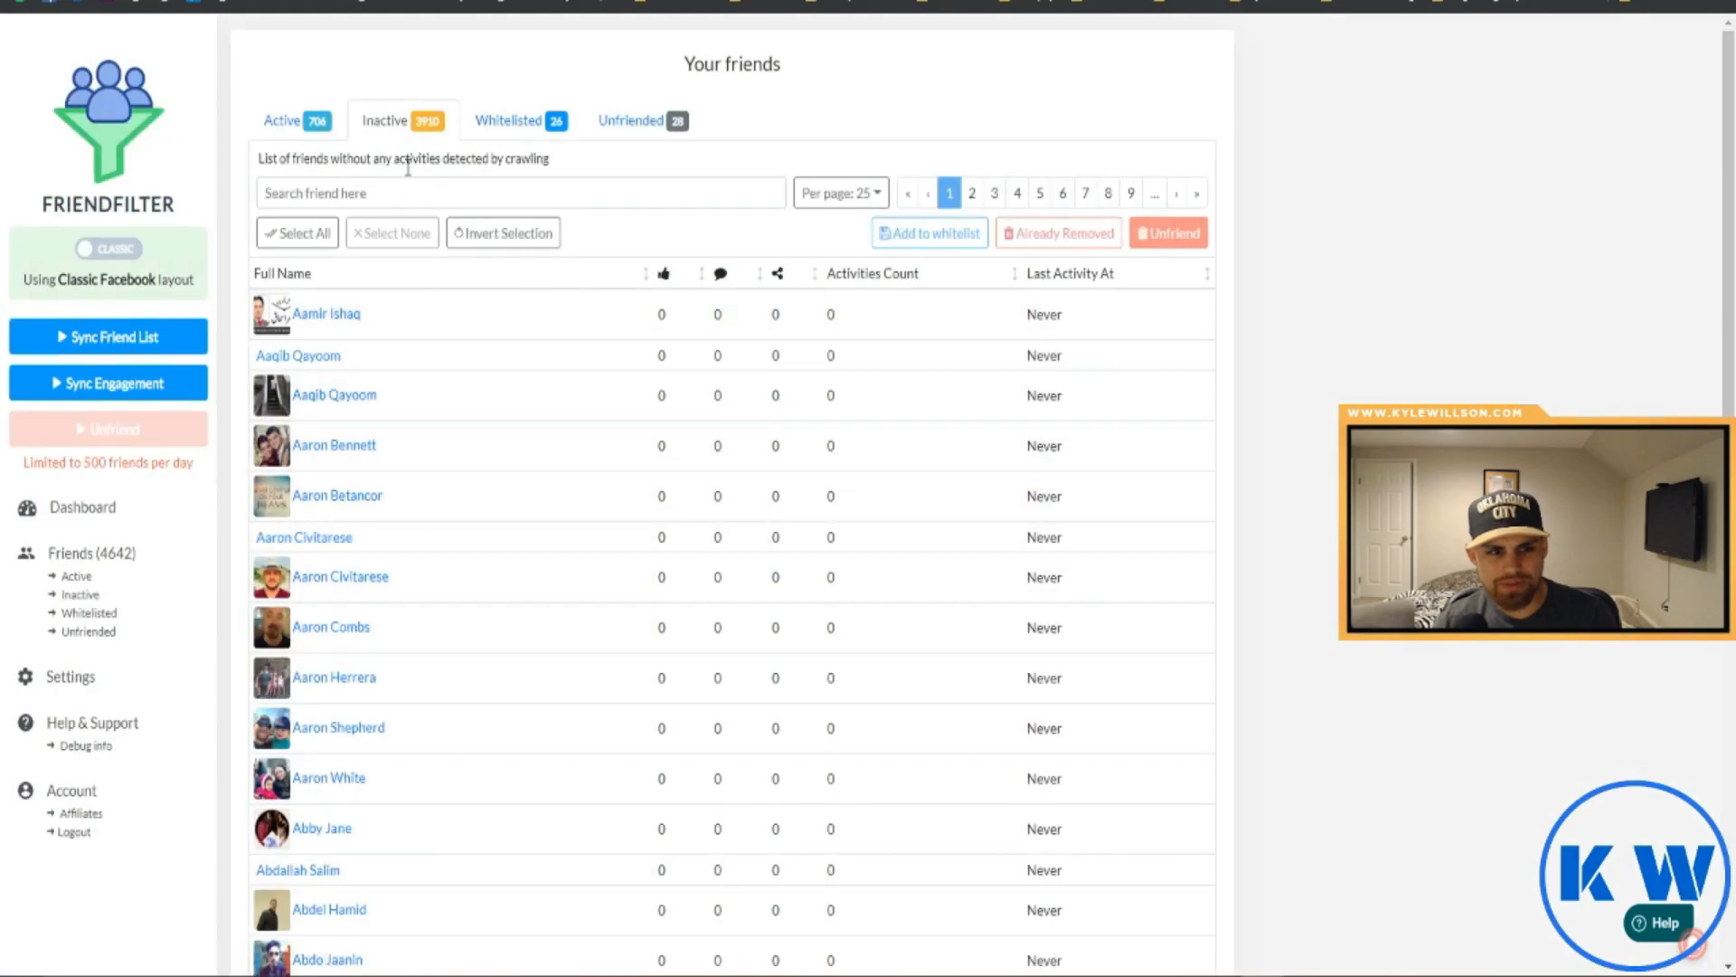
{"action": "mouse_move", "coordinate": [526, 436]}
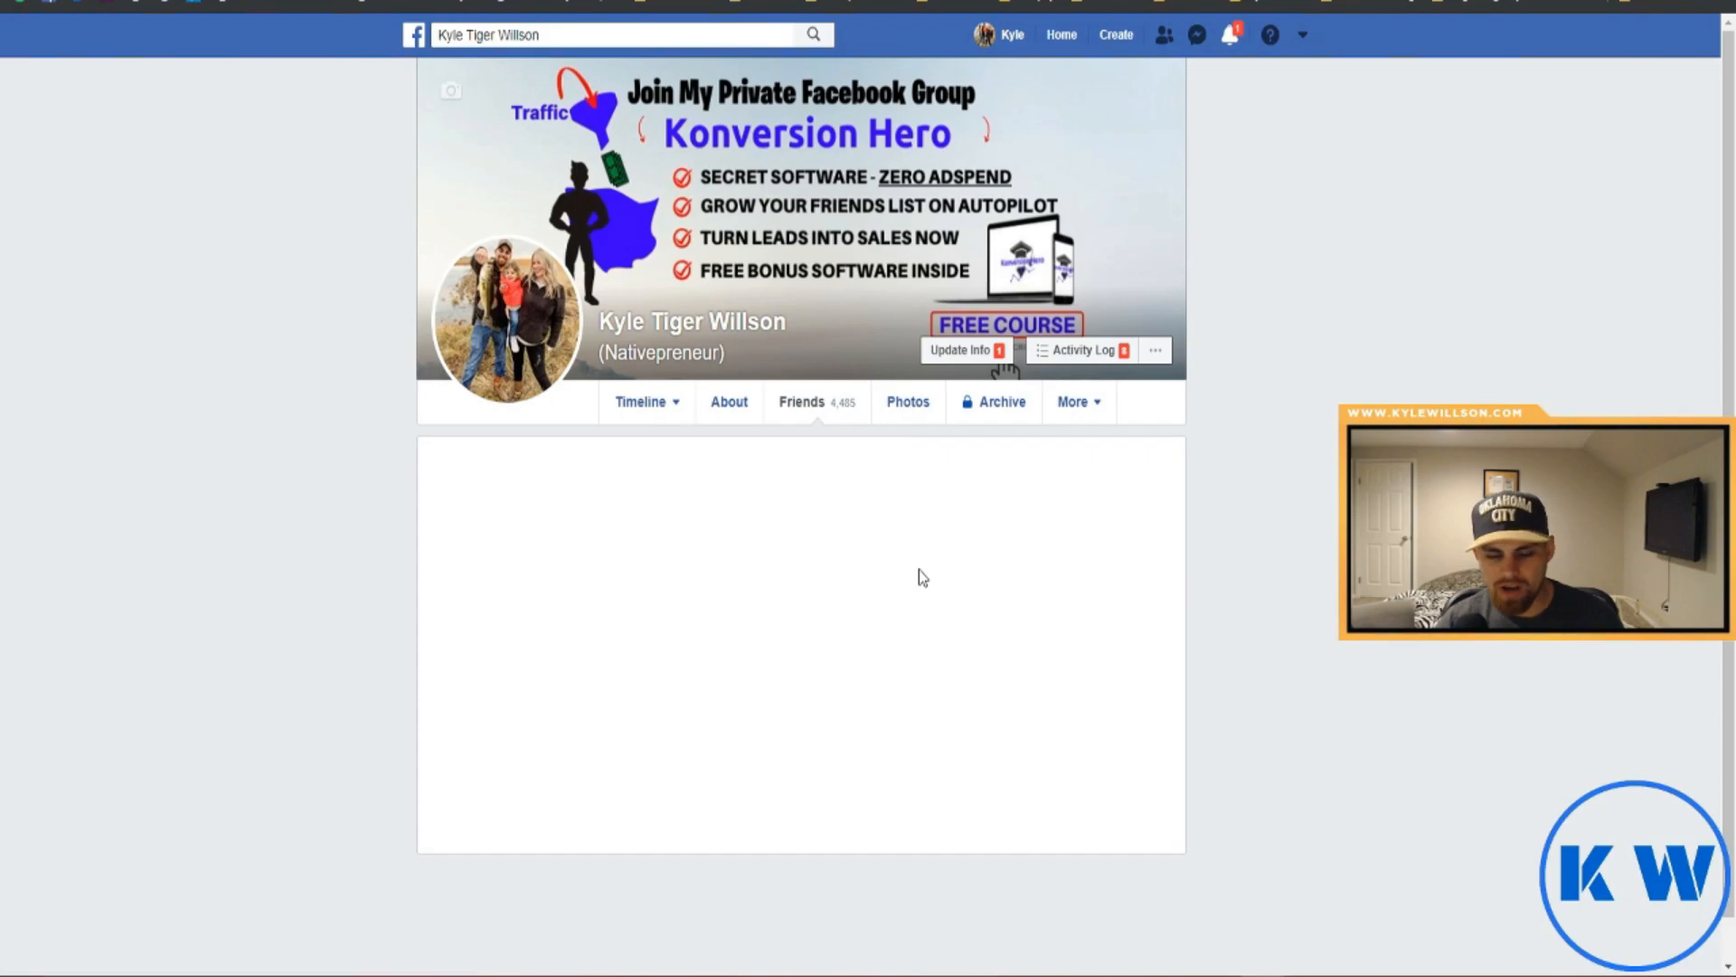
{"action": "left_click", "coordinate": [801, 401]}
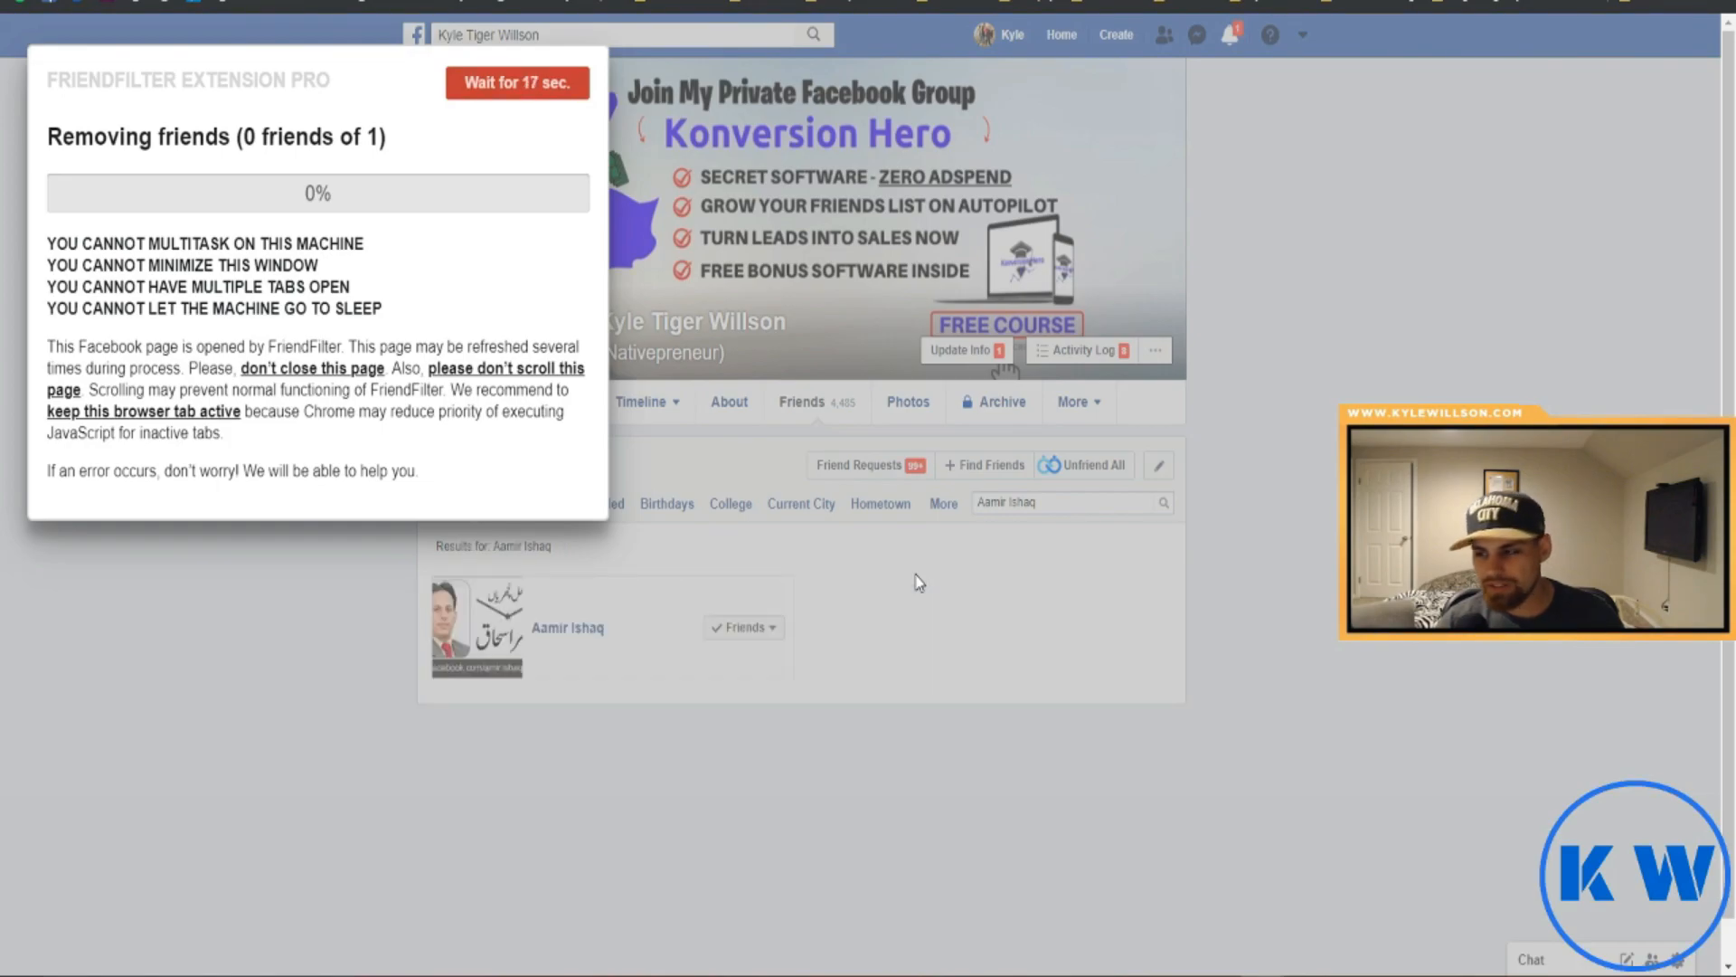
{"action": "left_click", "coordinate": [744, 628]}
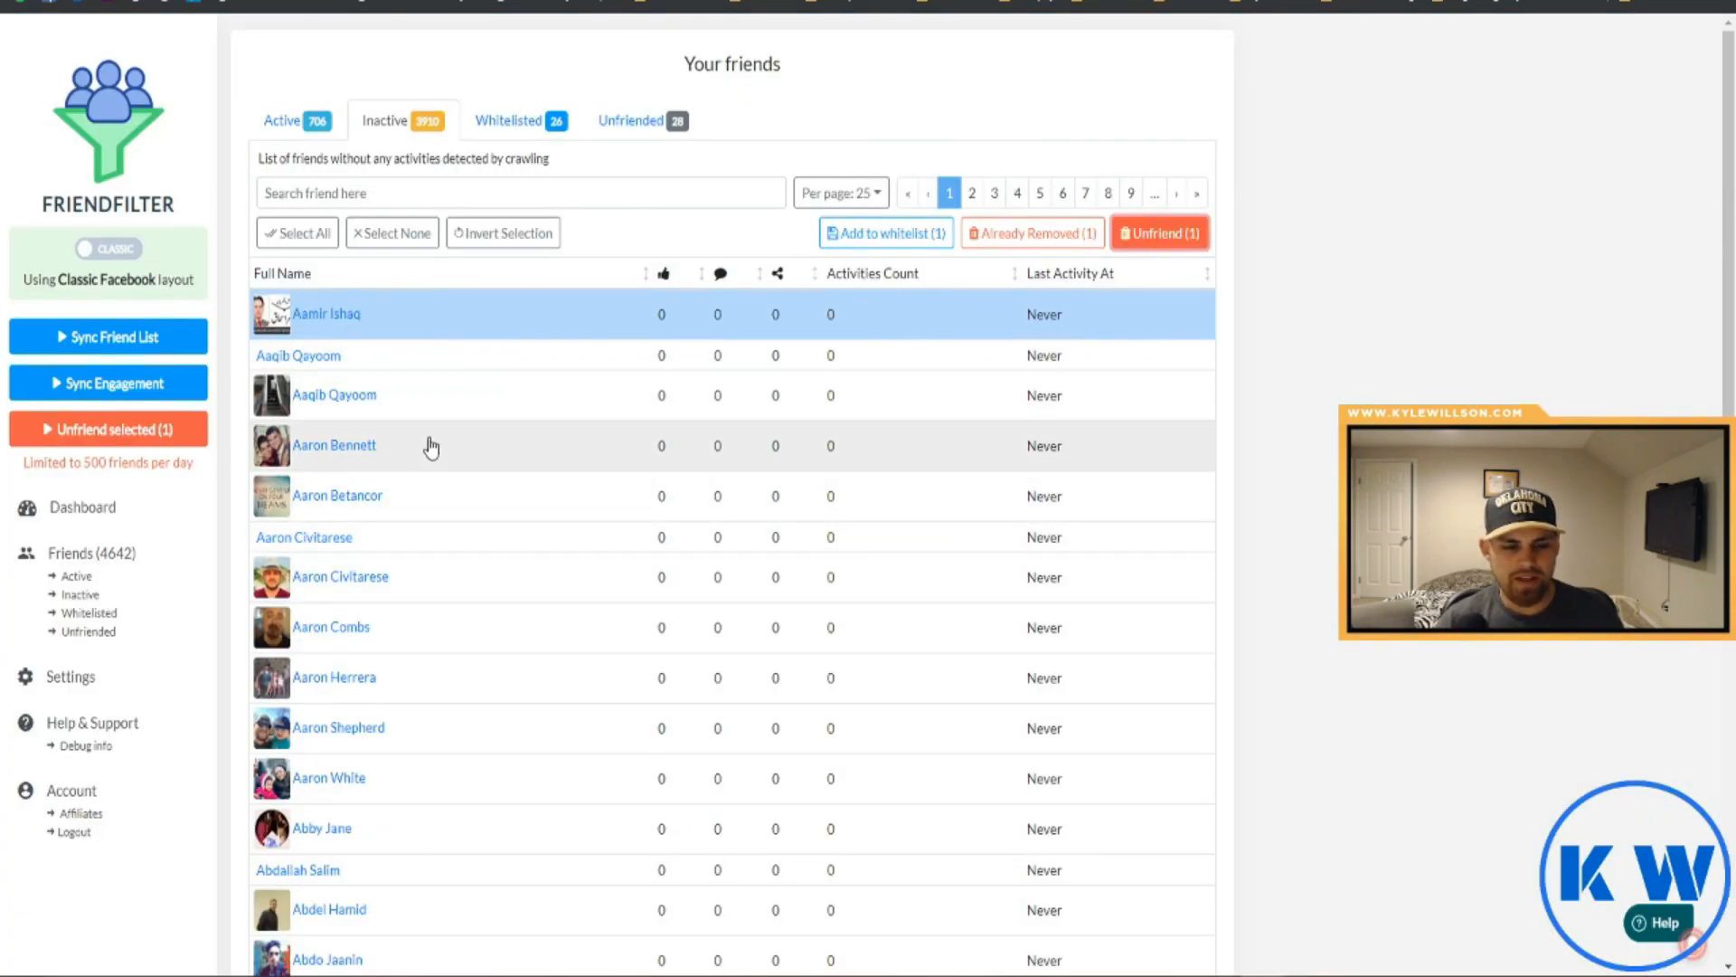
Clear the selection and page through the Inactive friends list to page 8
{"action": "scroll", "scroll_direction": "down", "scroll_amount": 3}
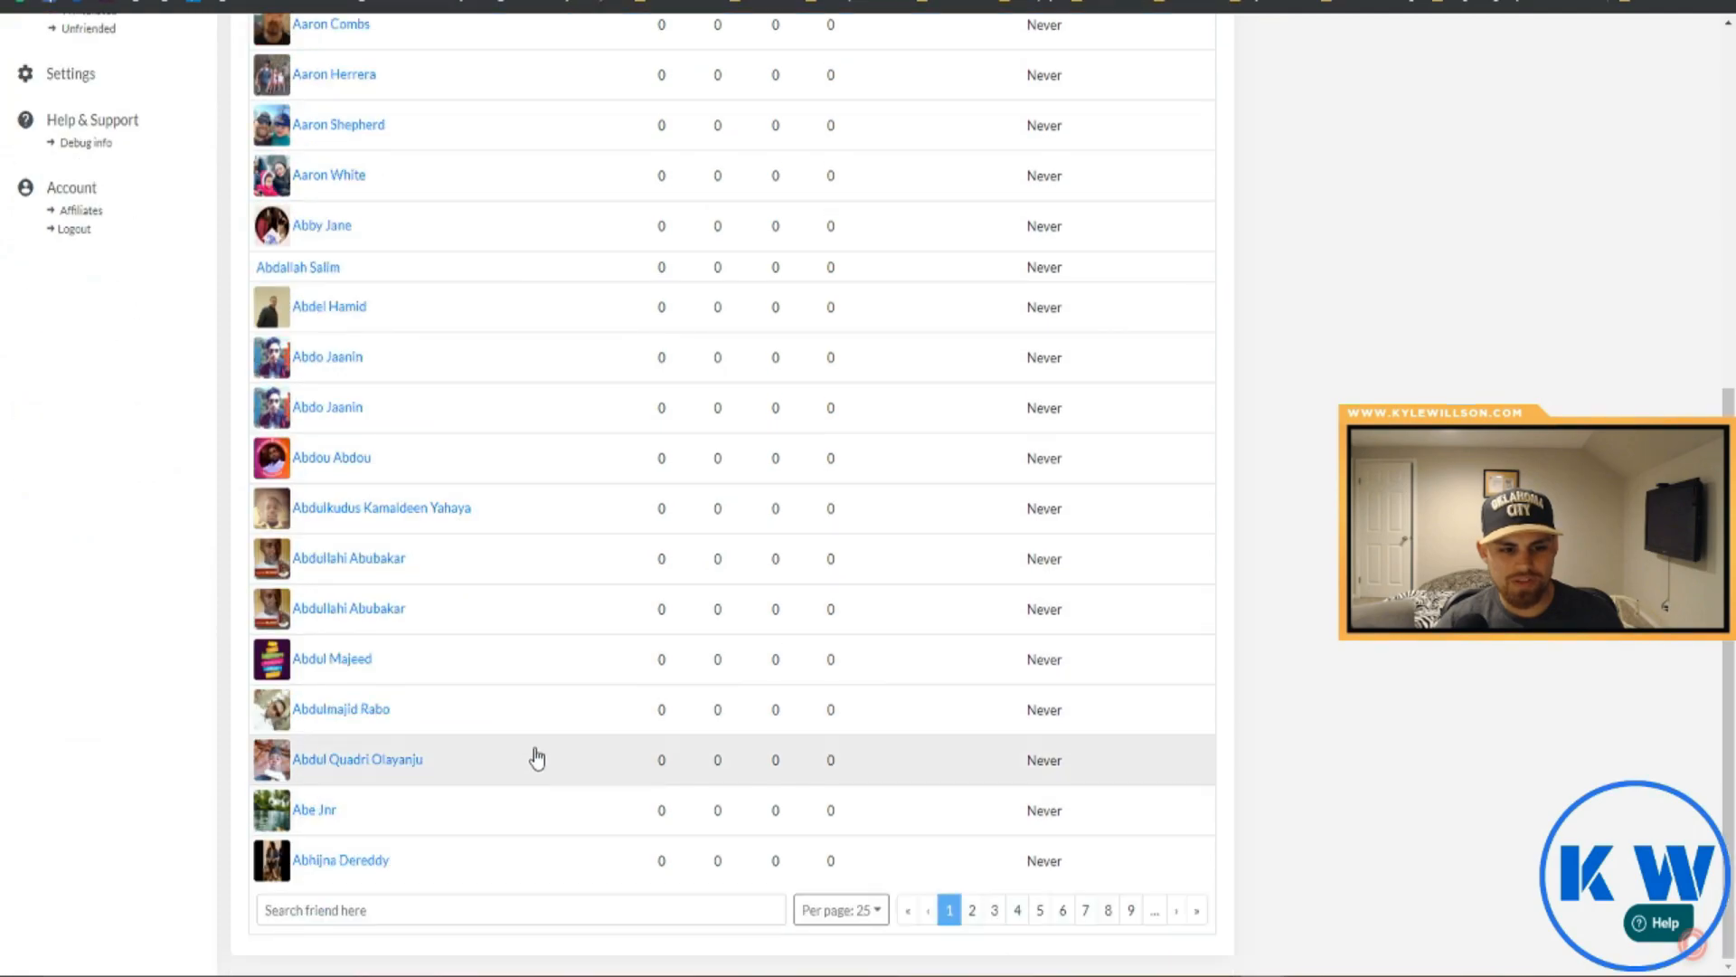
{"action": "scroll", "scroll_direction": "up", "scroll_amount": 3}
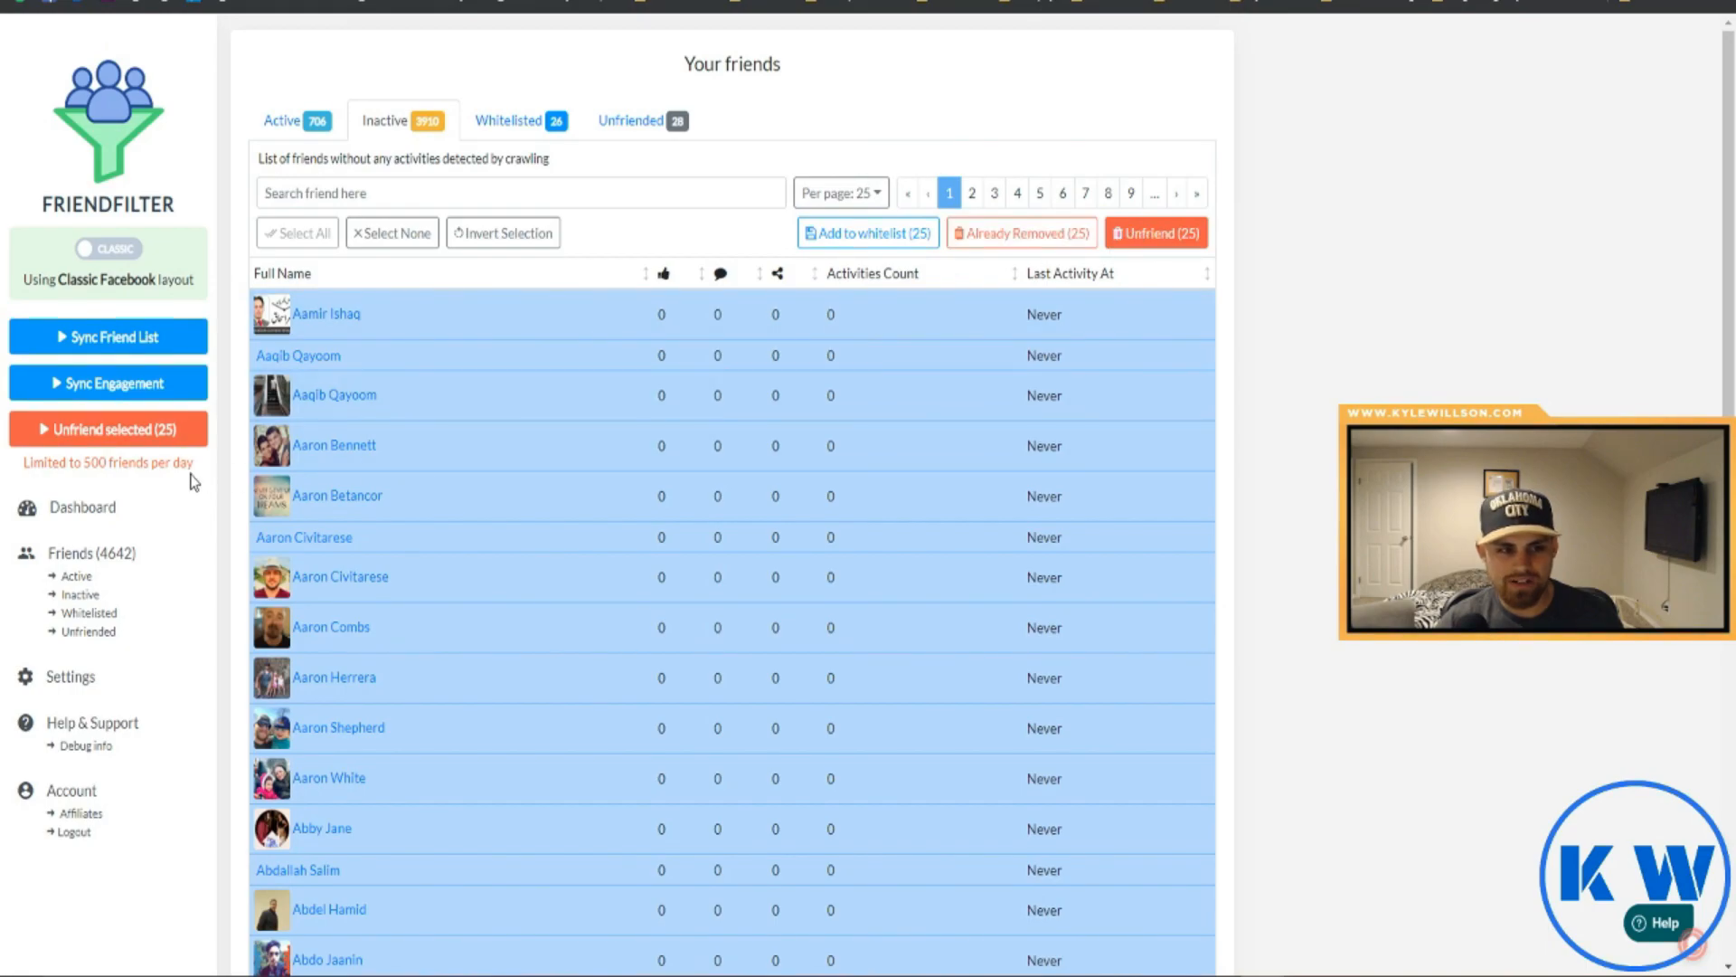
{"action": "scroll", "scroll_direction": "down", "scroll_amount": 3}
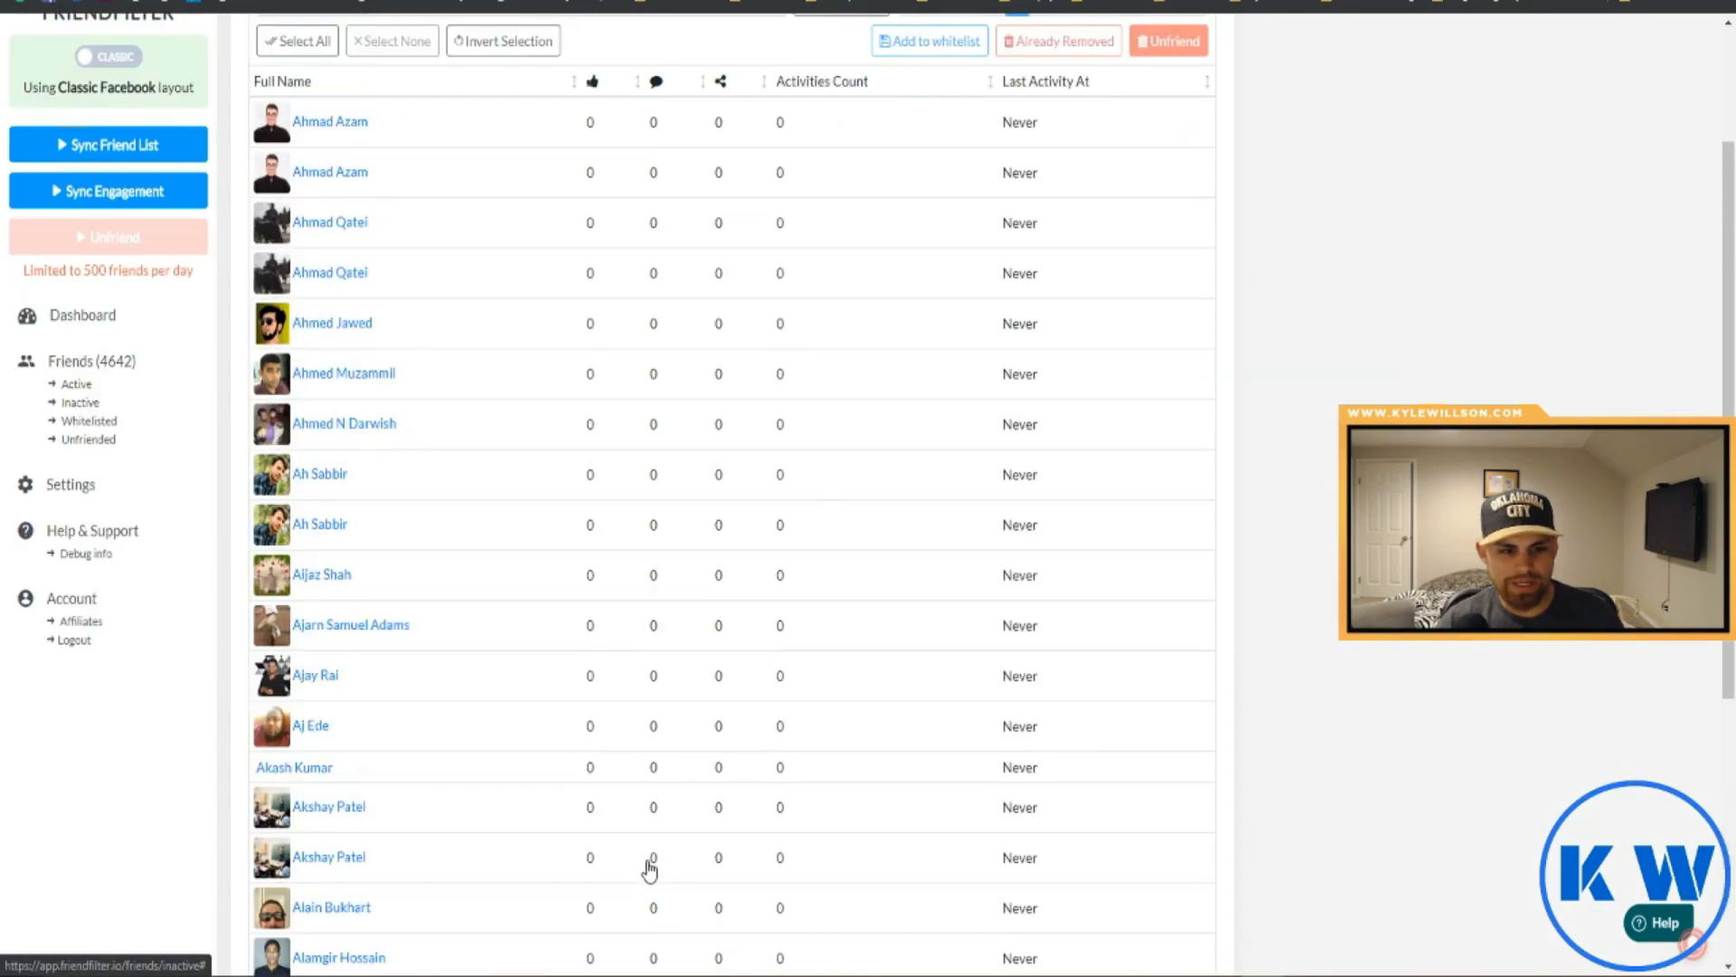
{"action": "scroll", "scroll_direction": "down", "scroll_amount": 3}
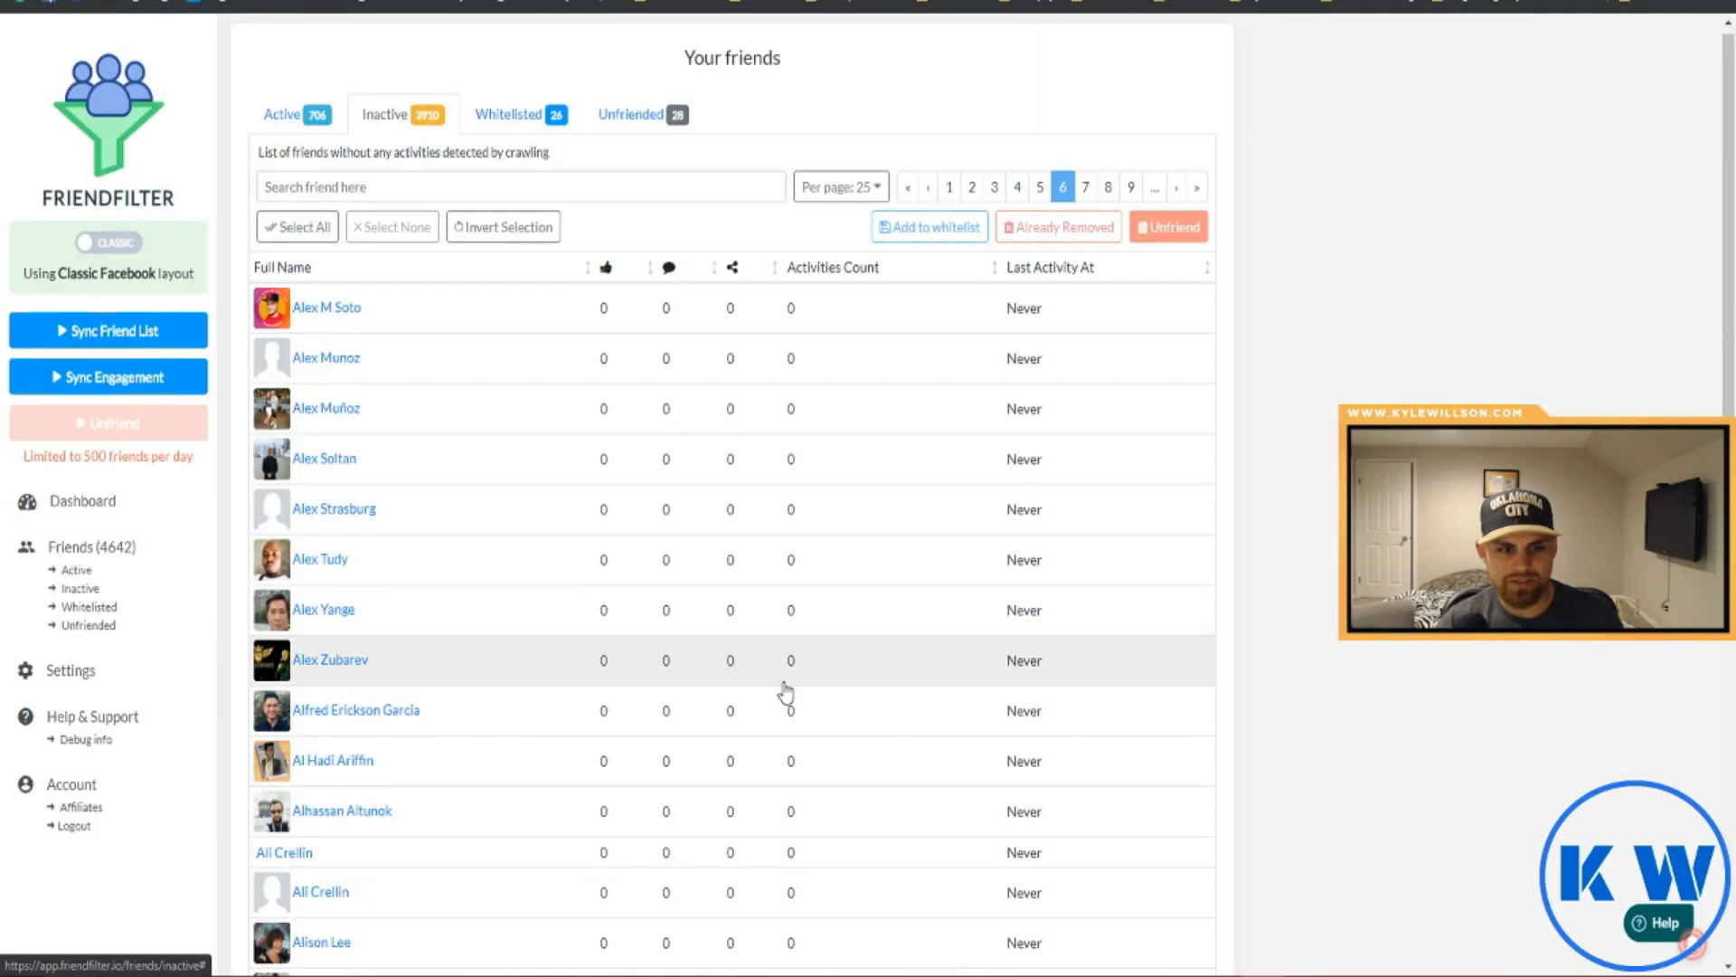
{"action": "scroll", "scroll_direction": "down", "scroll_amount": 3}
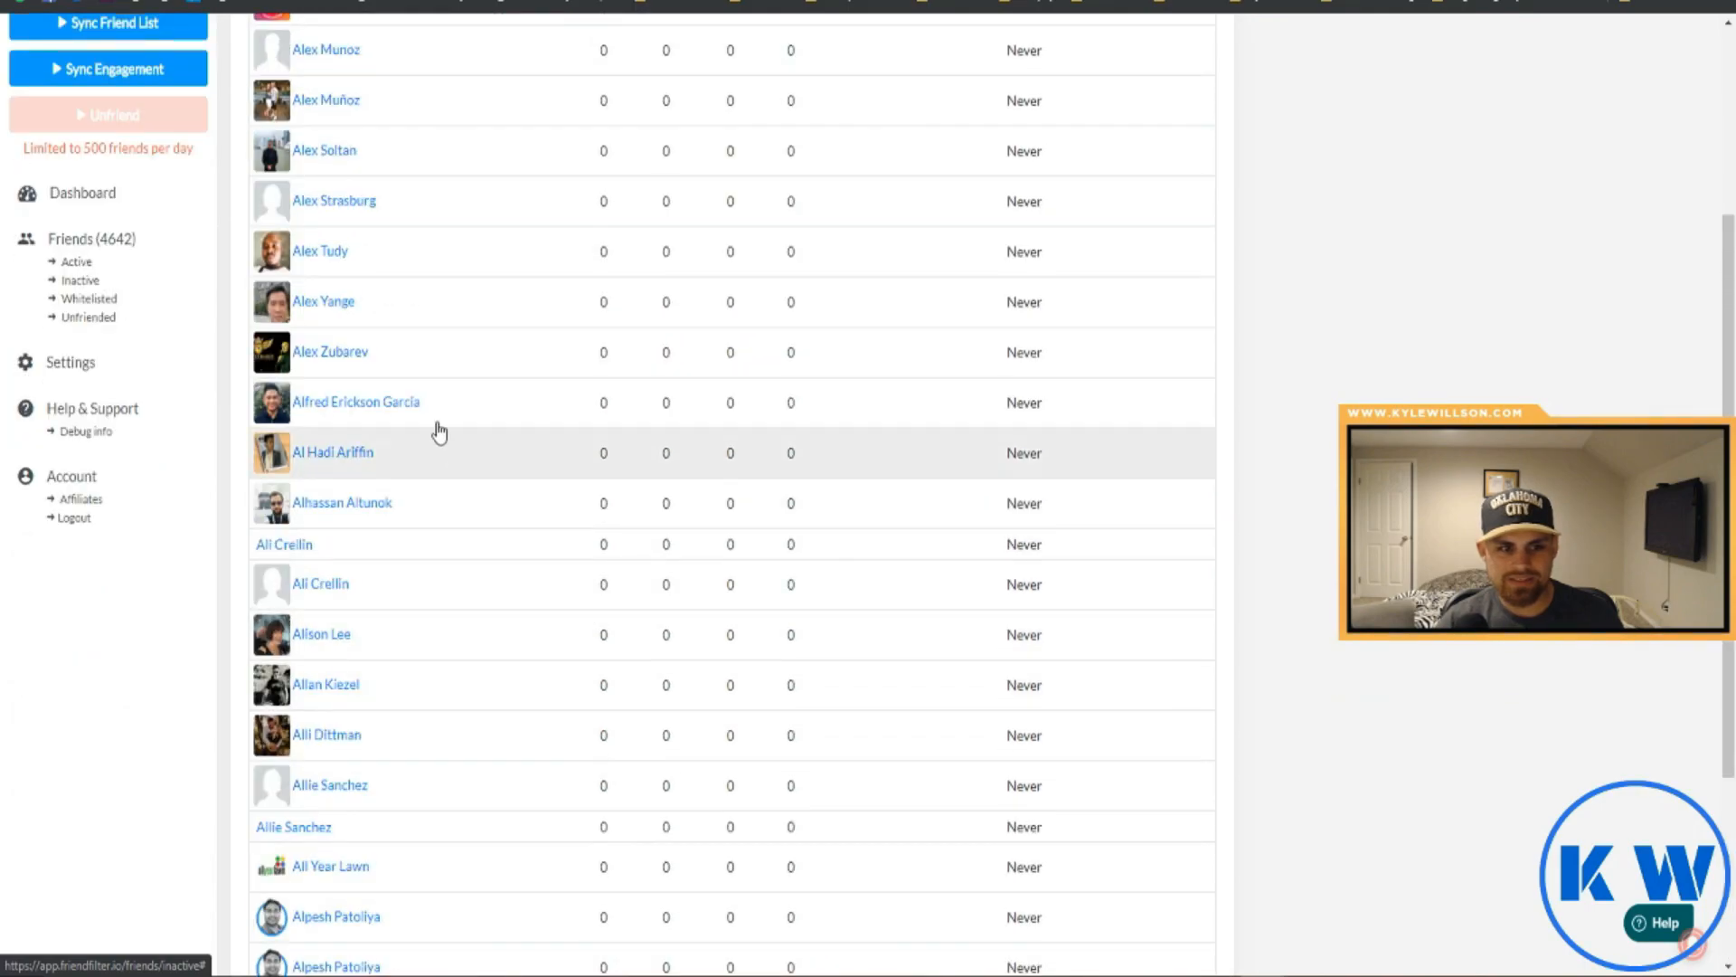
{"action": "scroll", "scroll_direction": "down", "scroll_amount": 3}
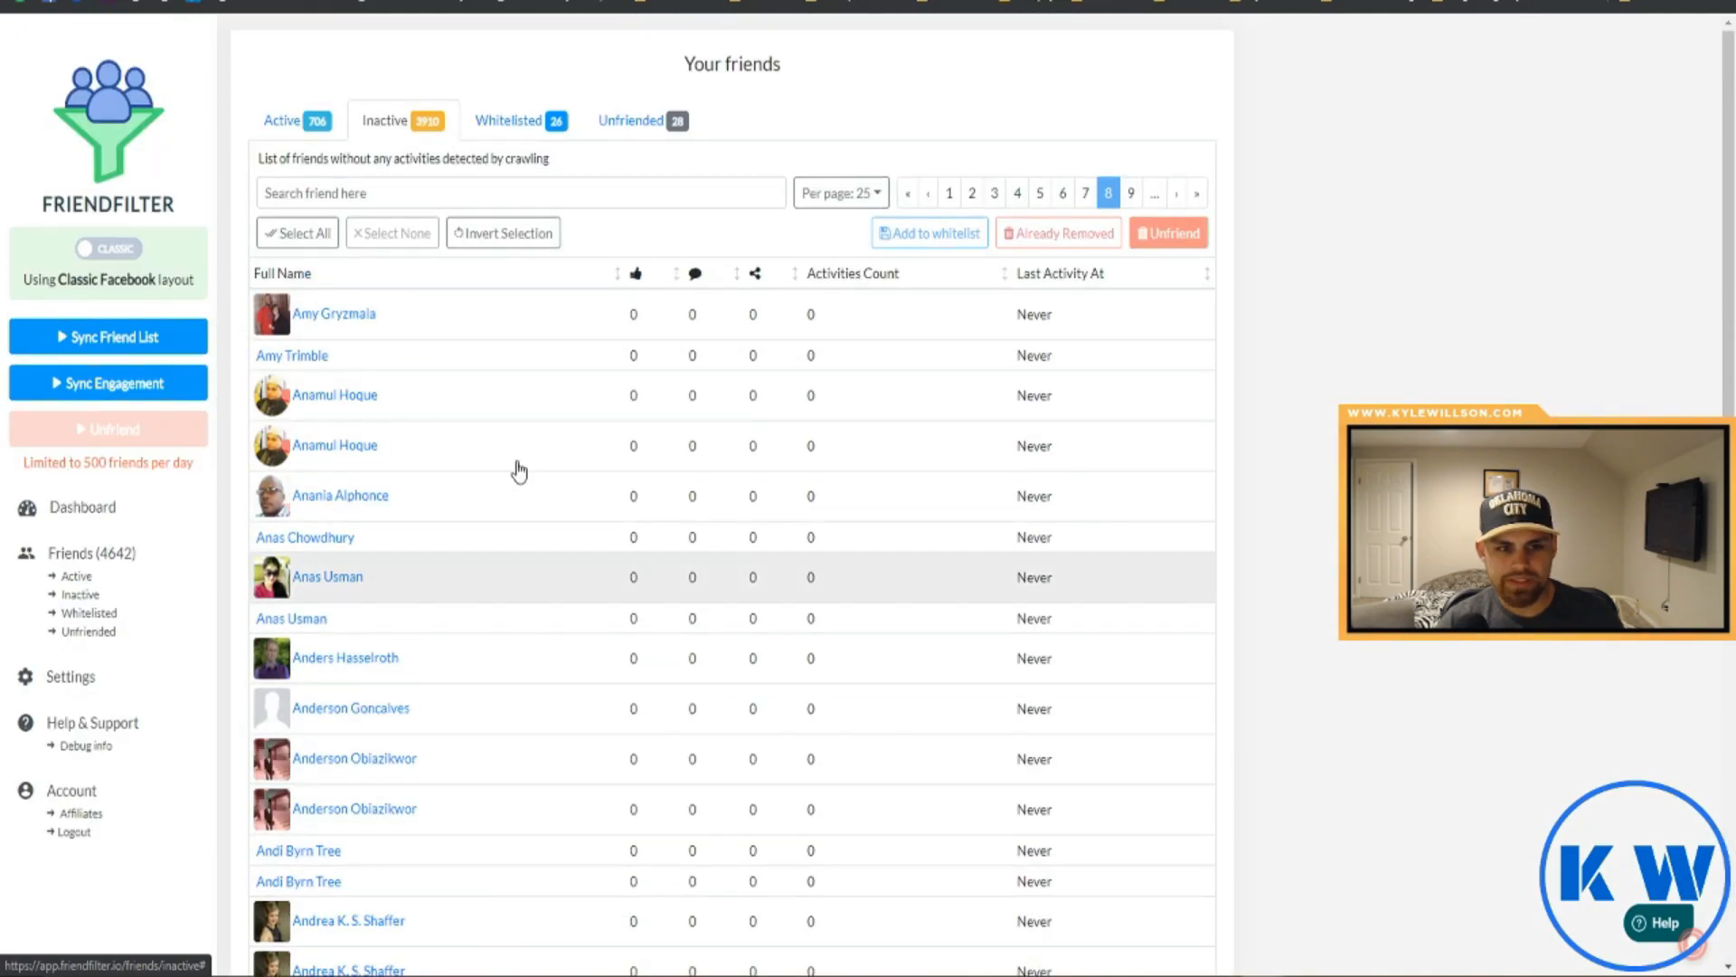
{"action": "scroll", "scroll_direction": "down", "scroll_amount": 3}
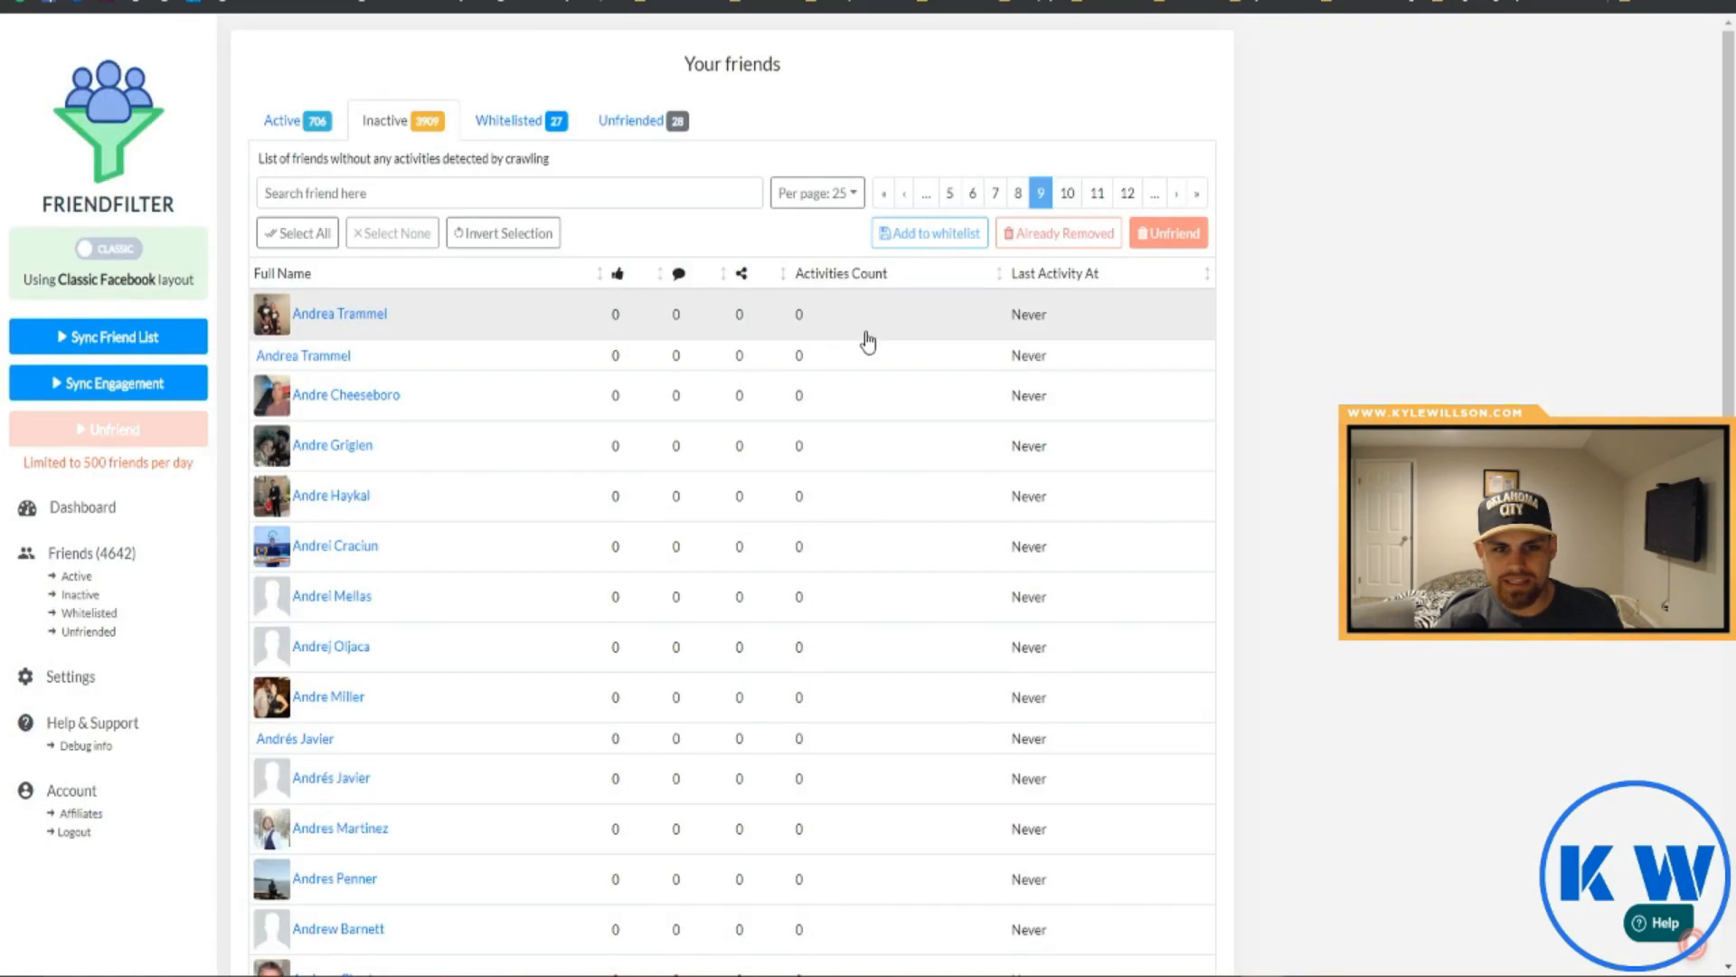
{"action": "left_click", "coordinate": [509, 119]}
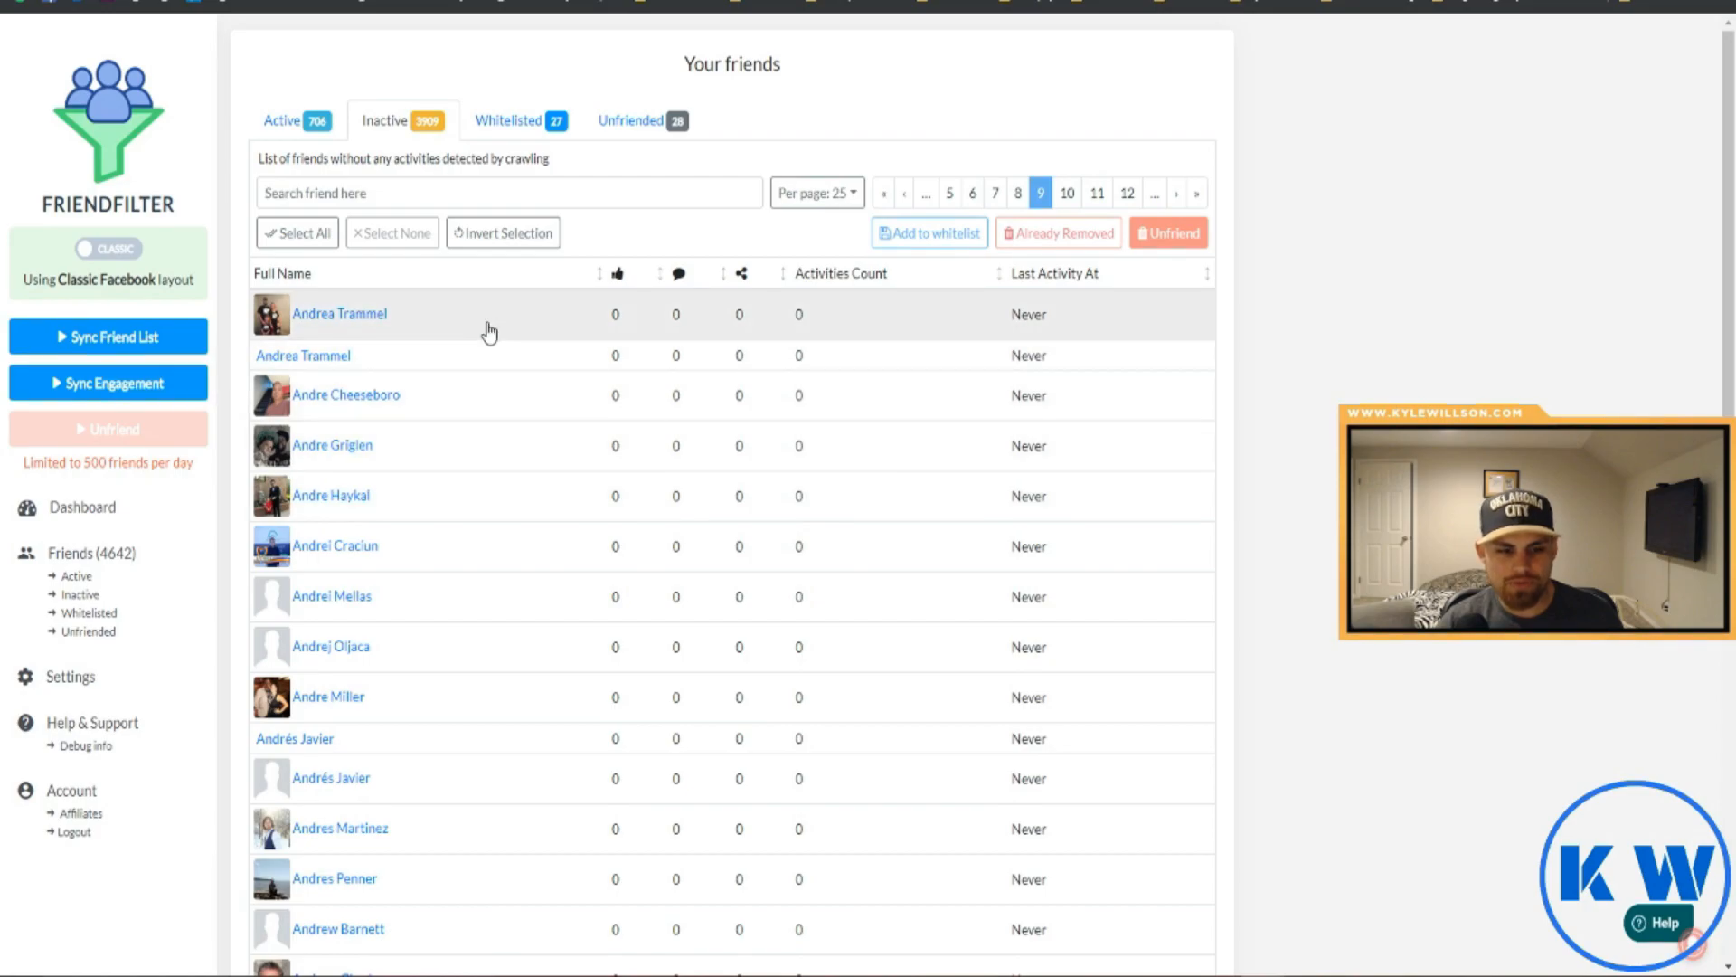
{"action": "scroll", "scroll_direction": "down", "scroll_amount": 3}
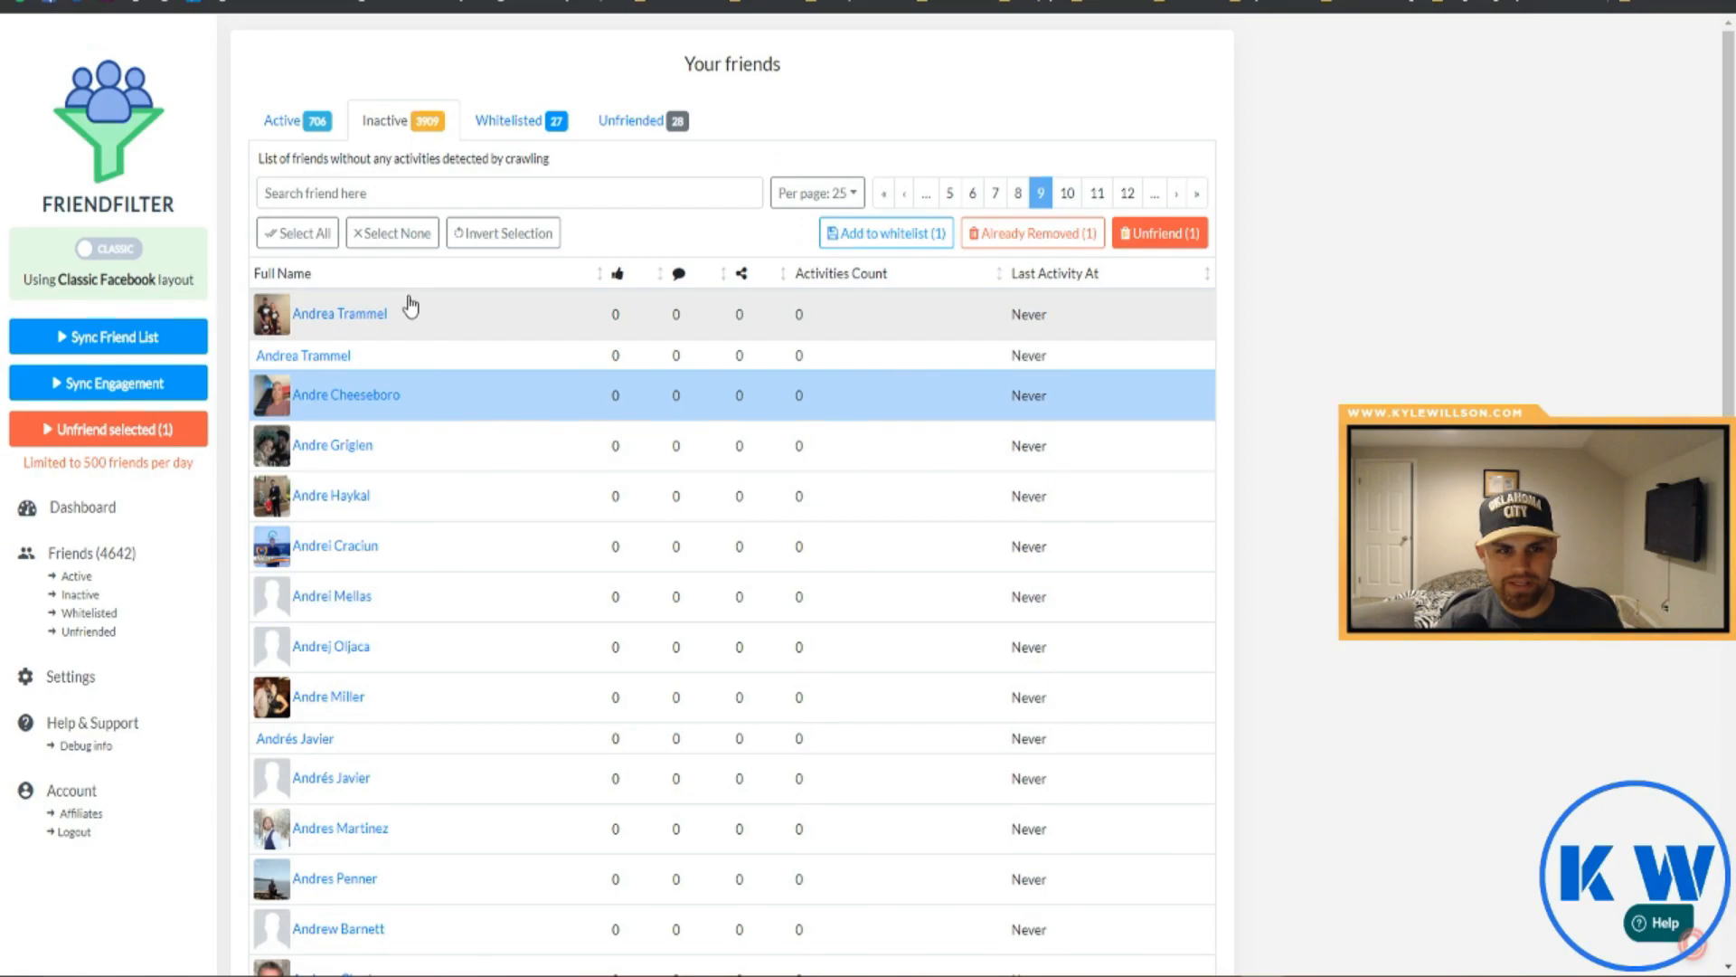
{"action": "left_click", "coordinate": [297, 233]}
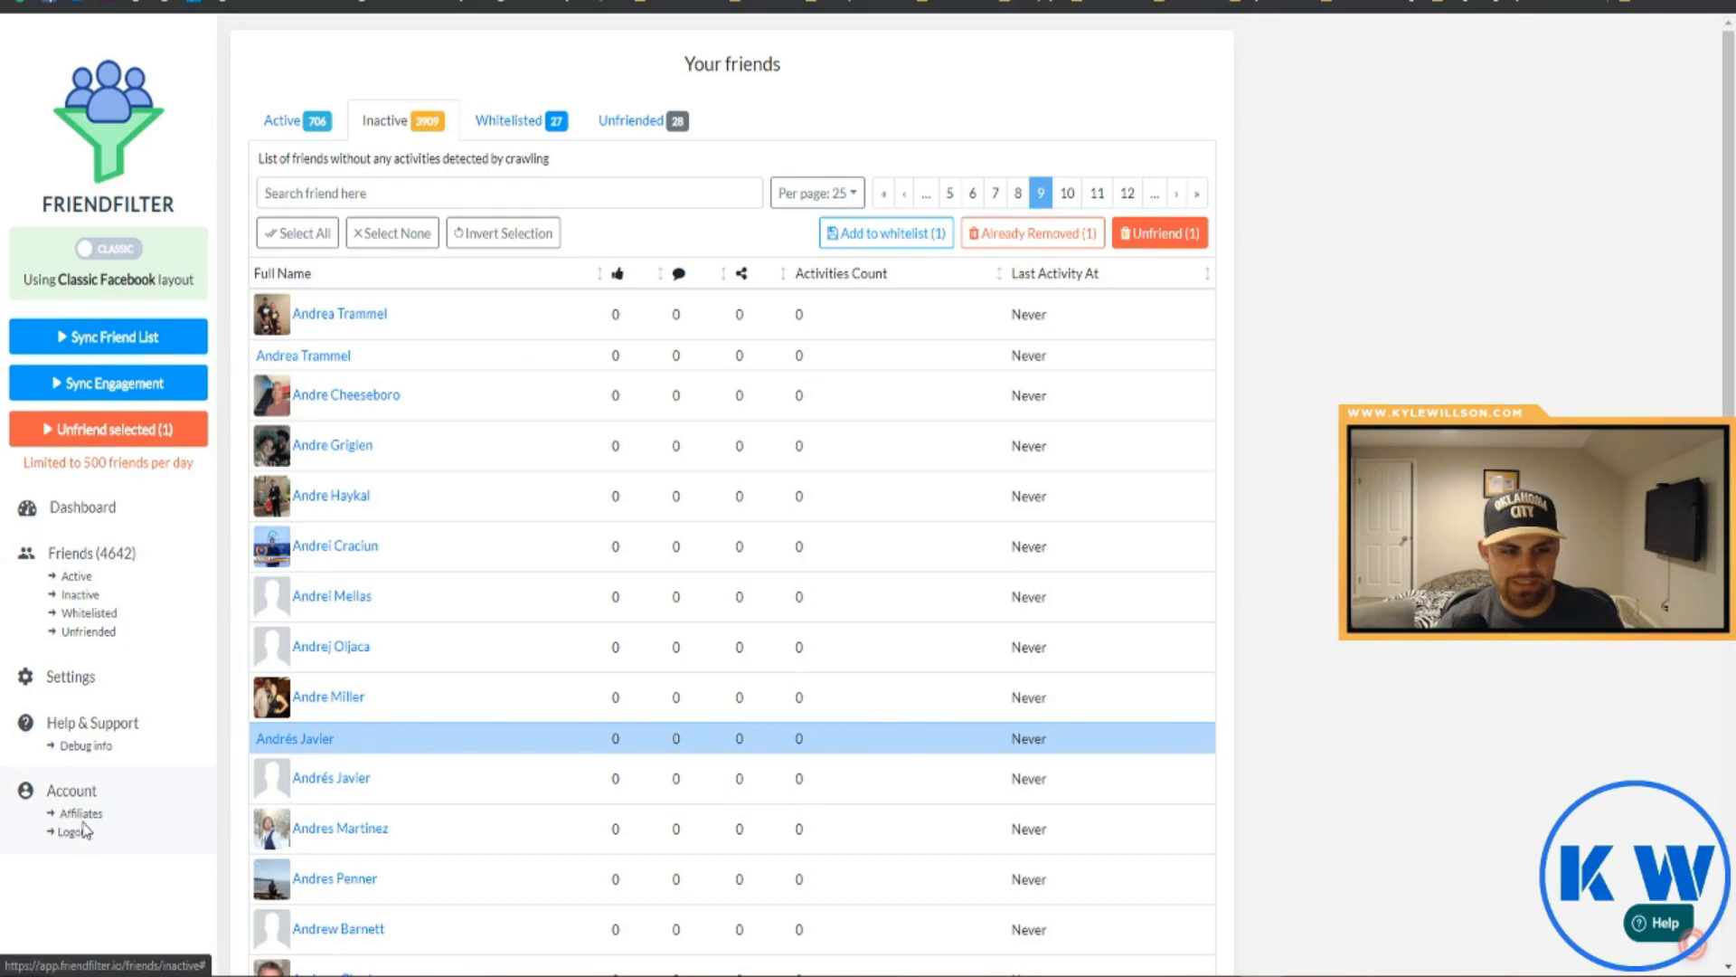
{"action": "scroll", "scroll_direction": "down", "scroll_amount": 3}
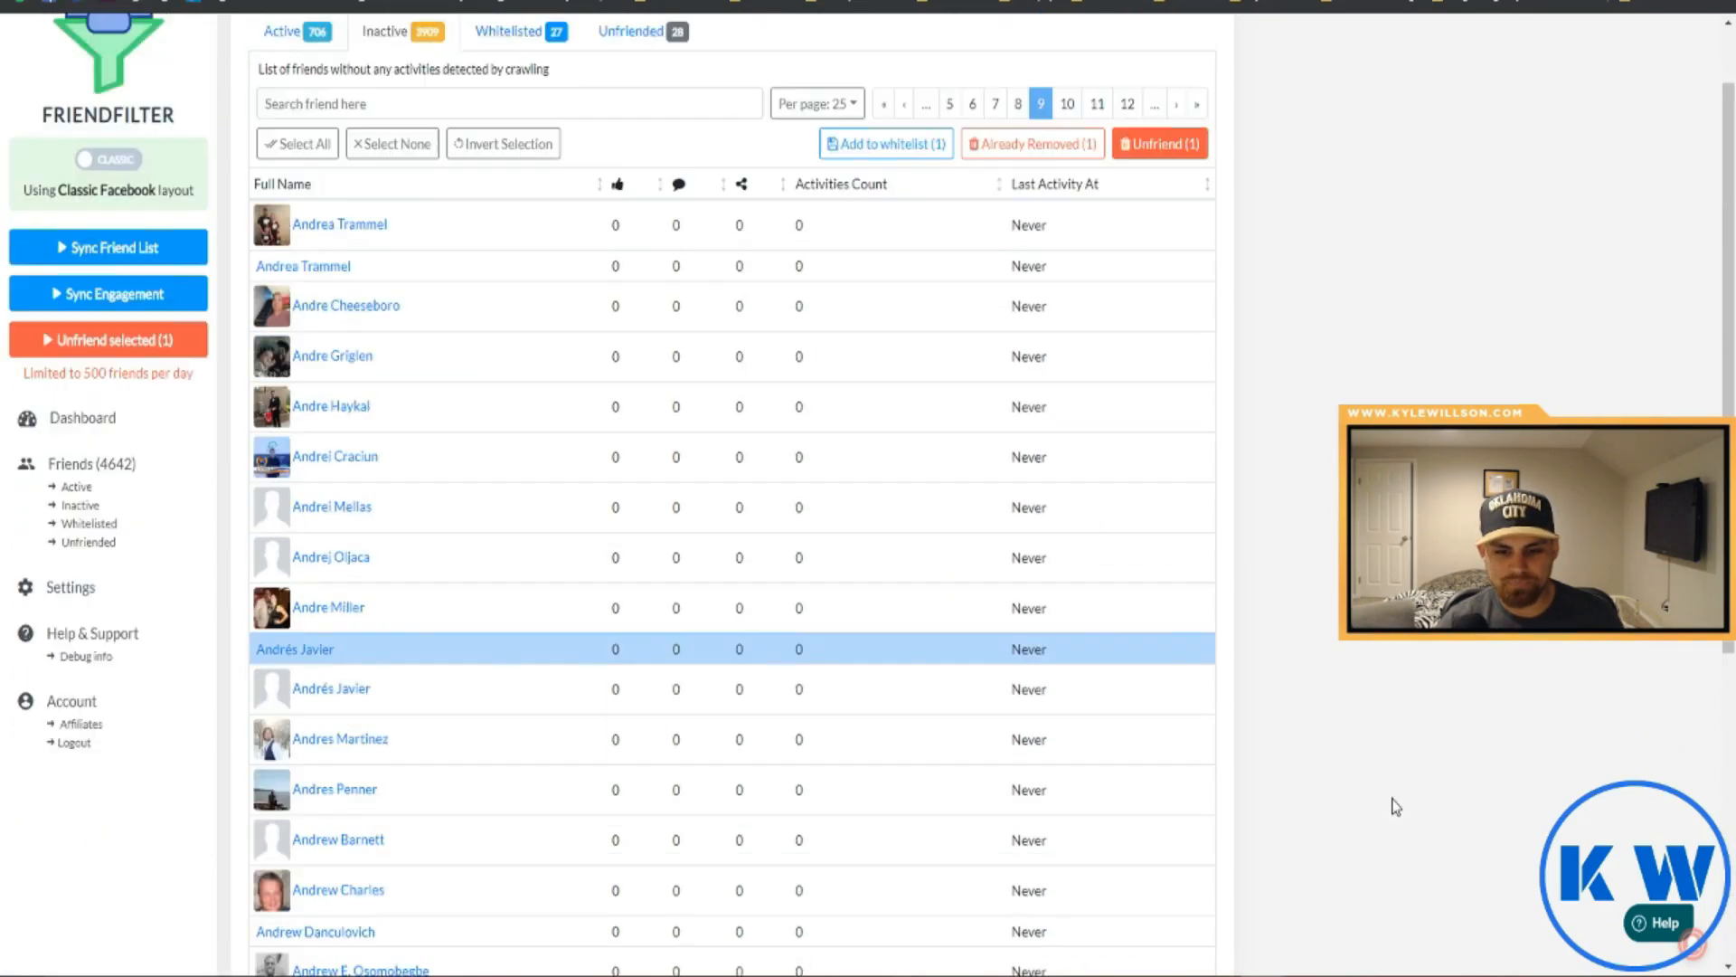
{"action": "left_click", "coordinate": [81, 506]}
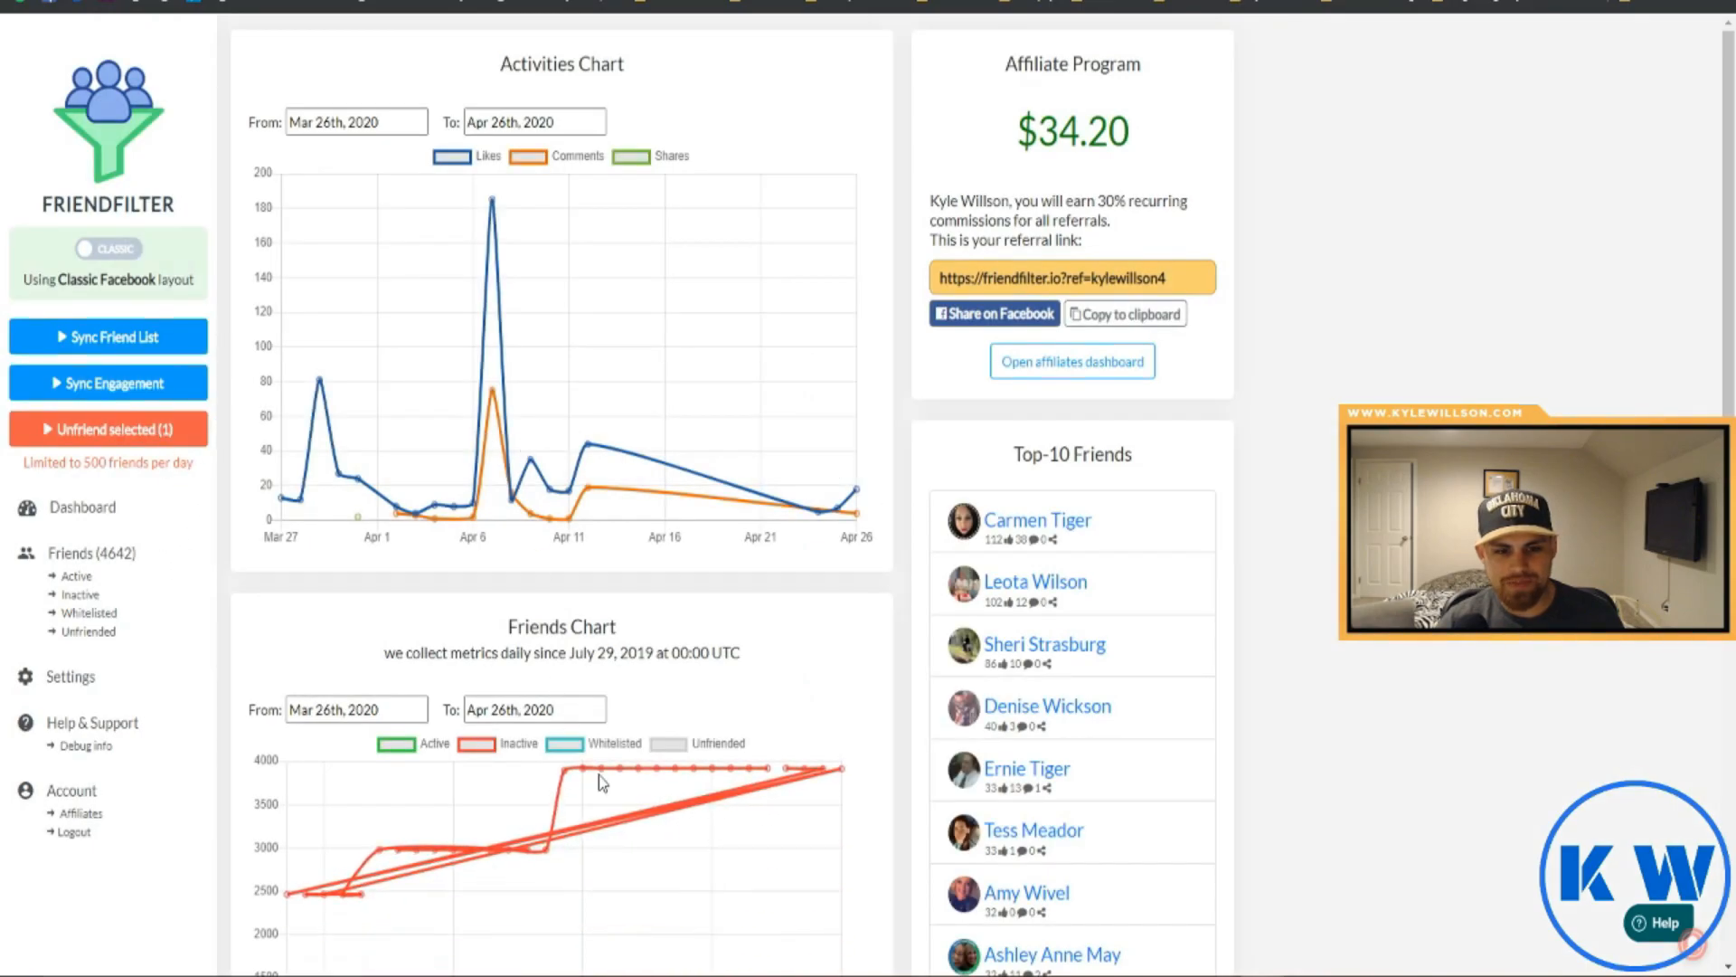
From the dashboard's Top-10 Friends, show the full list of active friends
{"action": "scroll", "scroll_direction": "down", "scroll_amount": 3}
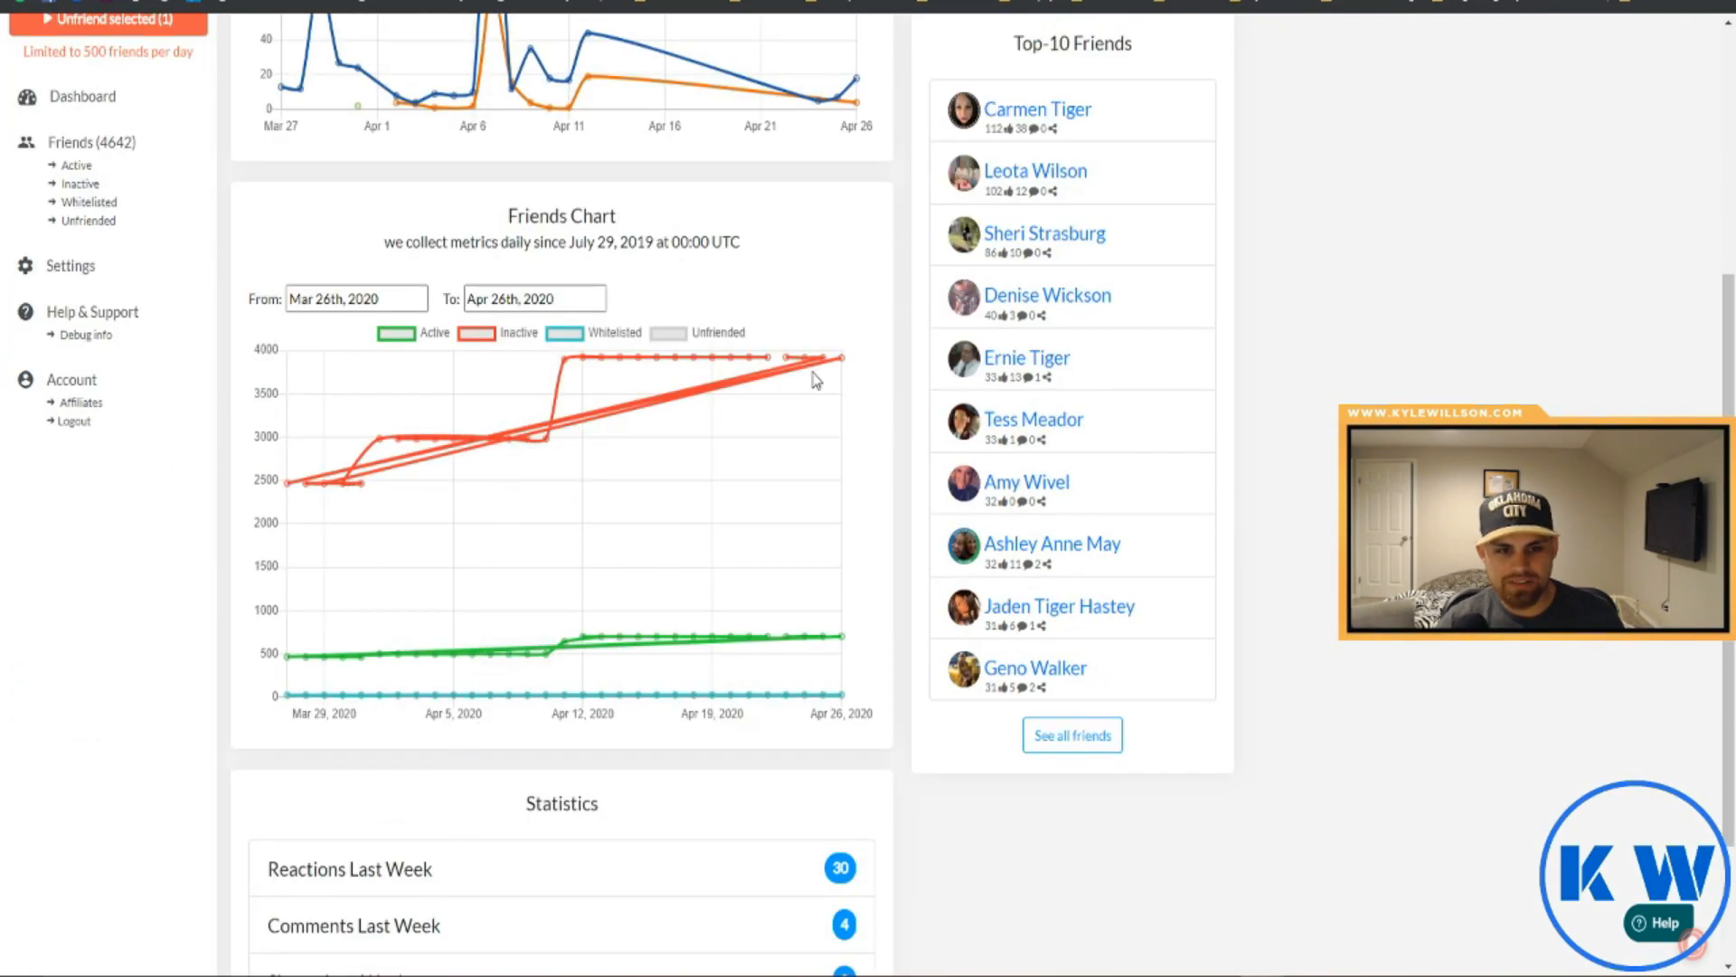
{"action": "scroll", "scroll_direction": "down", "scroll_amount": 3}
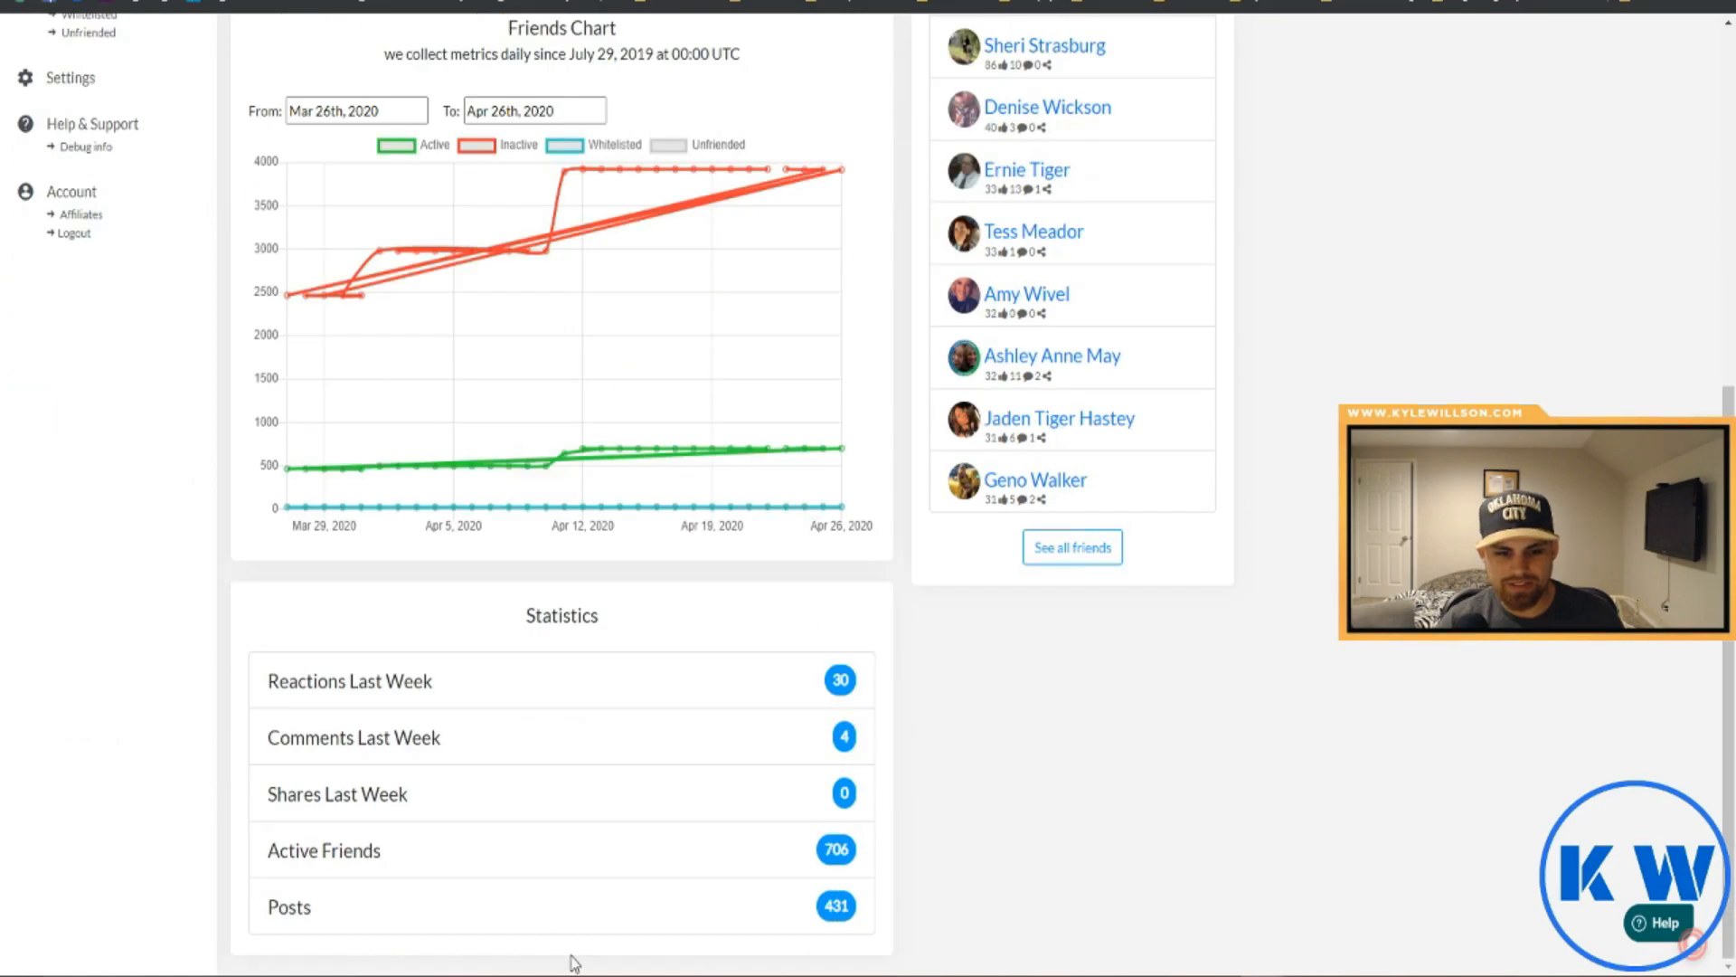
{"action": "scroll", "scroll_direction": "up", "scroll_amount": 3}
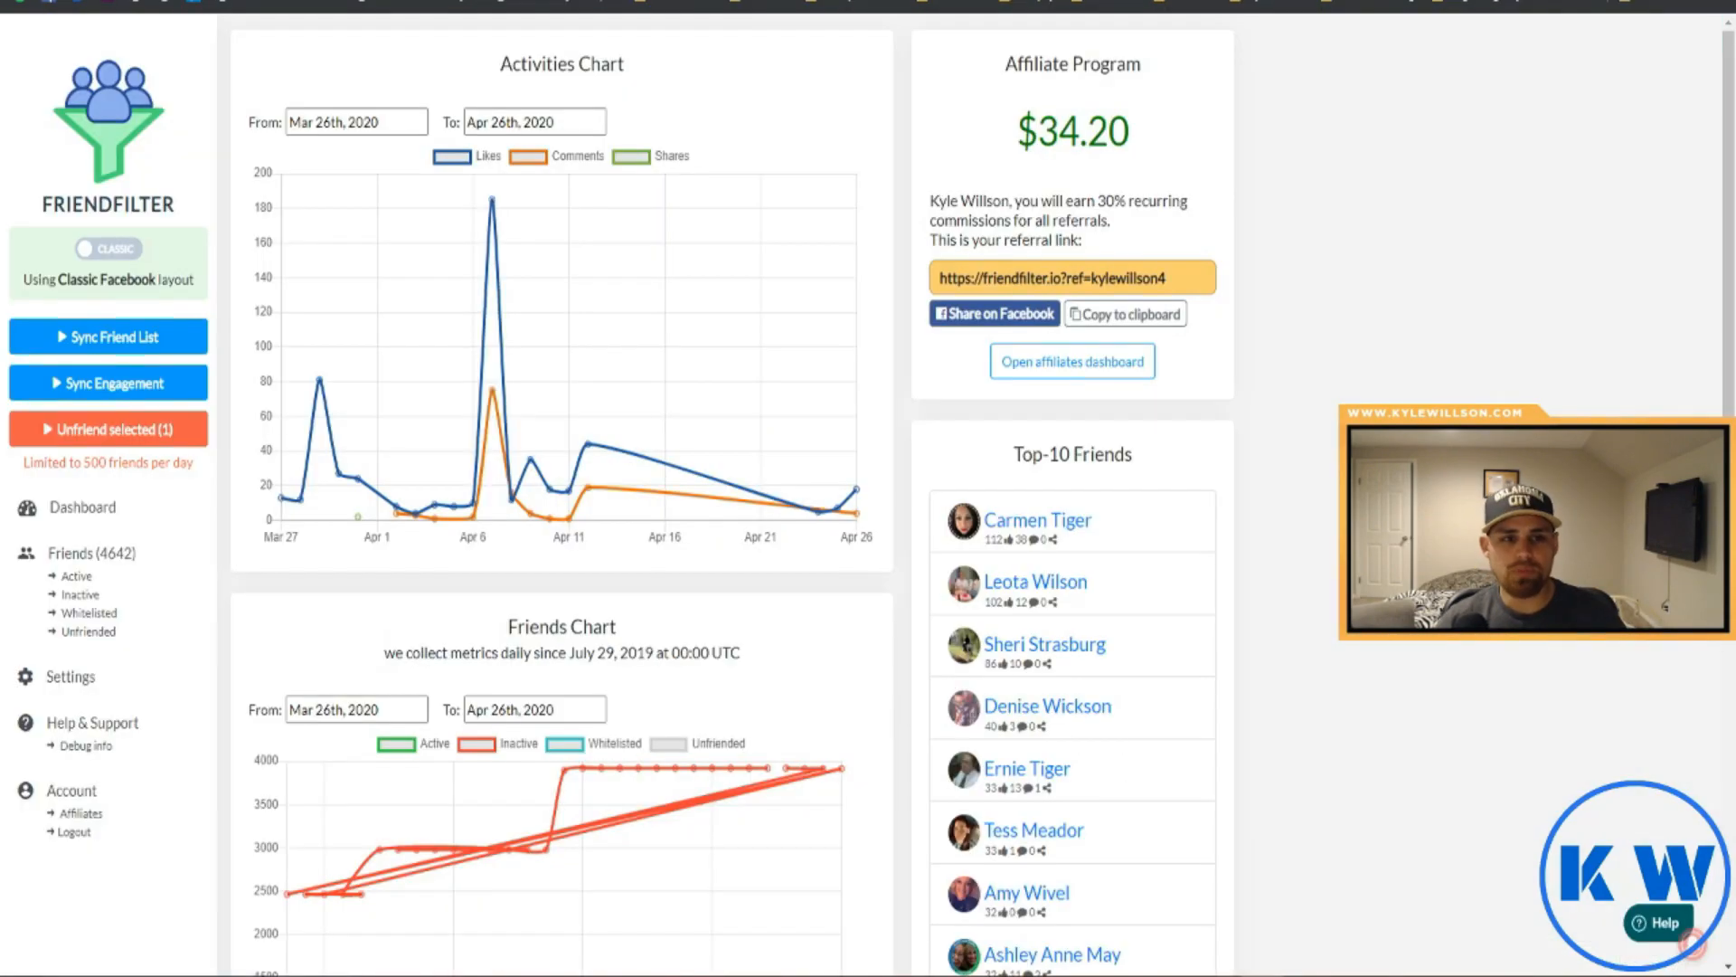
{"action": "scroll", "scroll_direction": "down", "scroll_amount": 3}
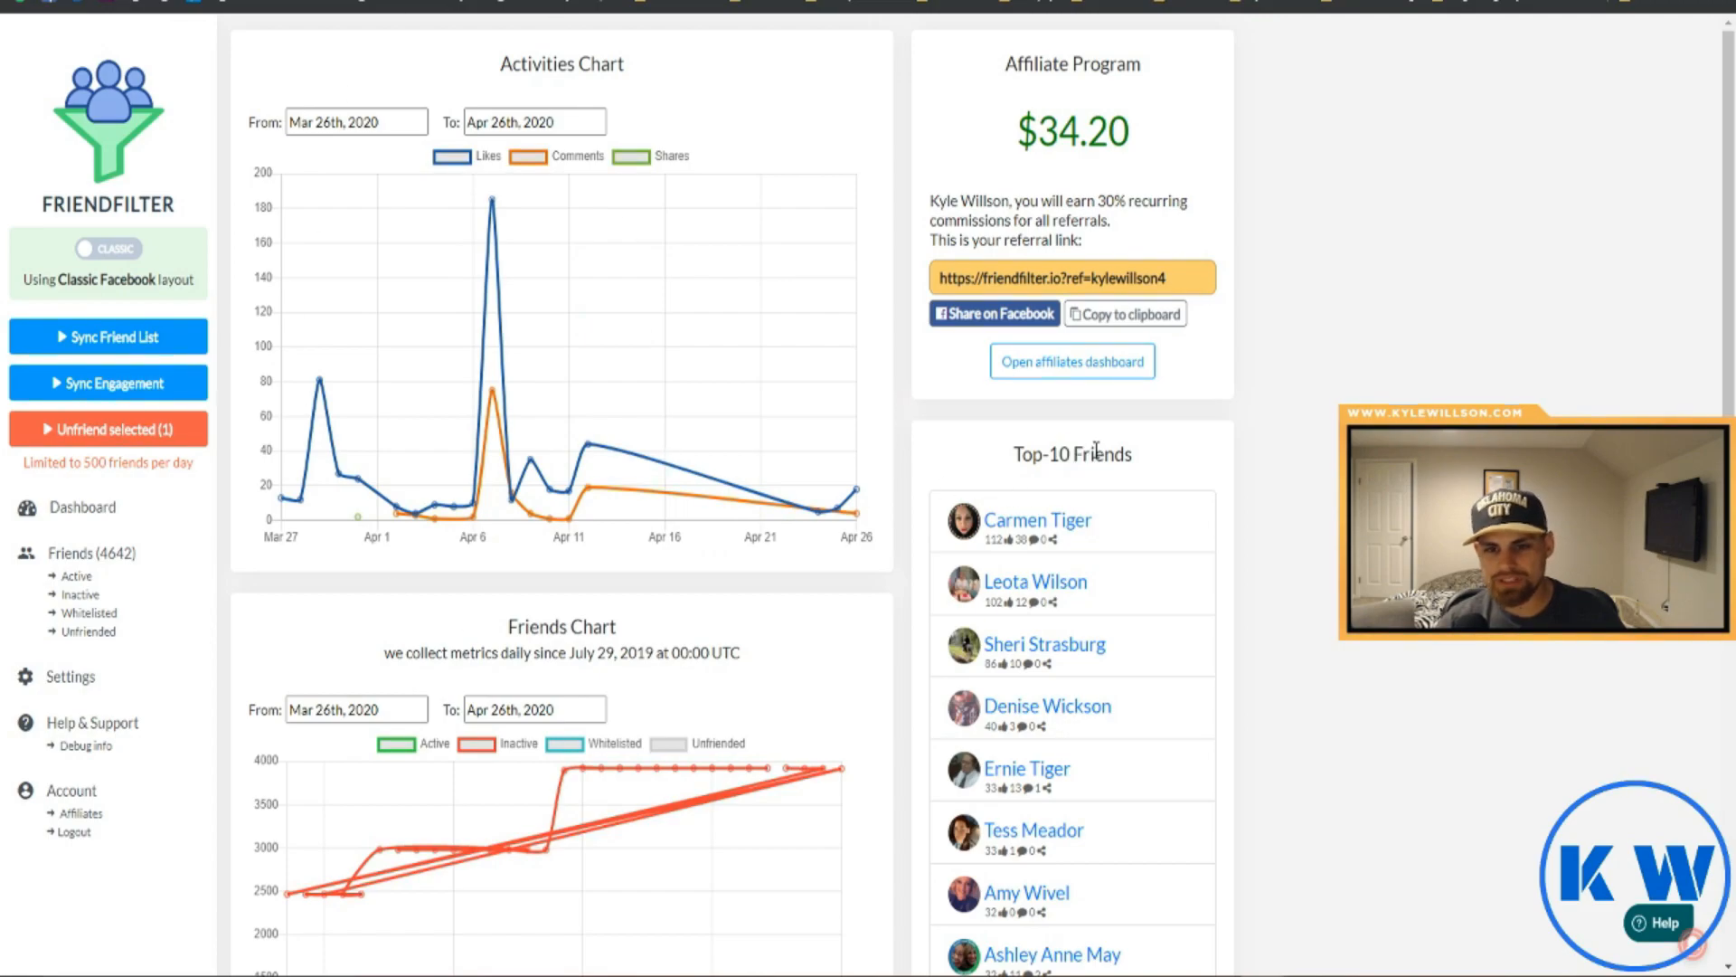
{"action": "scroll", "scroll_direction": "down", "scroll_amount": 3}
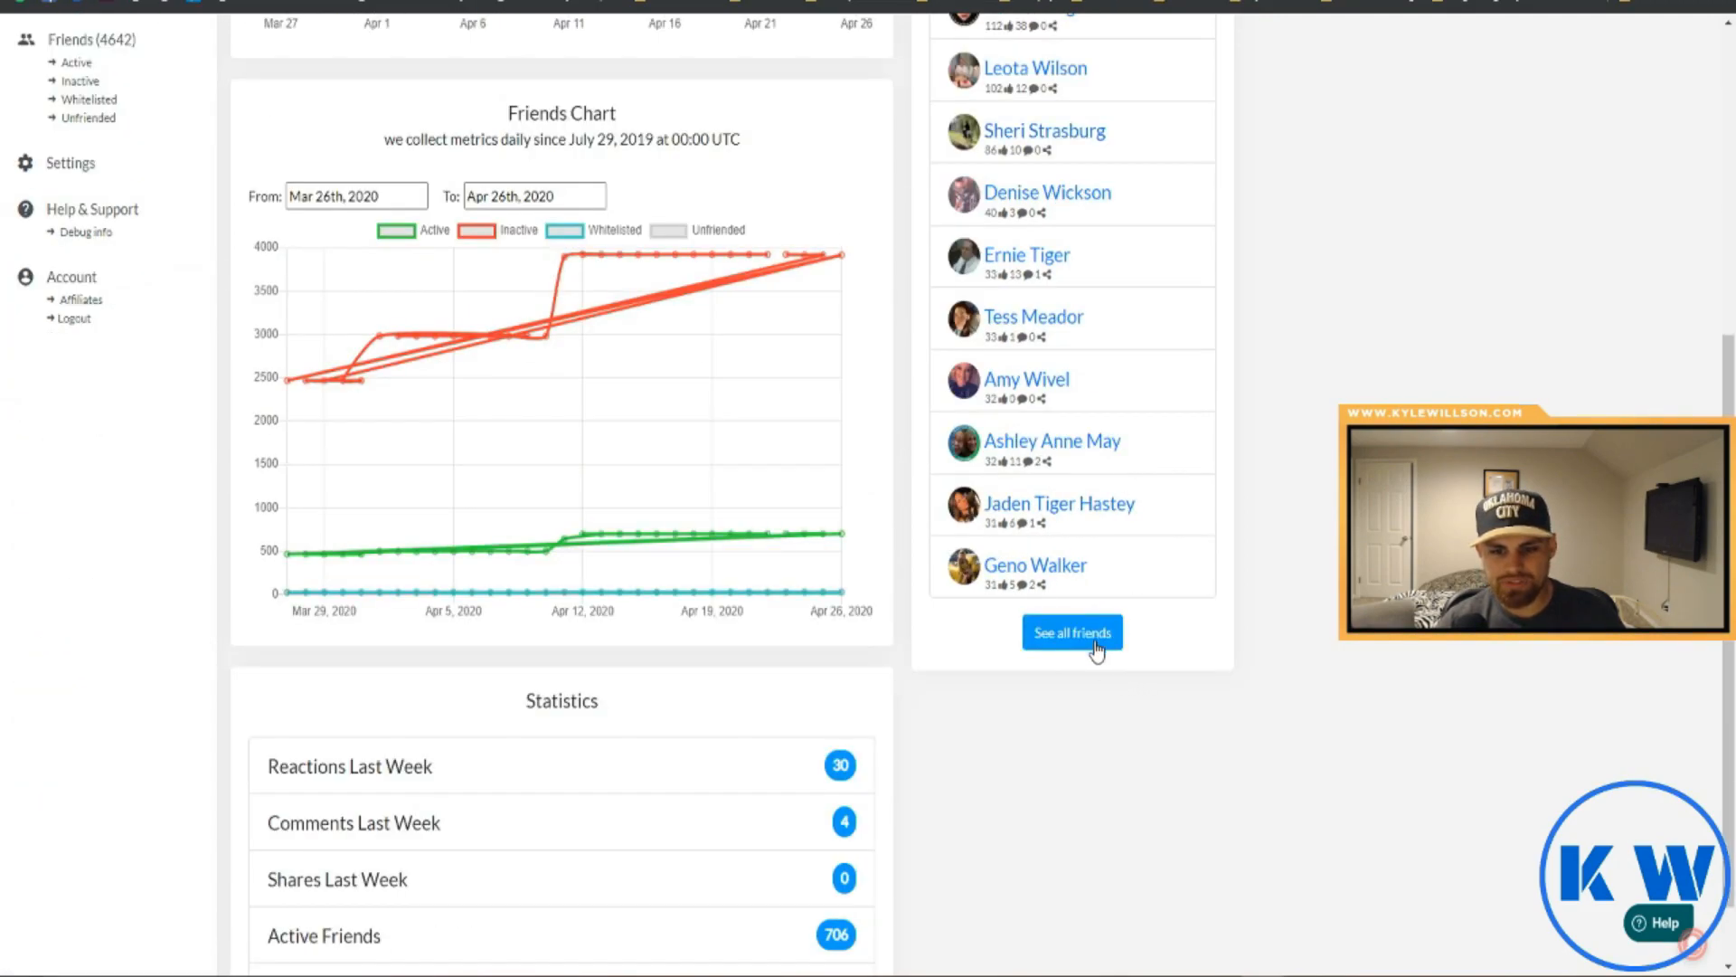
{"action": "left_click", "coordinate": [1071, 633]}
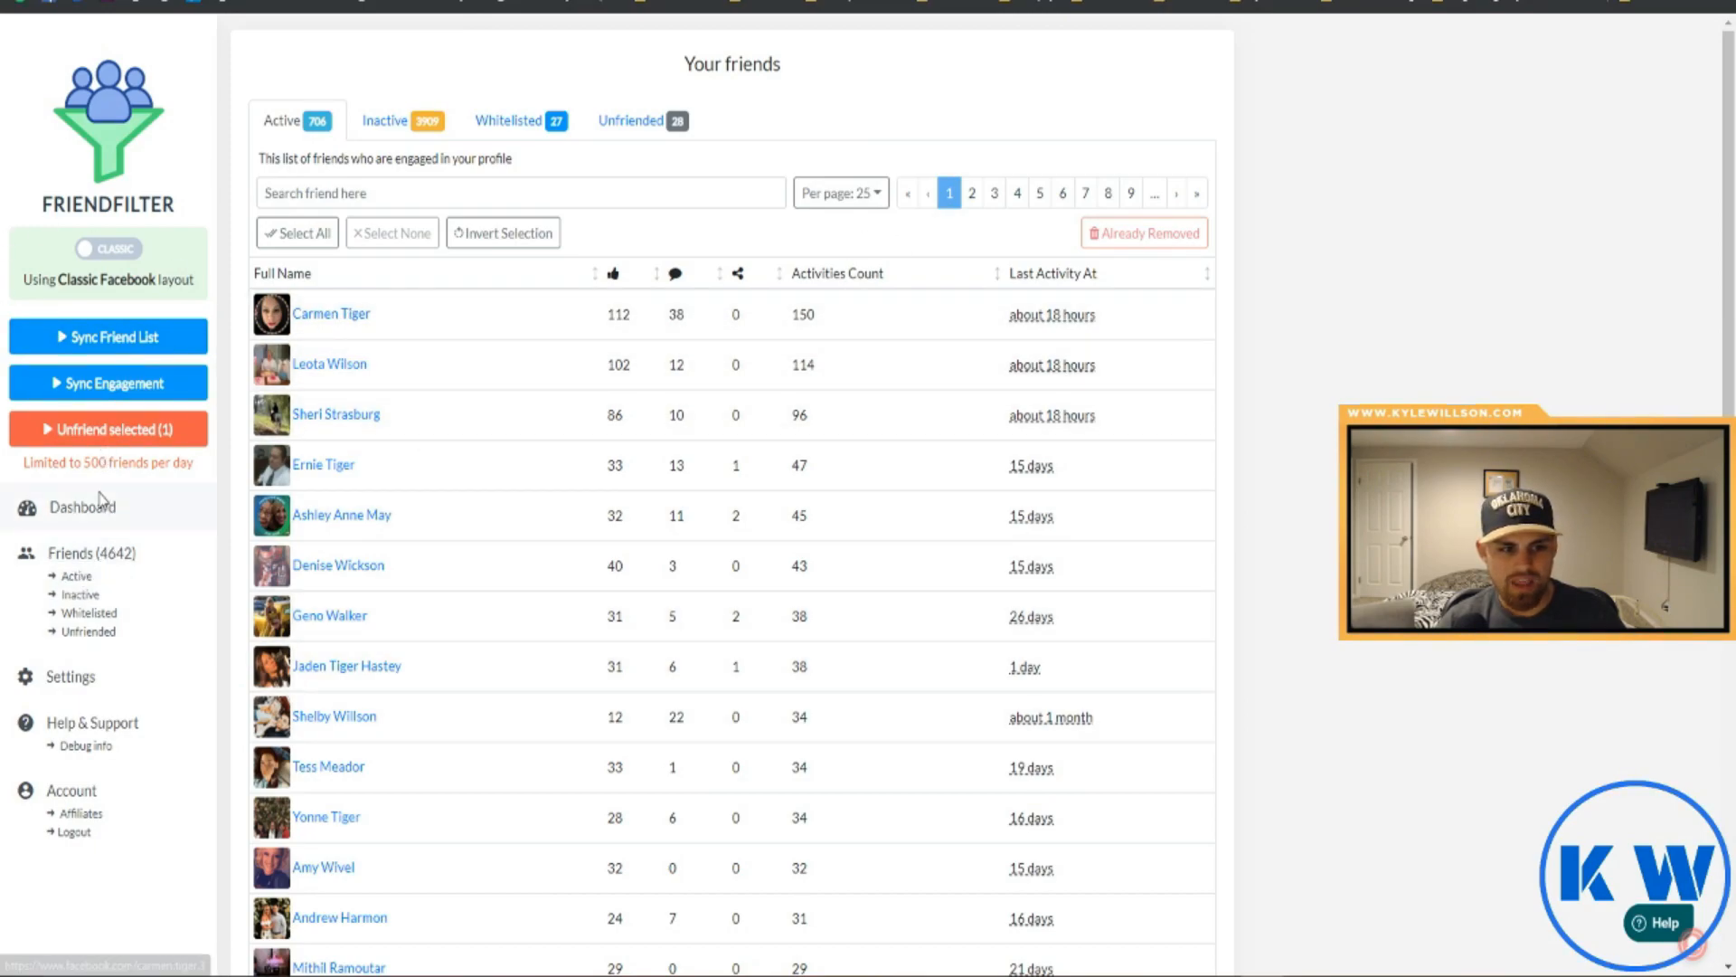
Return to the FriendFilter dashboard showing the activity and friends charts
{"action": "left_click", "coordinate": [81, 506]}
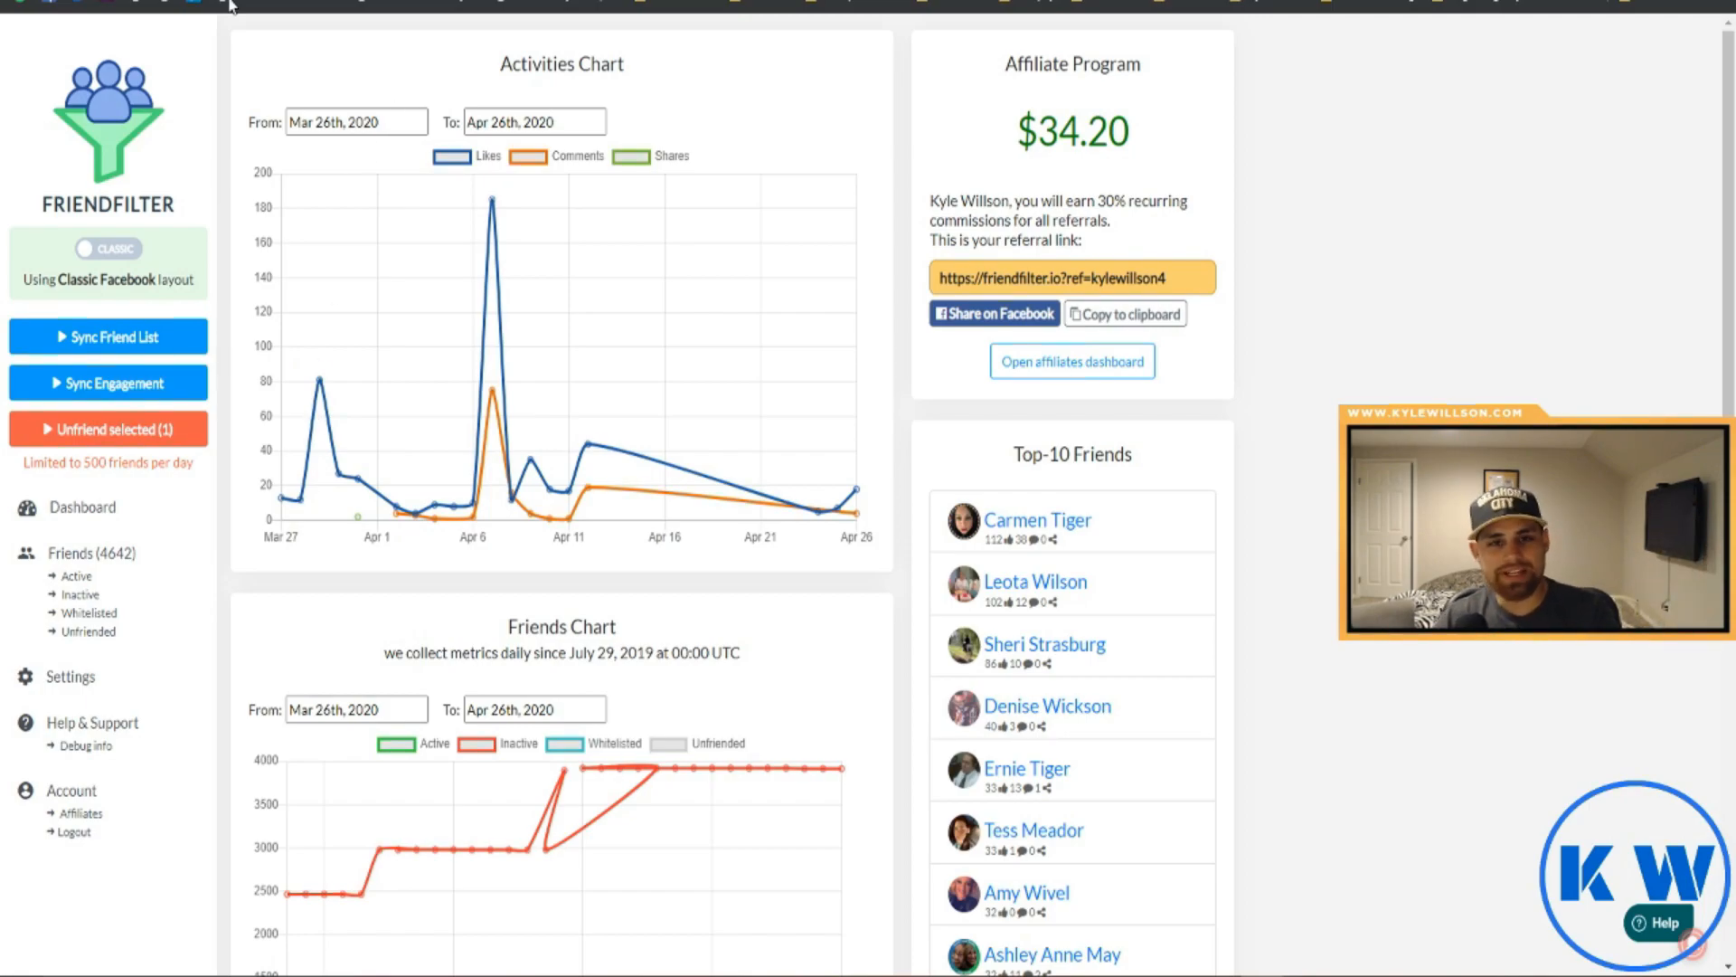
{"action": "scroll", "scroll_direction": "down", "scroll_amount": 3}
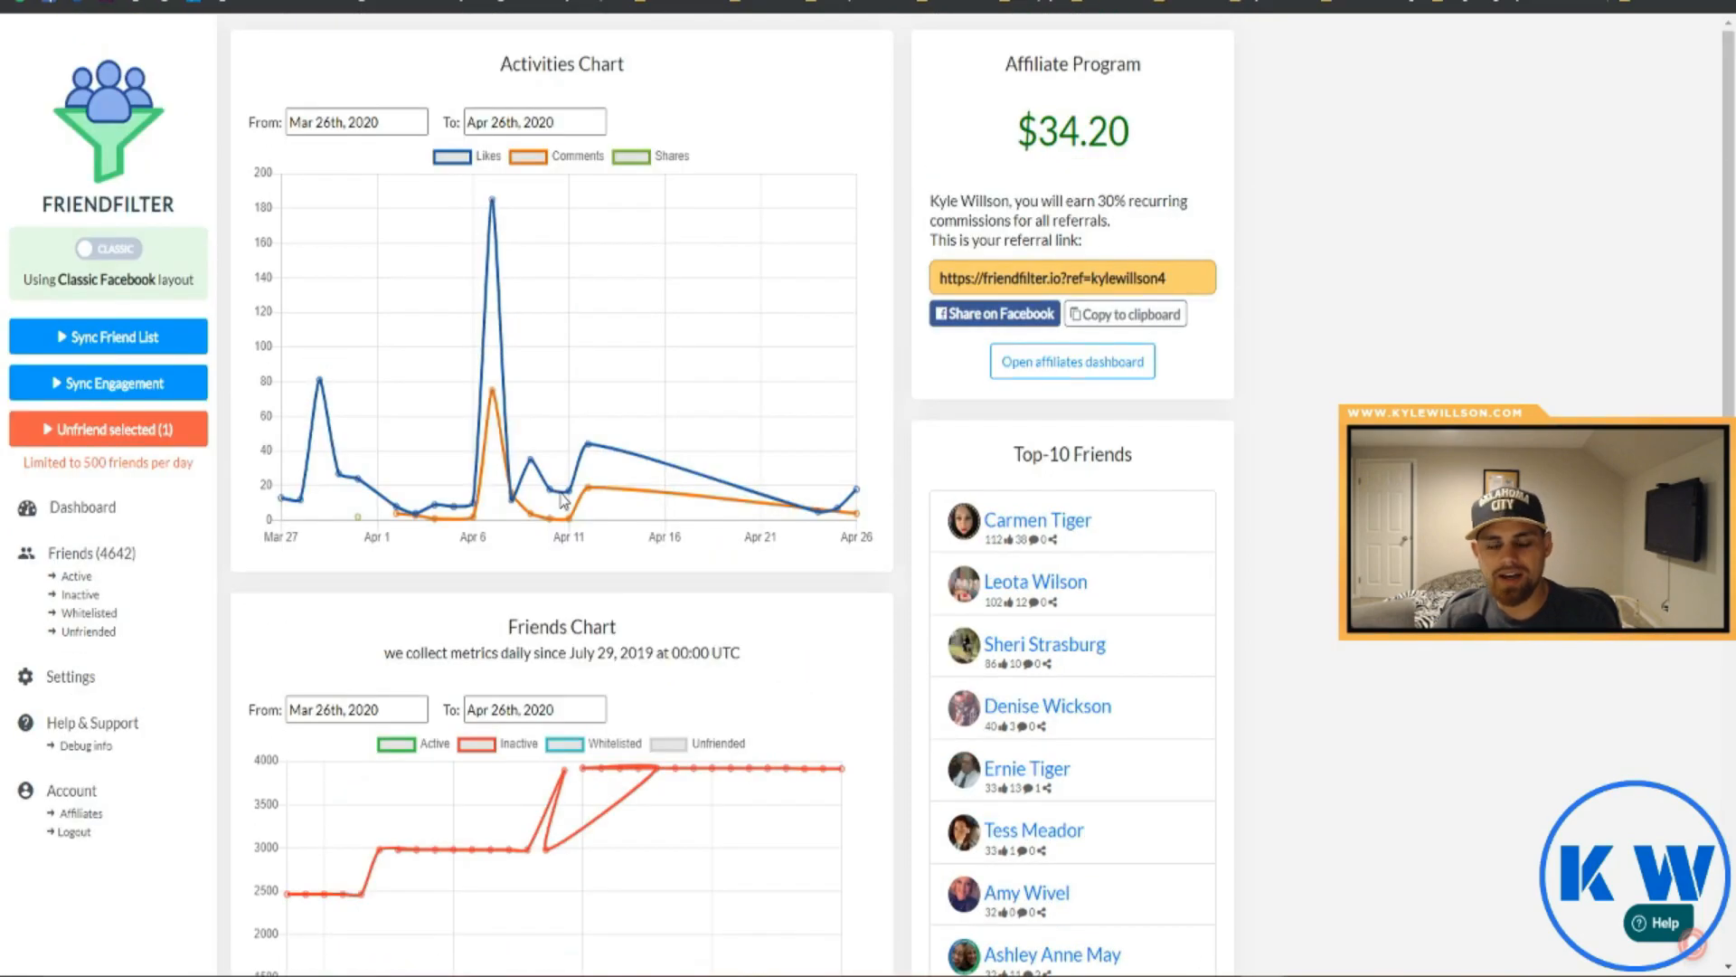
{"action": "mouse_move", "coordinate": [674, 466]}
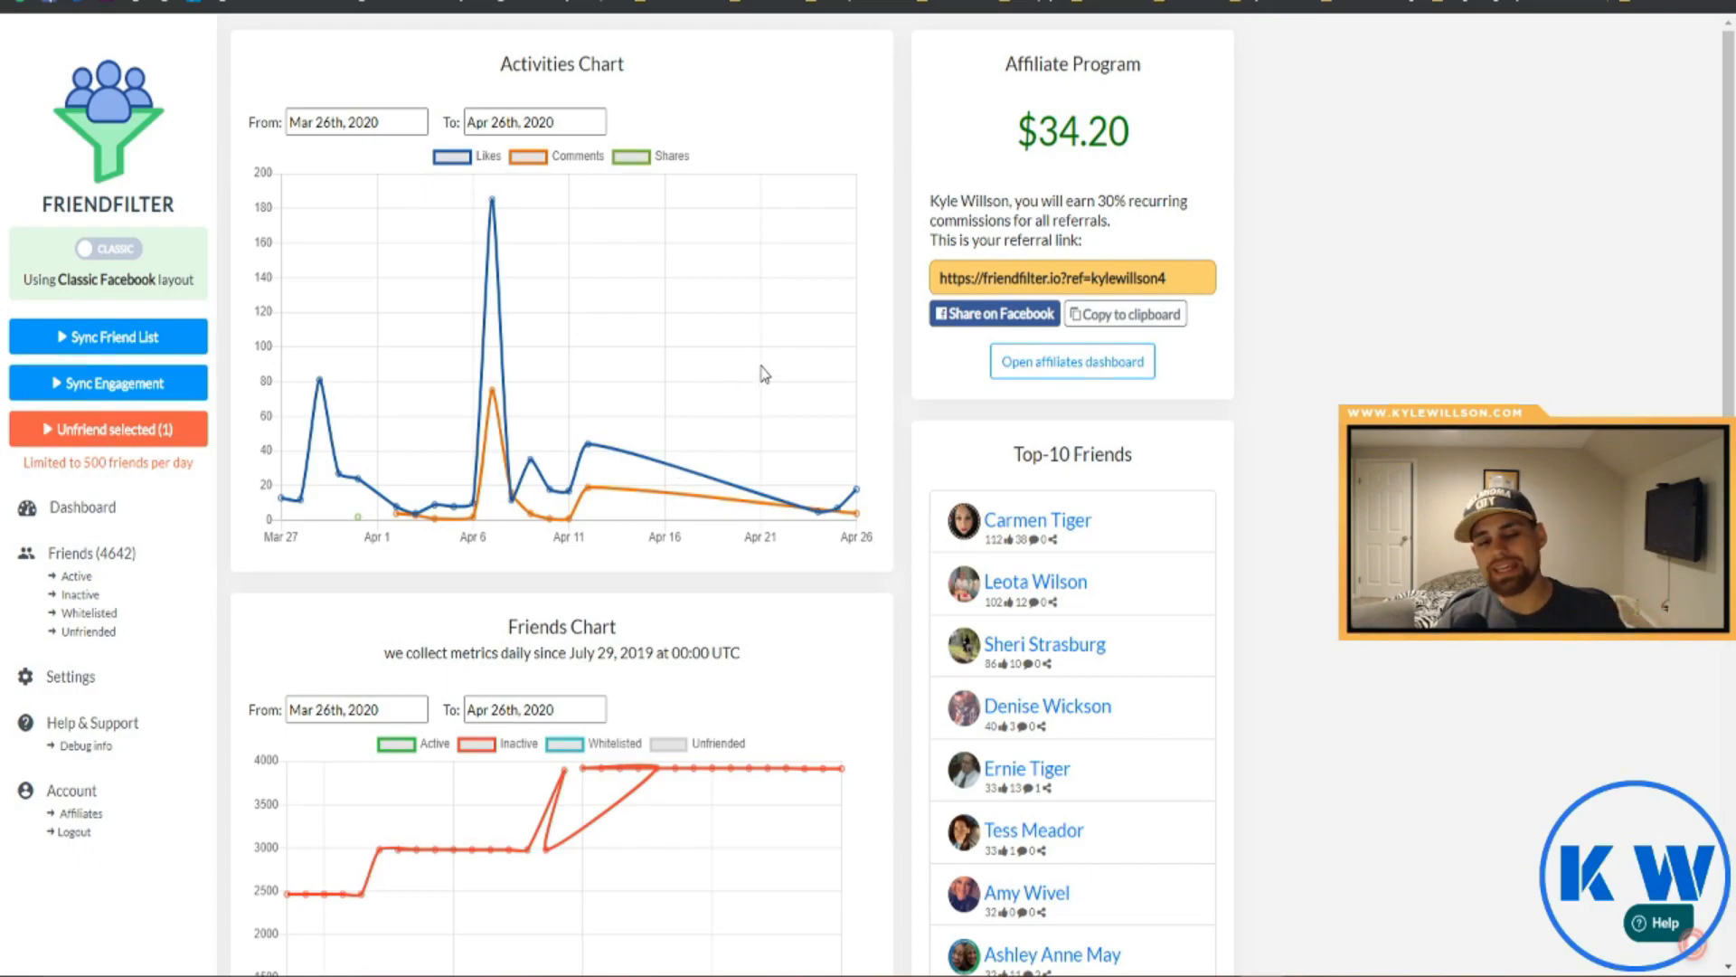
{"action": "mouse_move", "coordinate": [764, 320]}
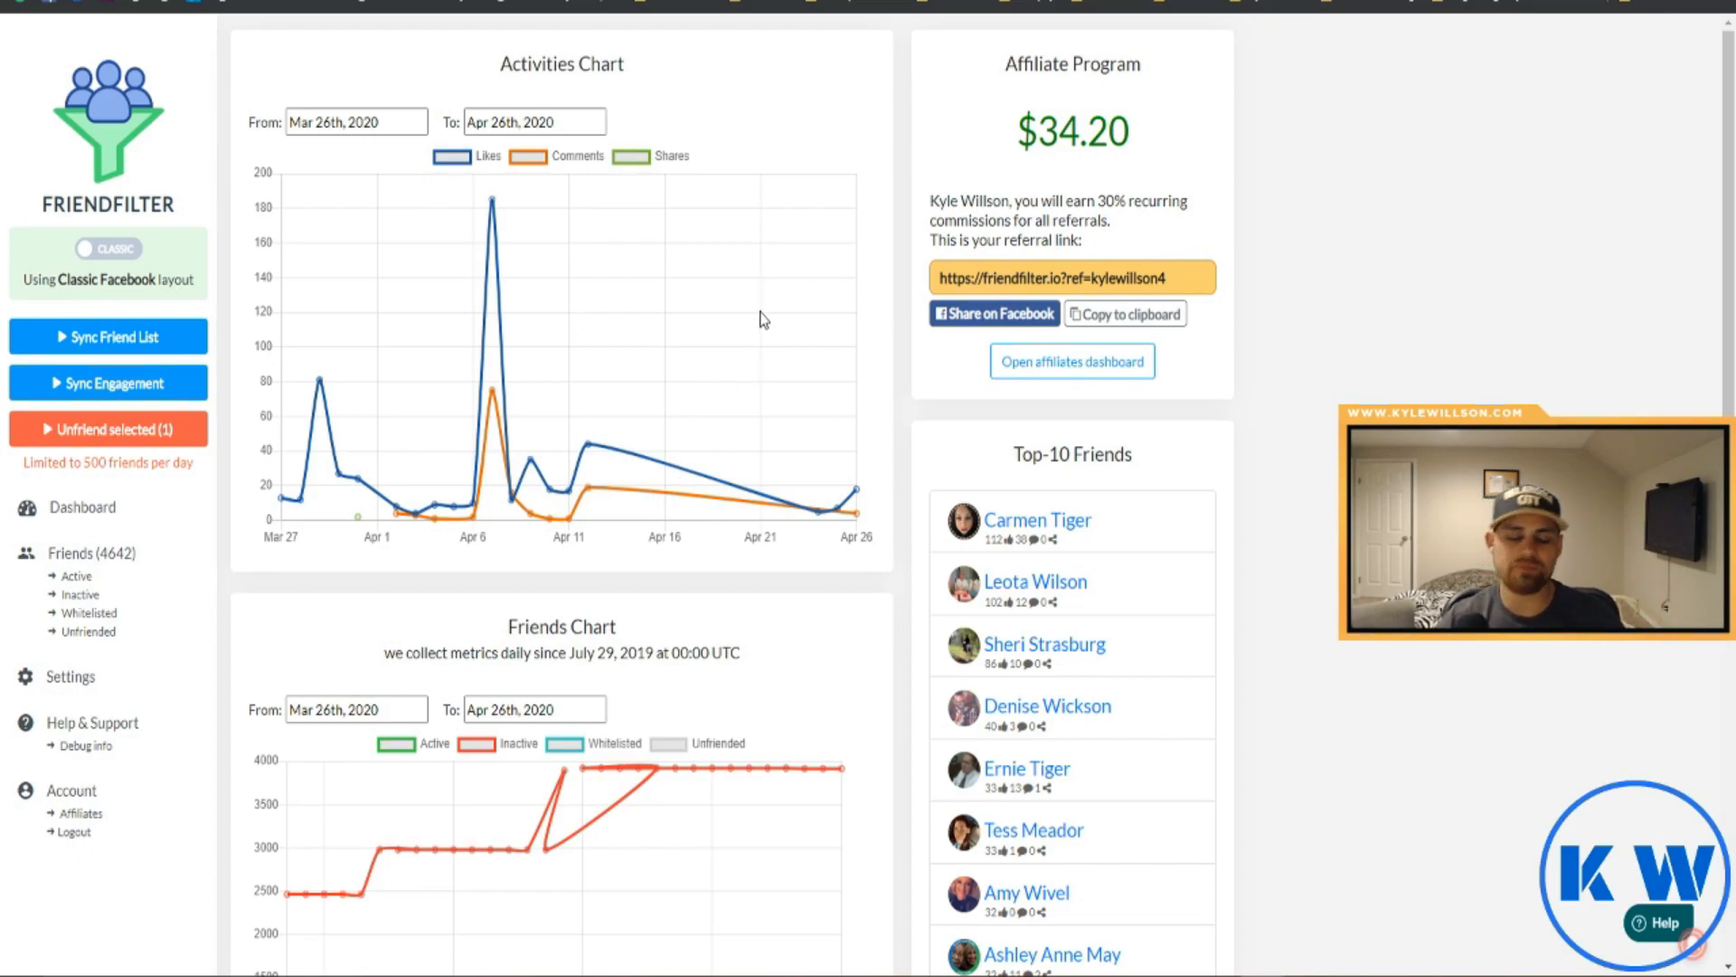